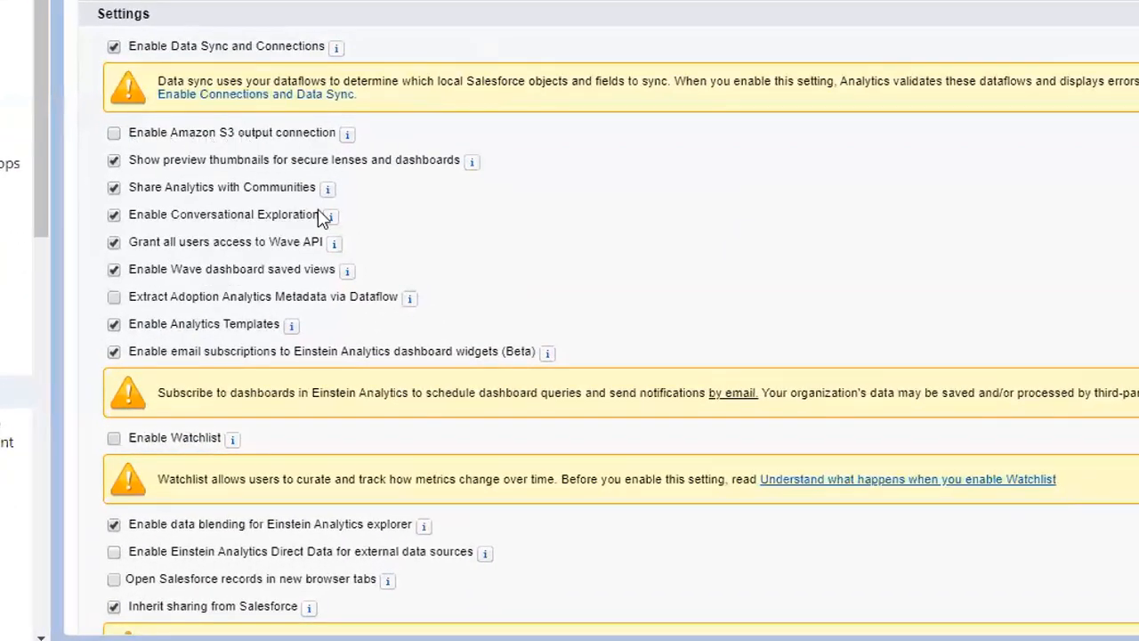
- Show the permission set's System Permissions with the Analytics and Einstein Discovery entries, in full screen
scroll("down", 3)
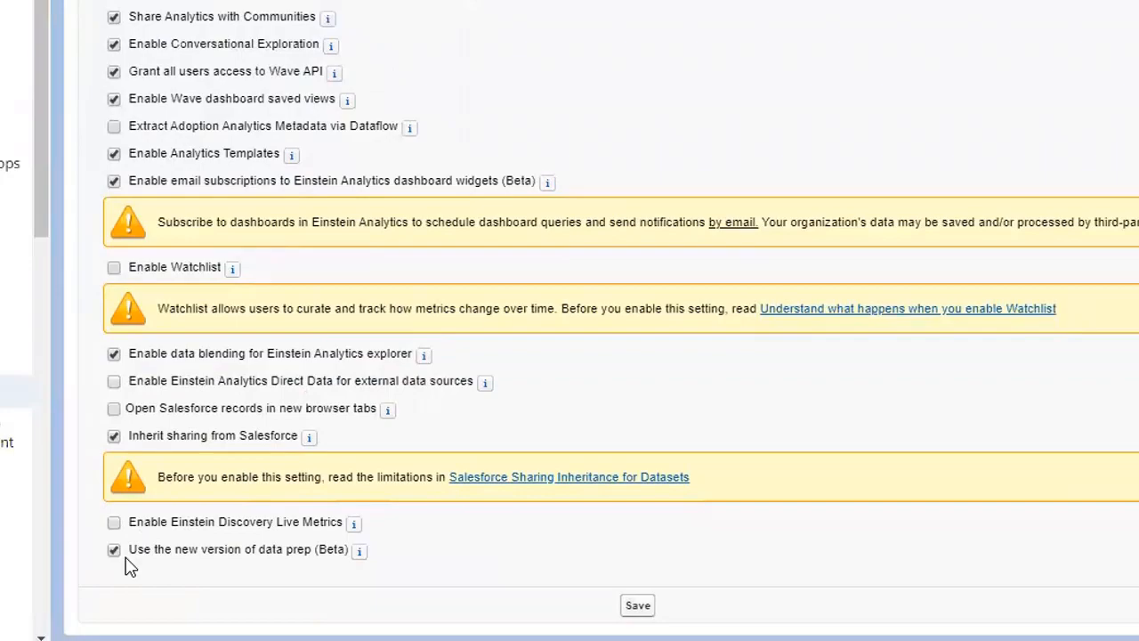
mouse_move(470, 560)
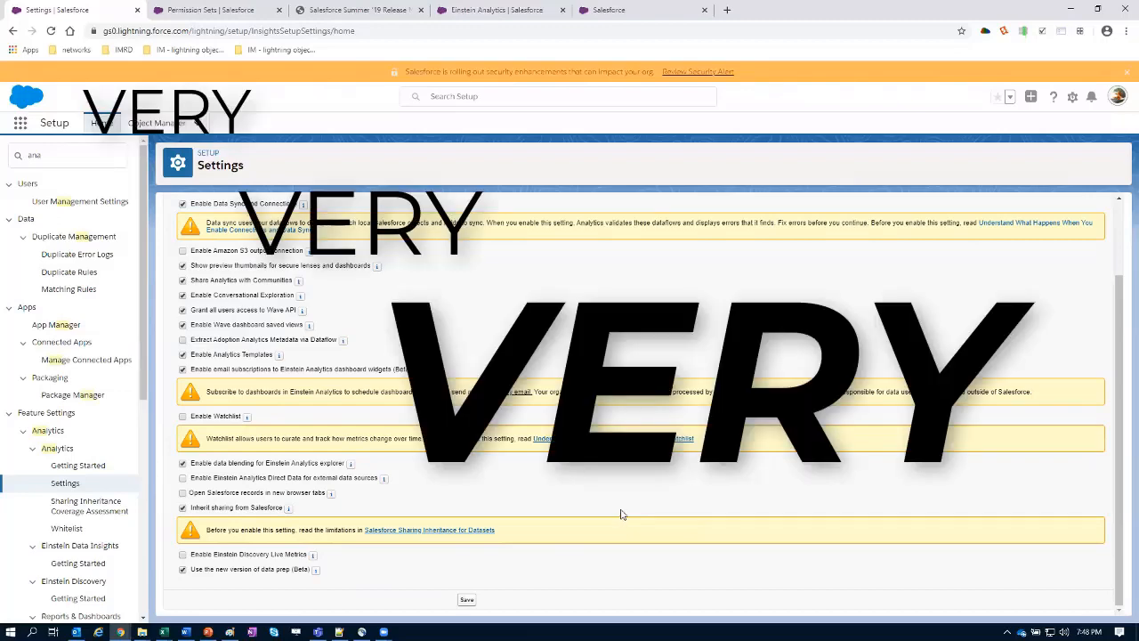
left_click(213, 11)
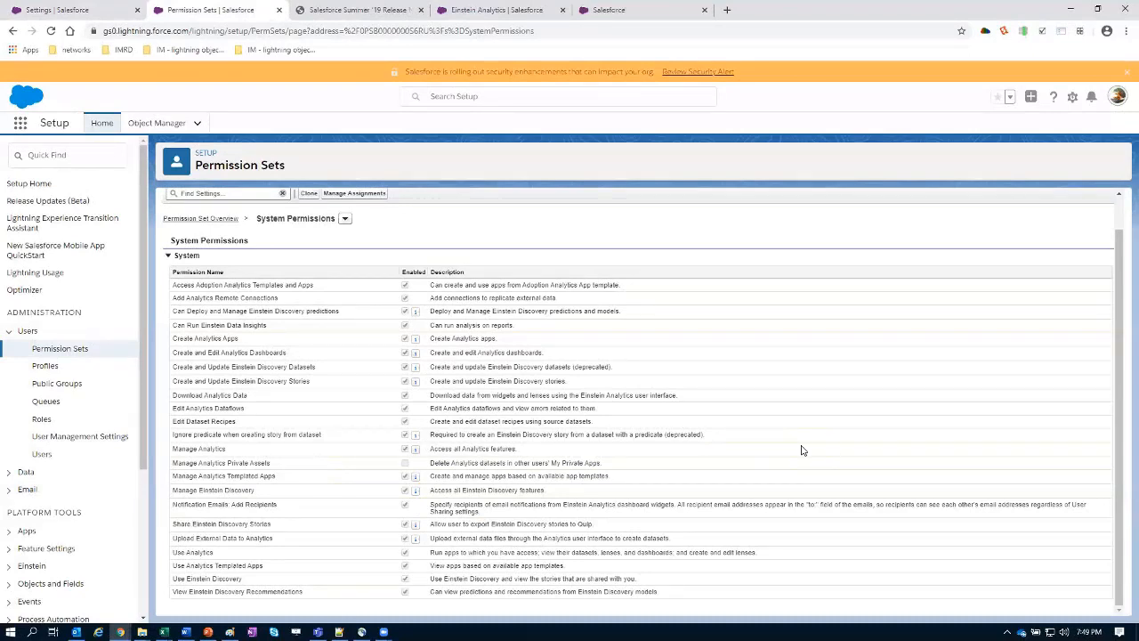
key("f11")
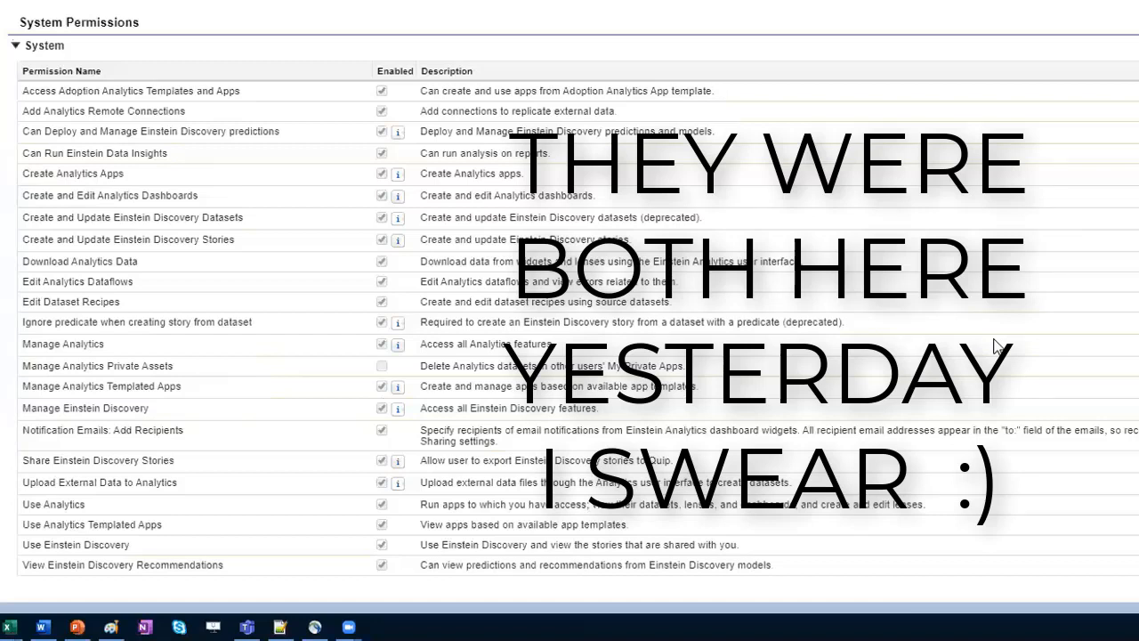
mouse_move(965, 377)
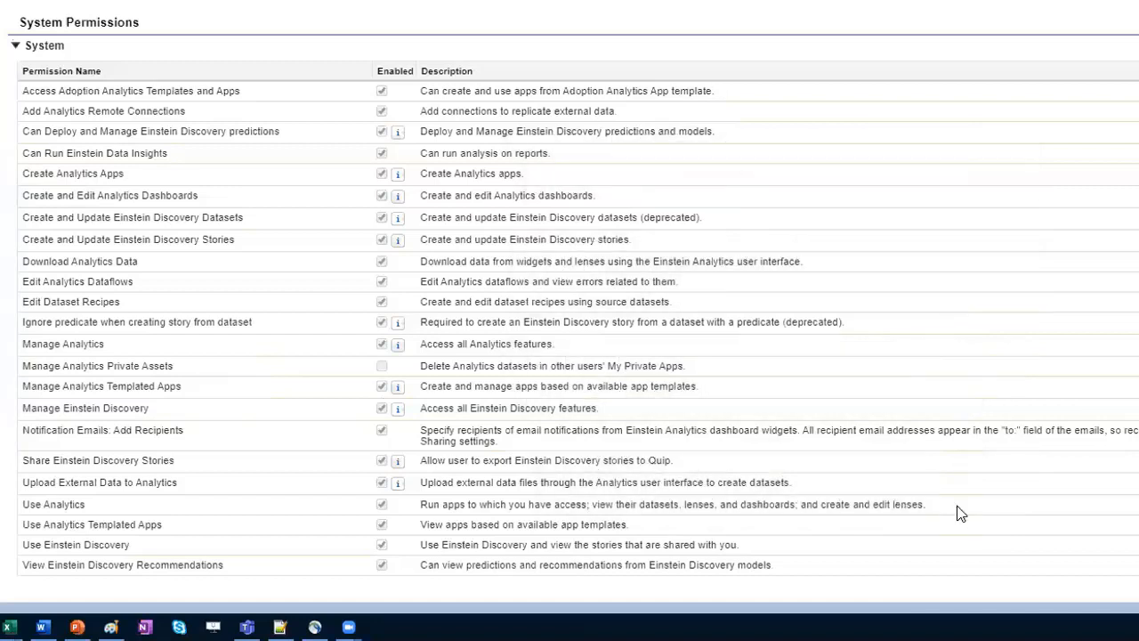
mouse_move(692, 466)
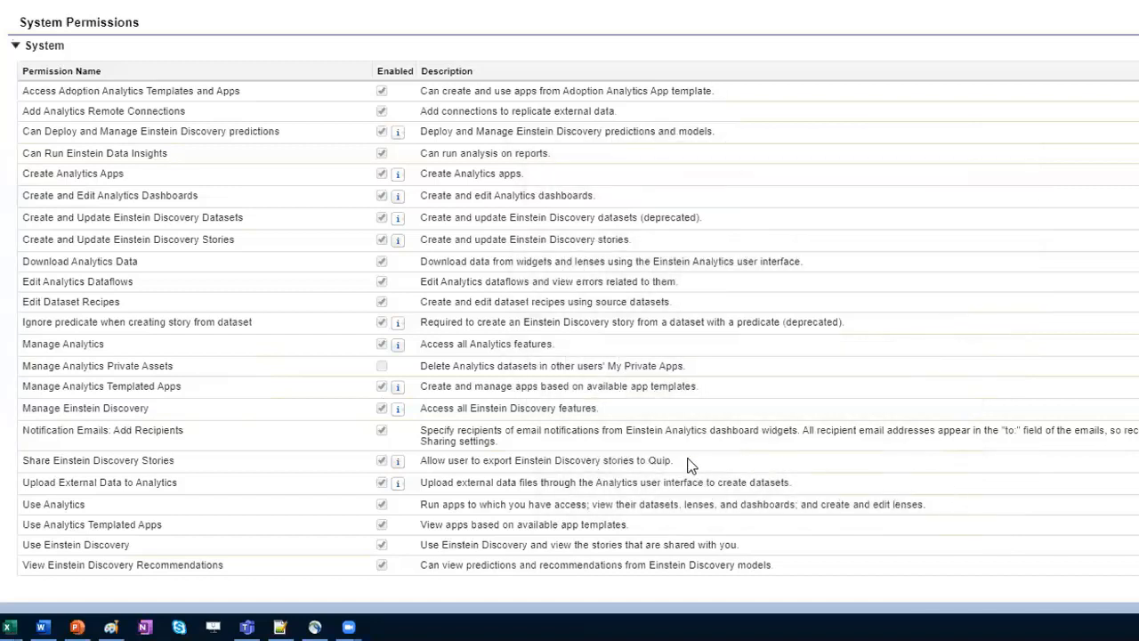
mouse_move(667, 461)
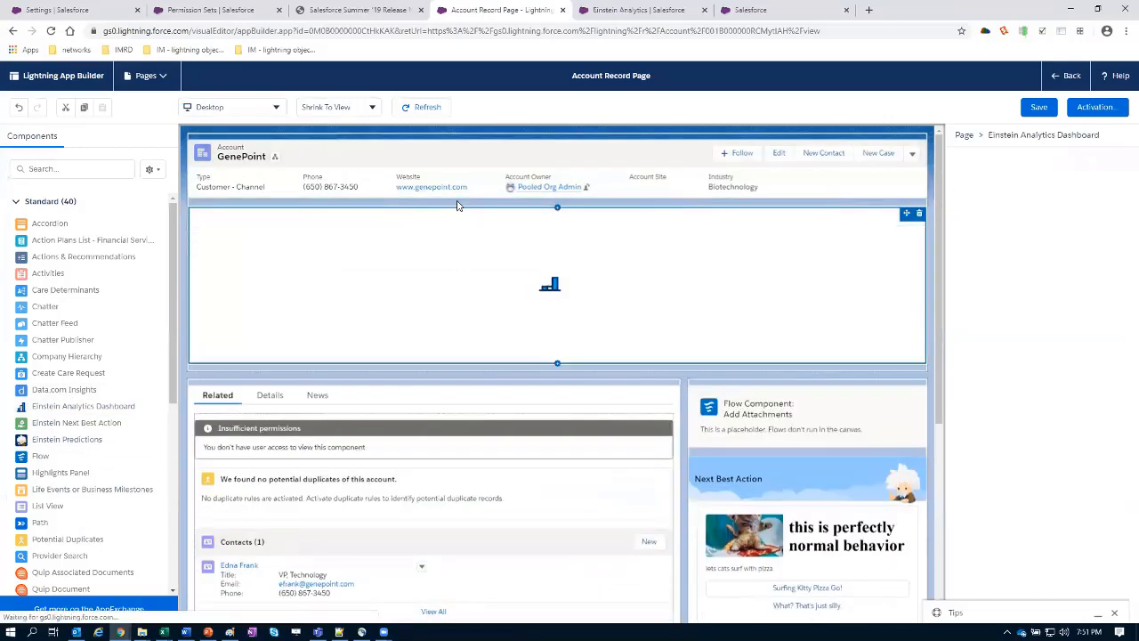
- Select the embedded 'layered db' dashboard component and list its Open Dashboard location choices
left_click(557, 285)
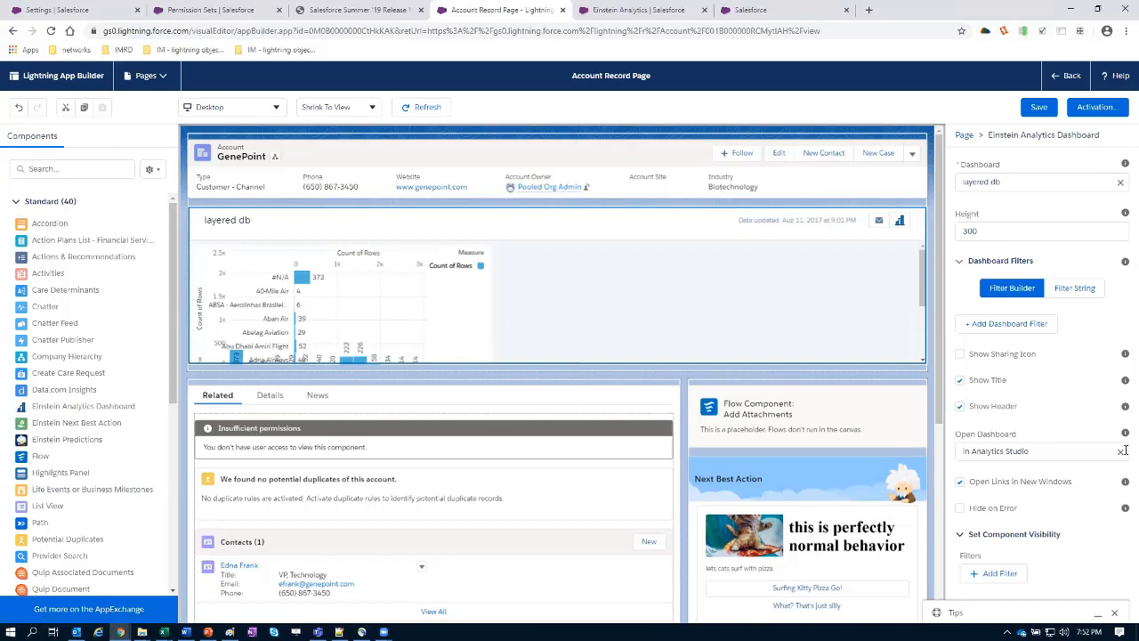
mouse_move(1122, 452)
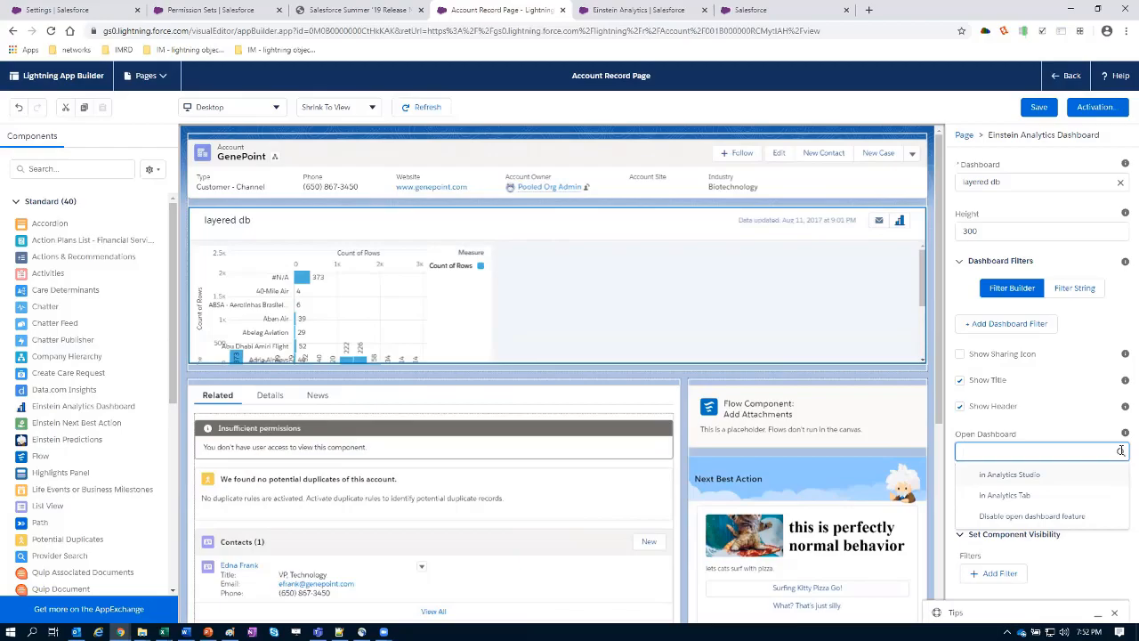
left_click(634, 10)
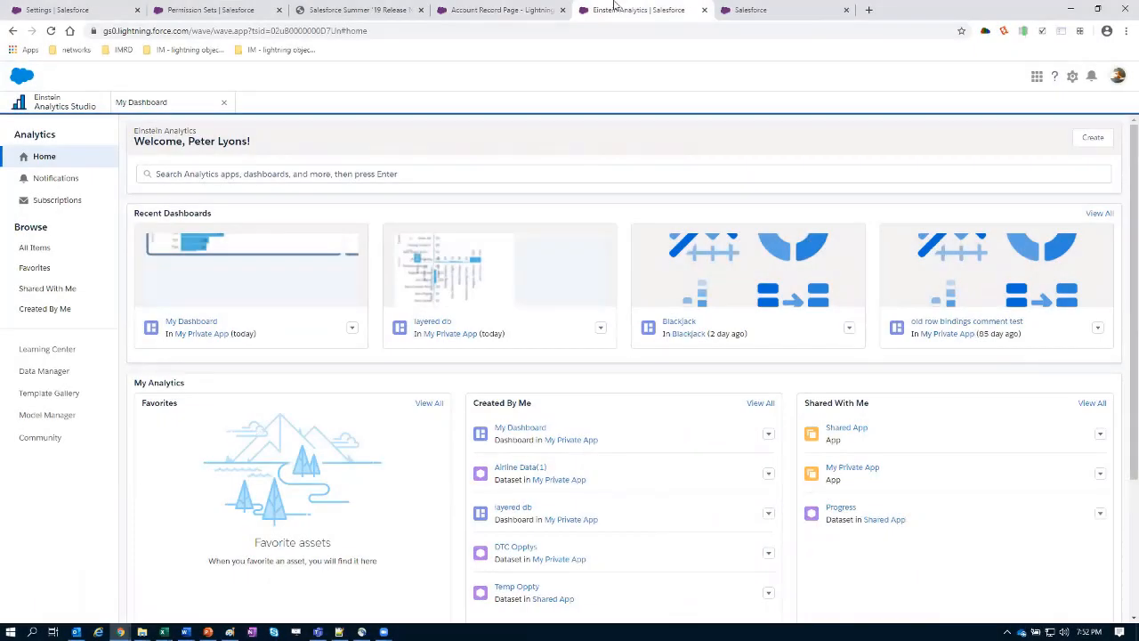
mouse_move(445, 85)
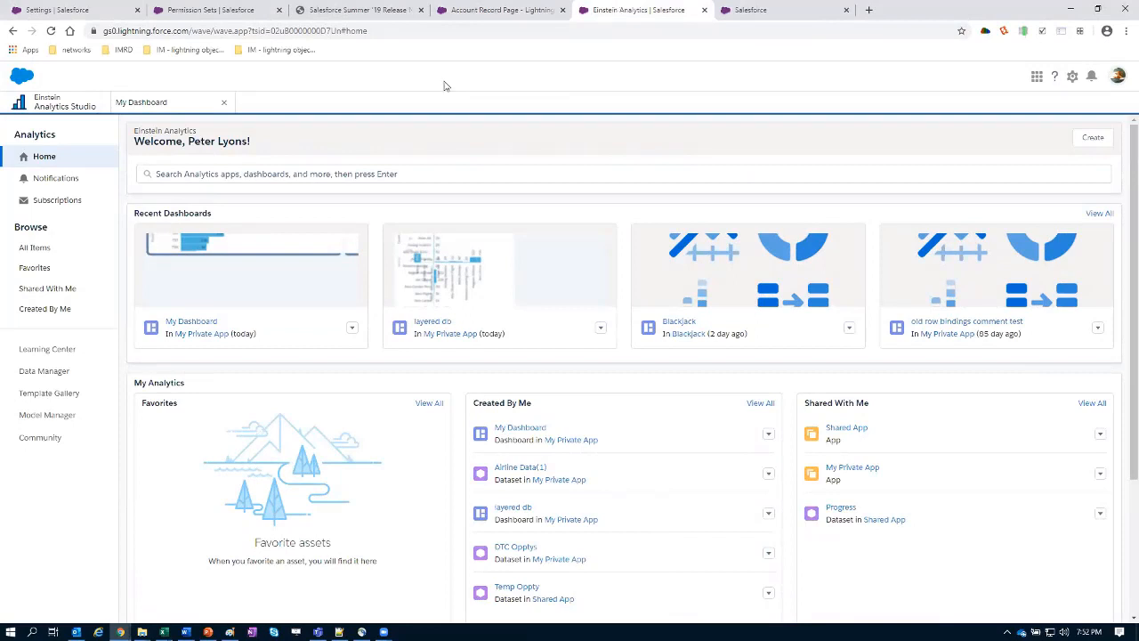
mouse_move(50, 394)
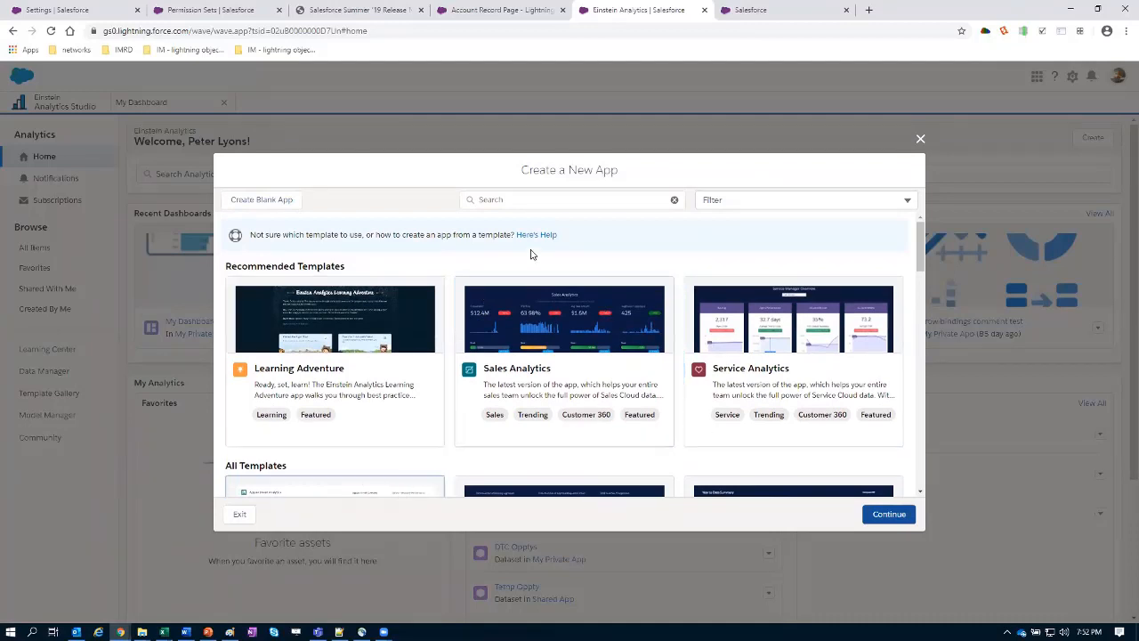
mouse_move(705, 245)
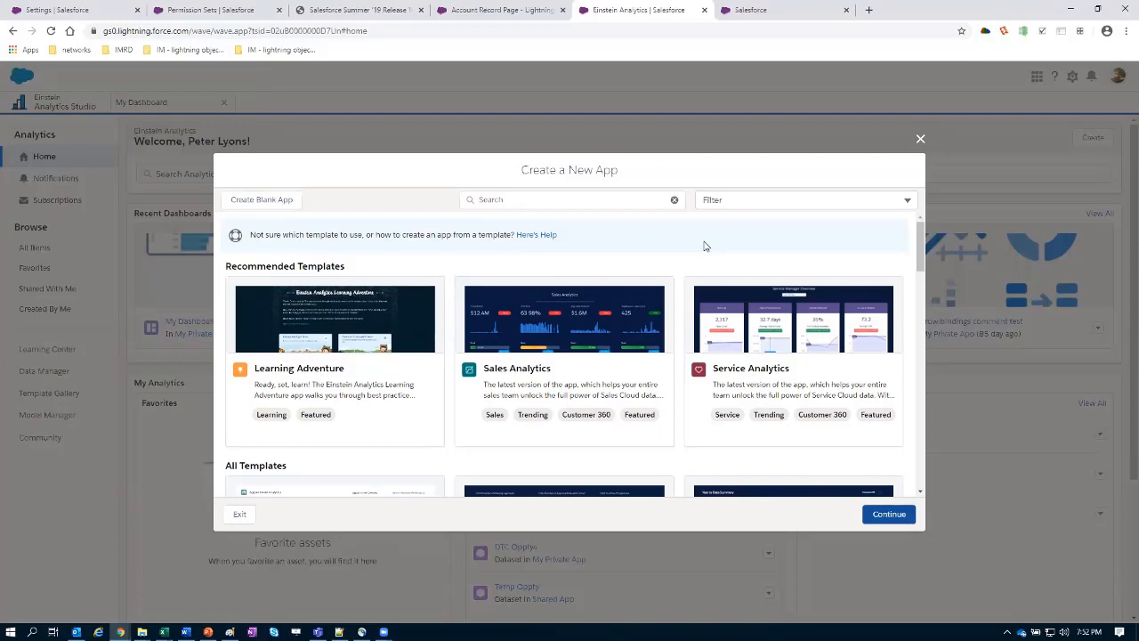
mouse_move(614, 507)
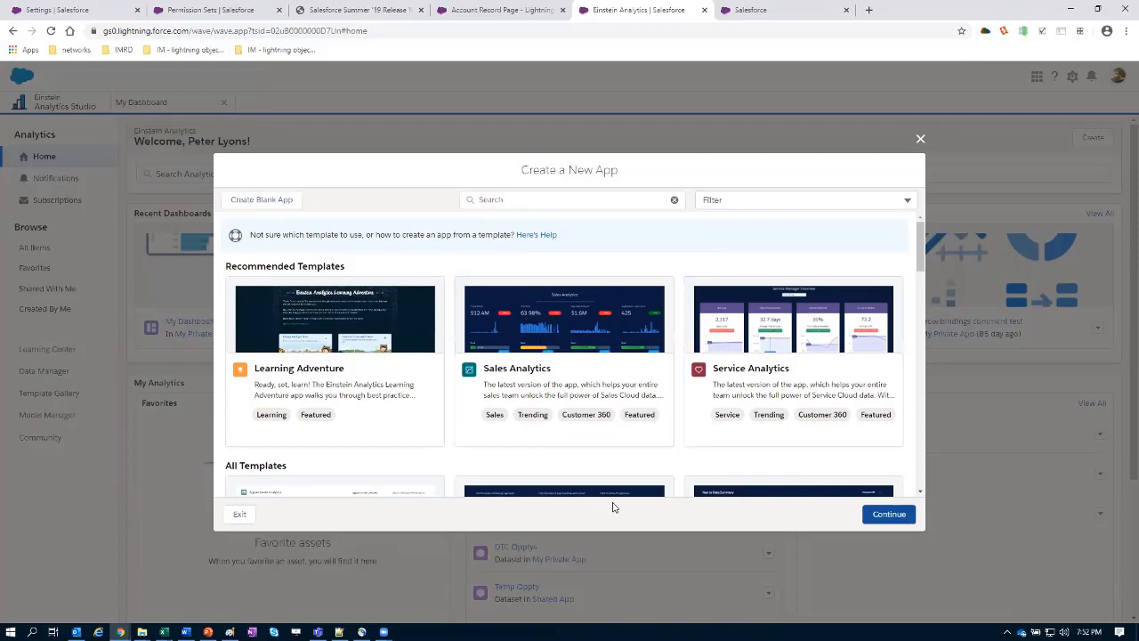
- Browse the Create a New App gallery's recommended templates such as Learning Adventure and Sales Analytics
left_click(794, 363)
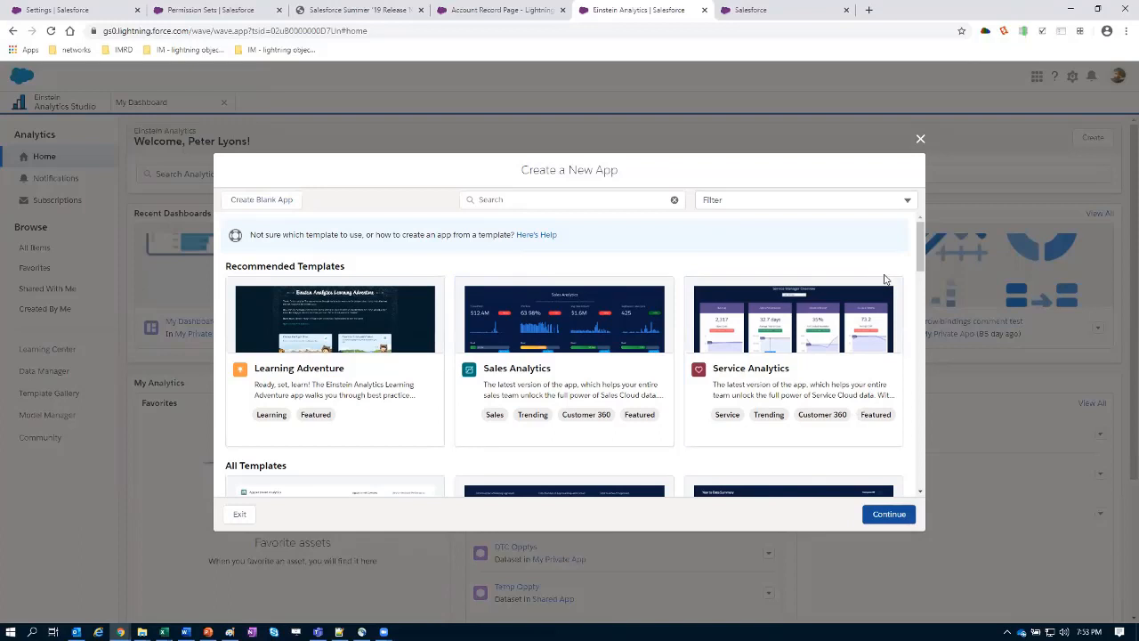
mouse_move(284, 265)
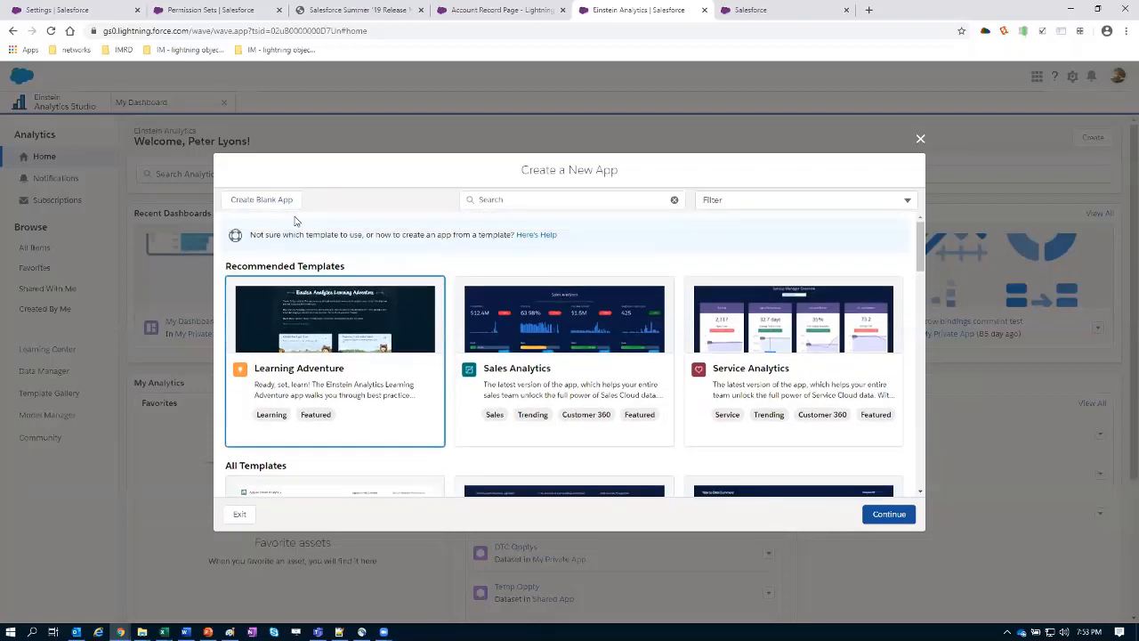
left_click(792, 360)
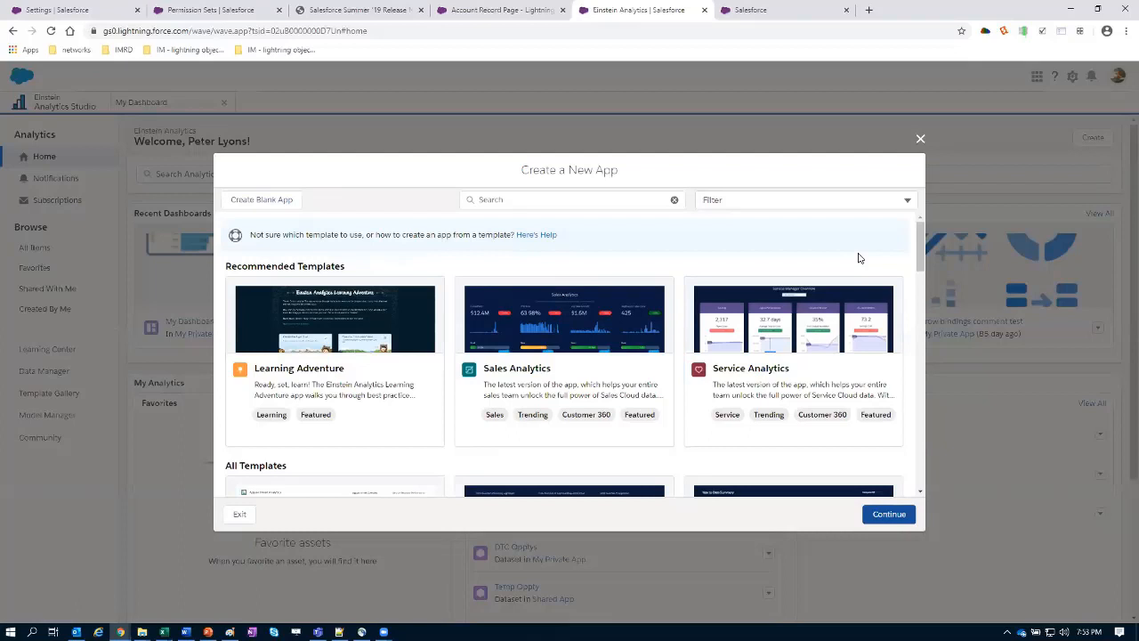
mouse_move(922, 139)
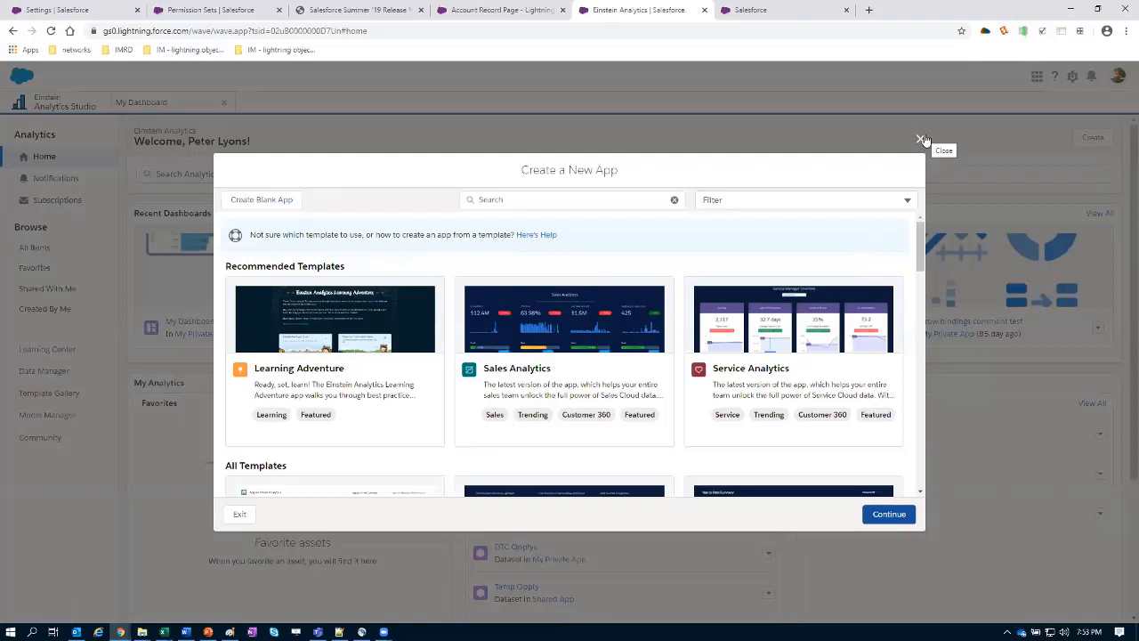
- Restart app creation from Create > App, look at the Service Analytics template, then choose Create Blank App
left_click(920, 141)
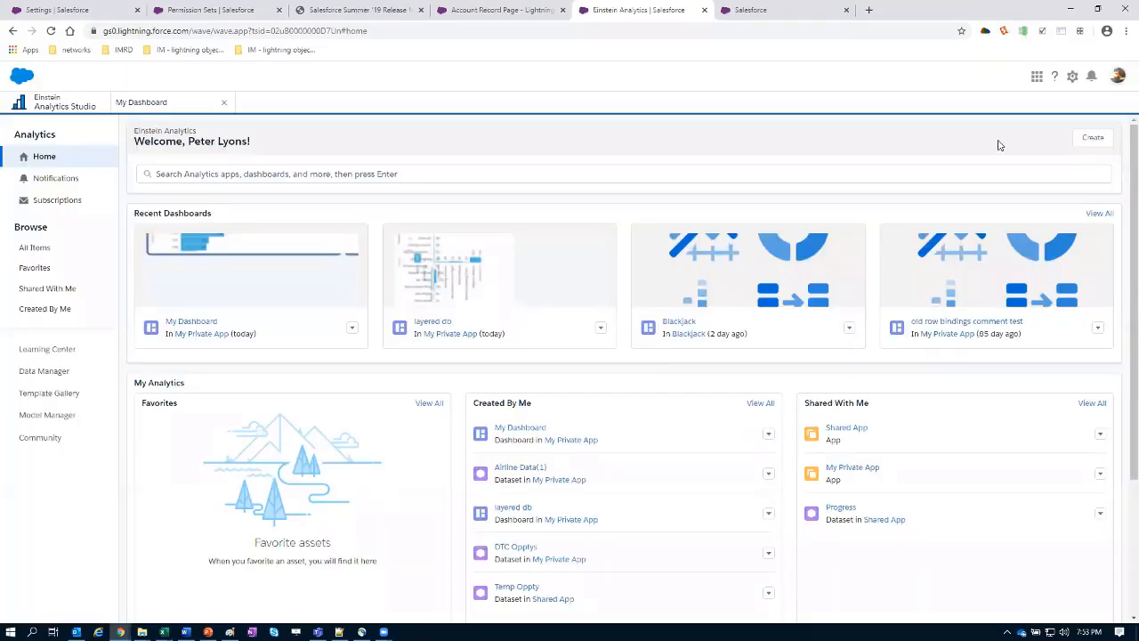
left_click(1093, 137)
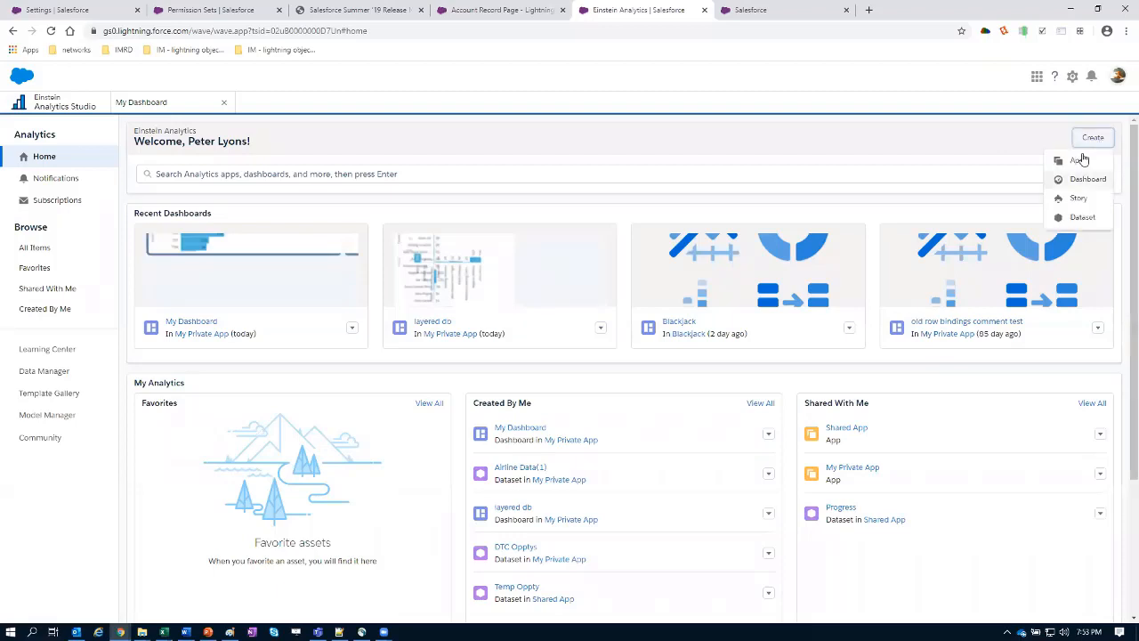
left_click(1083, 160)
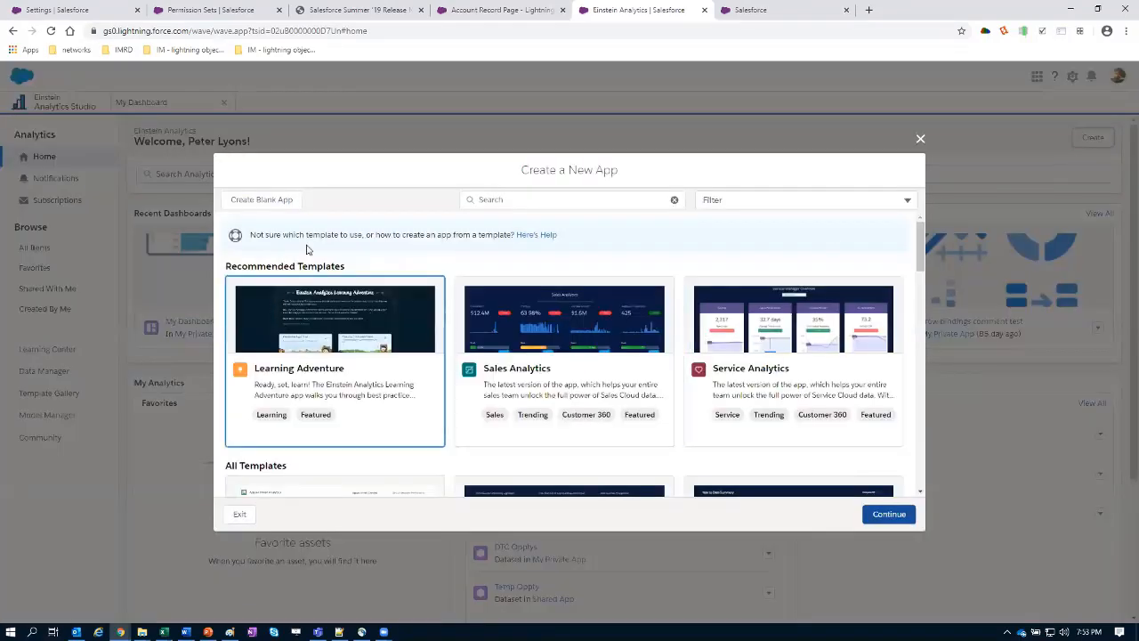
left_click(794, 360)
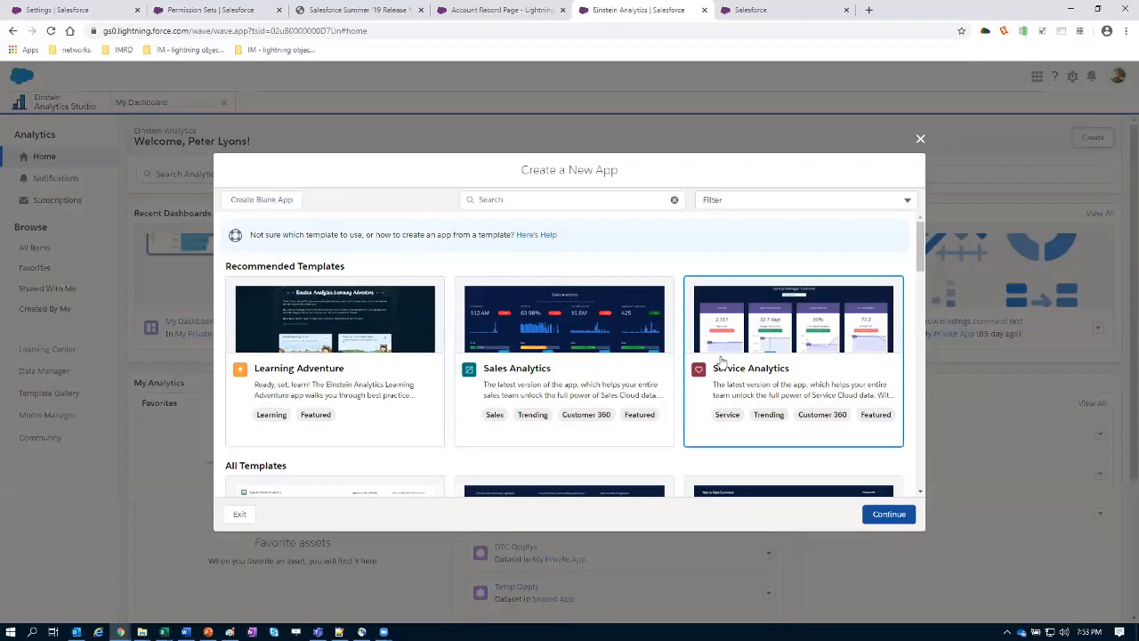
mouse_move(817, 347)
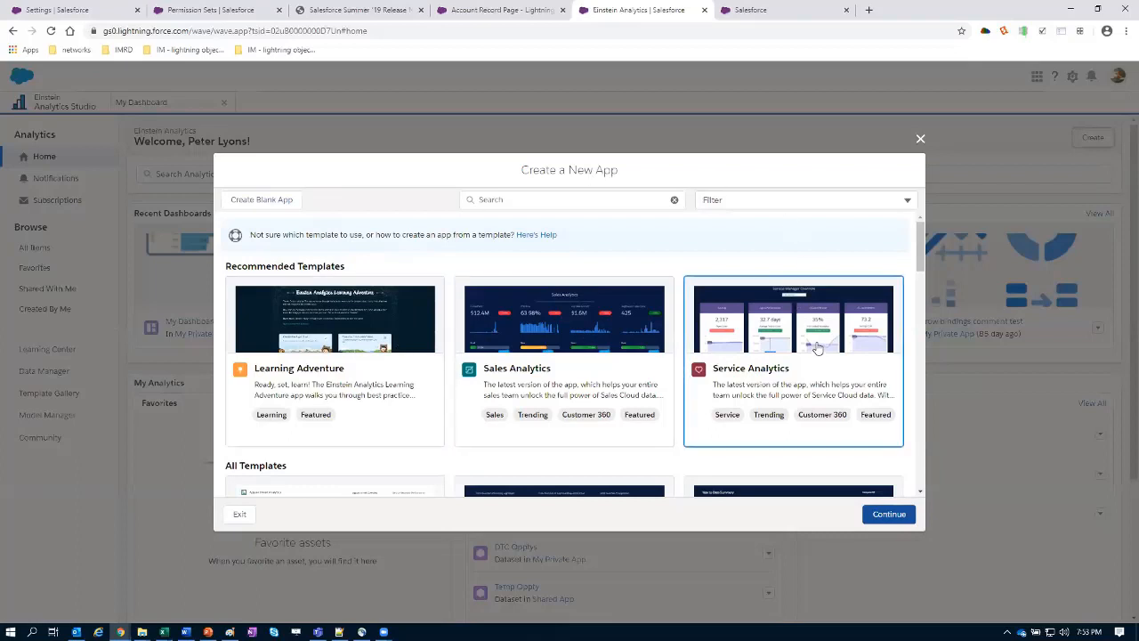
left_click(565, 317)
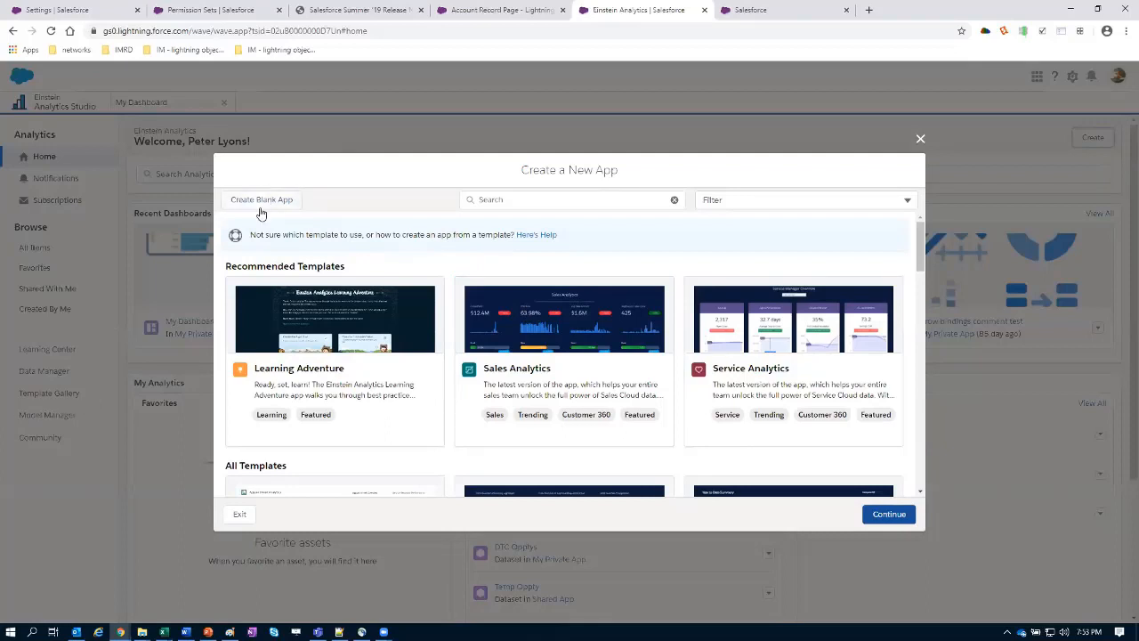
left_click(262, 200)
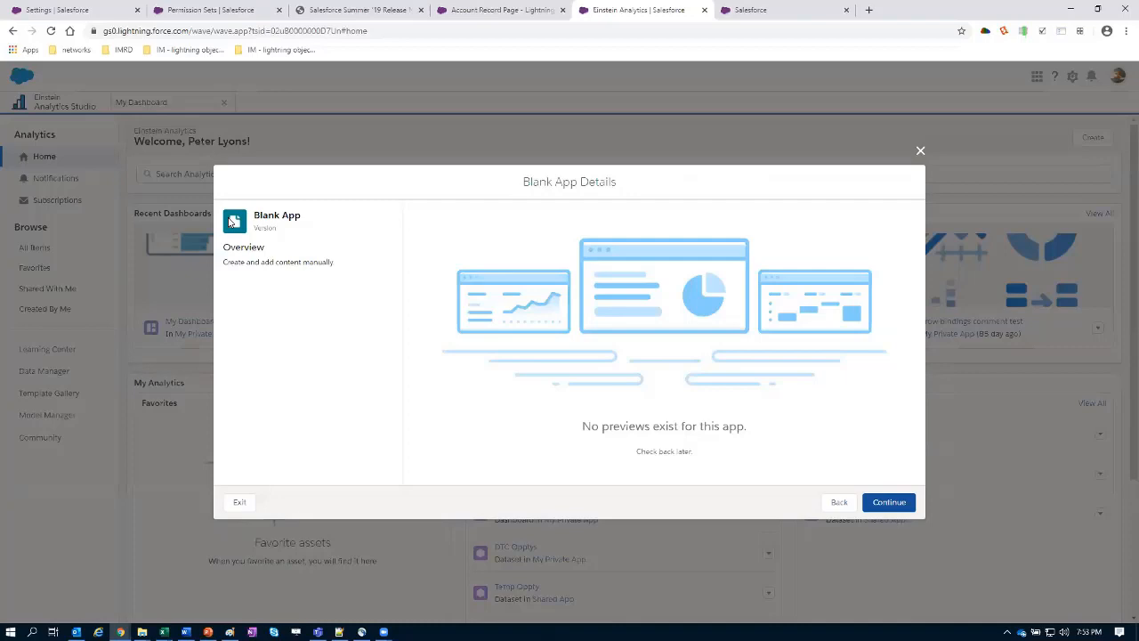
mouse_move(680, 491)
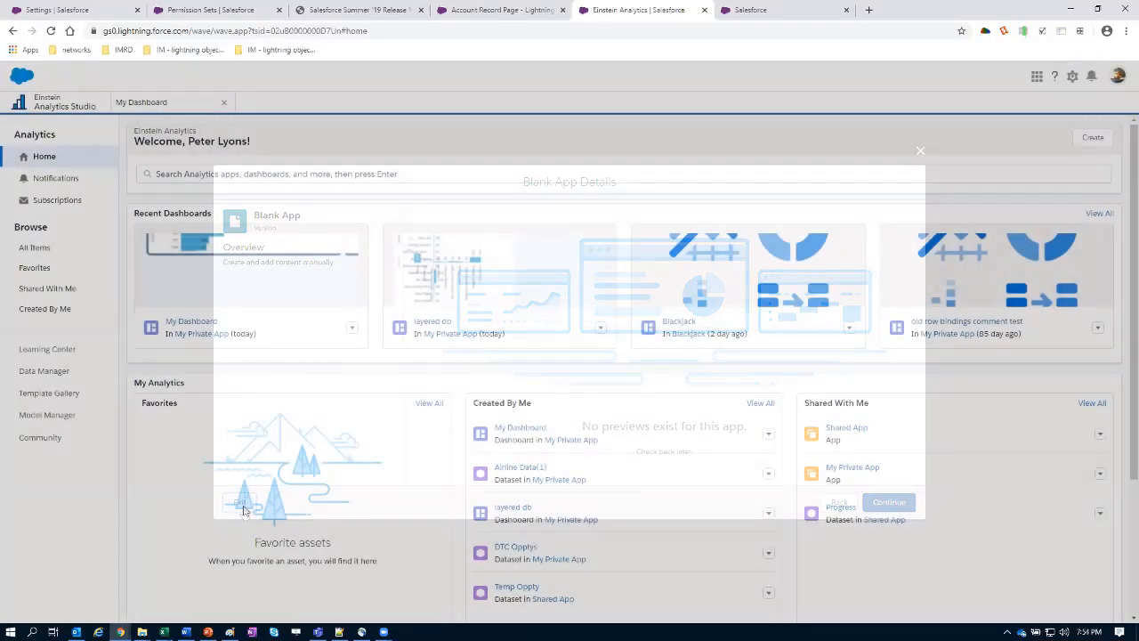
left_click(920, 149)
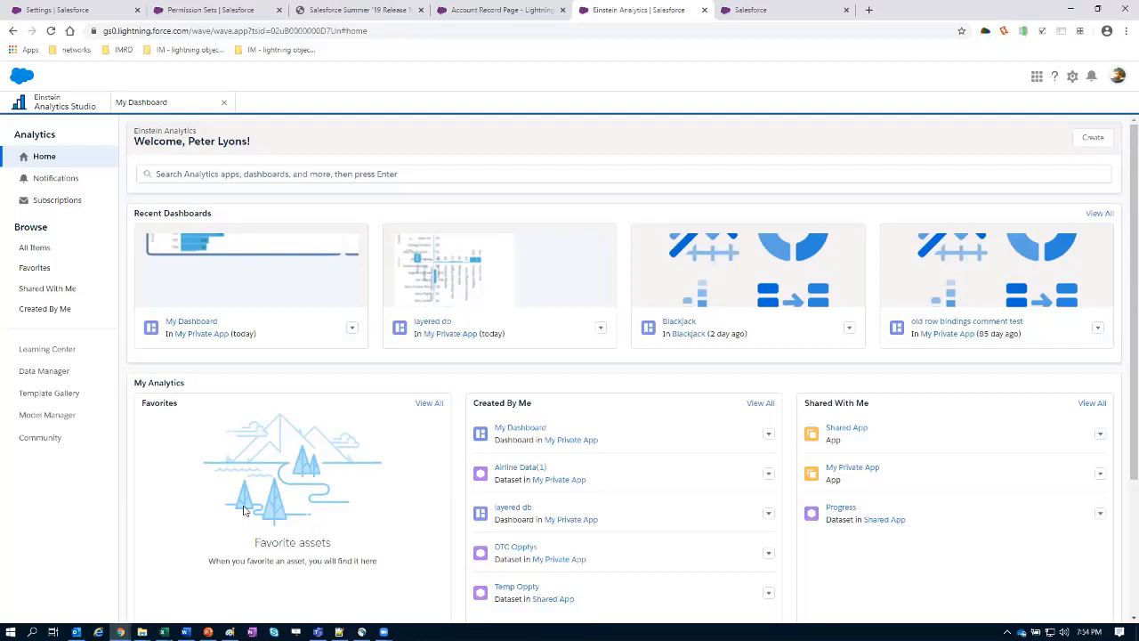
mouse_move(983, 513)
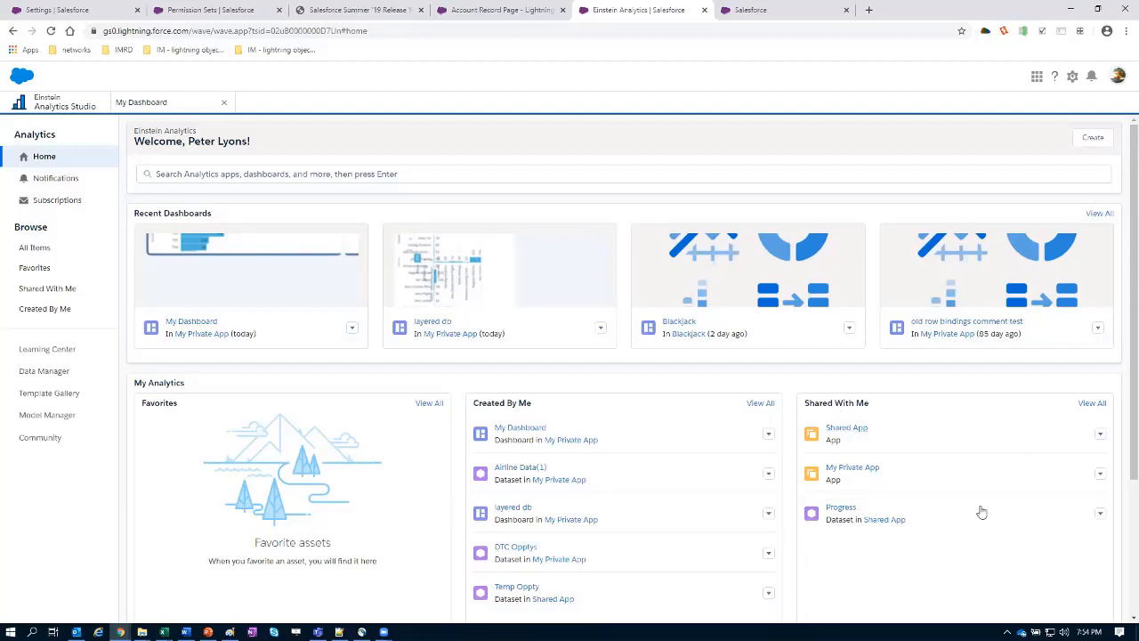
mouse_move(520, 498)
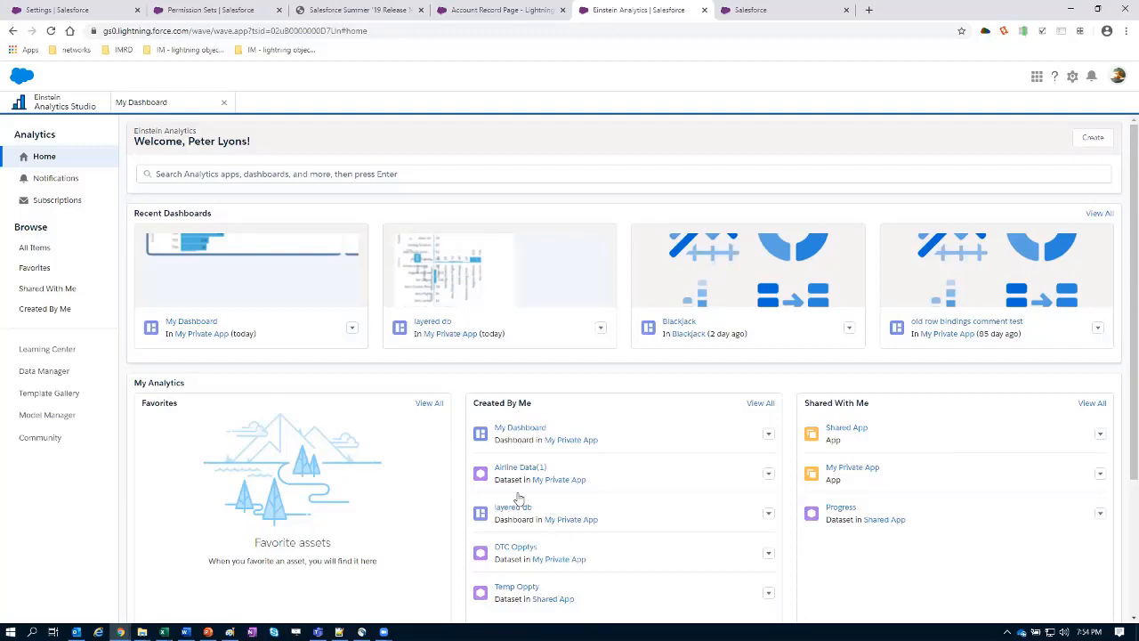
mouse_move(989, 448)
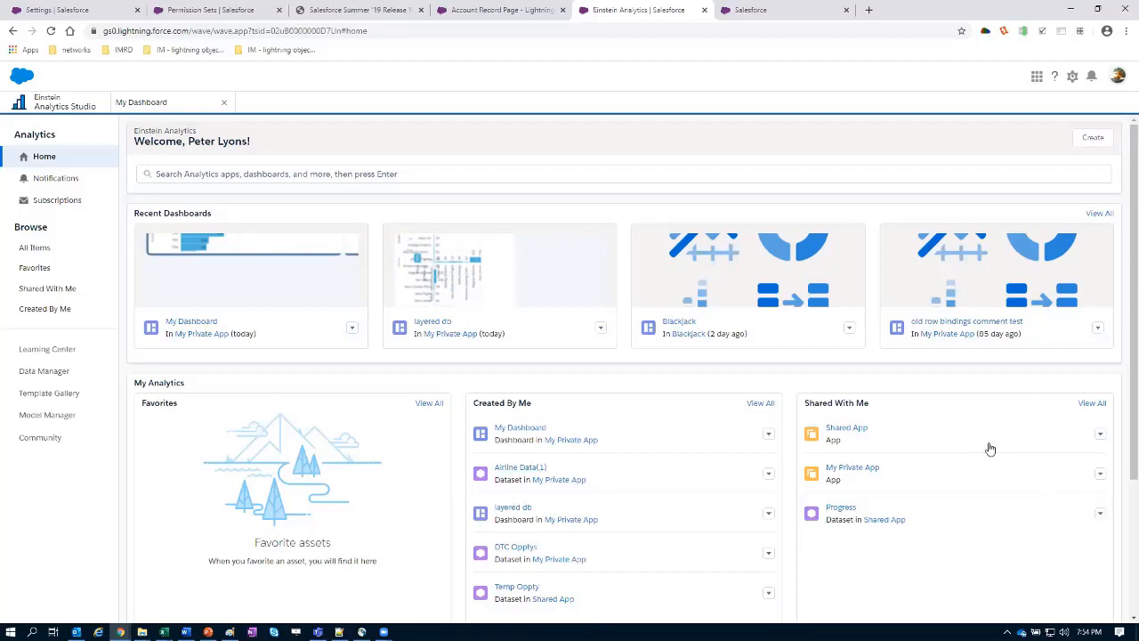
mouse_move(890, 438)
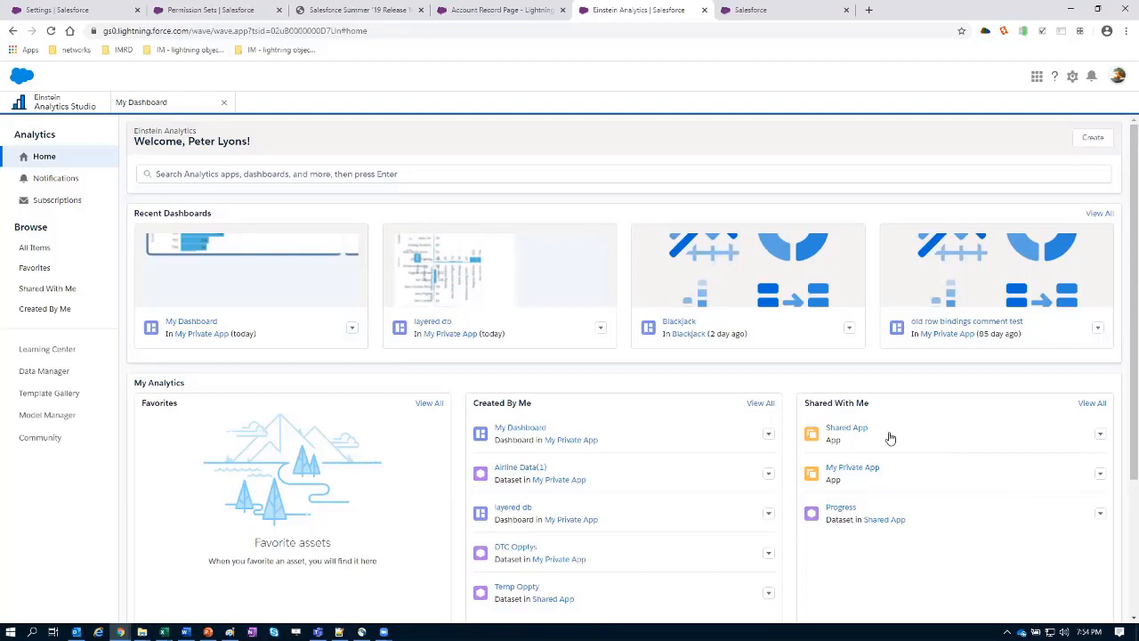
mouse_move(904, 356)
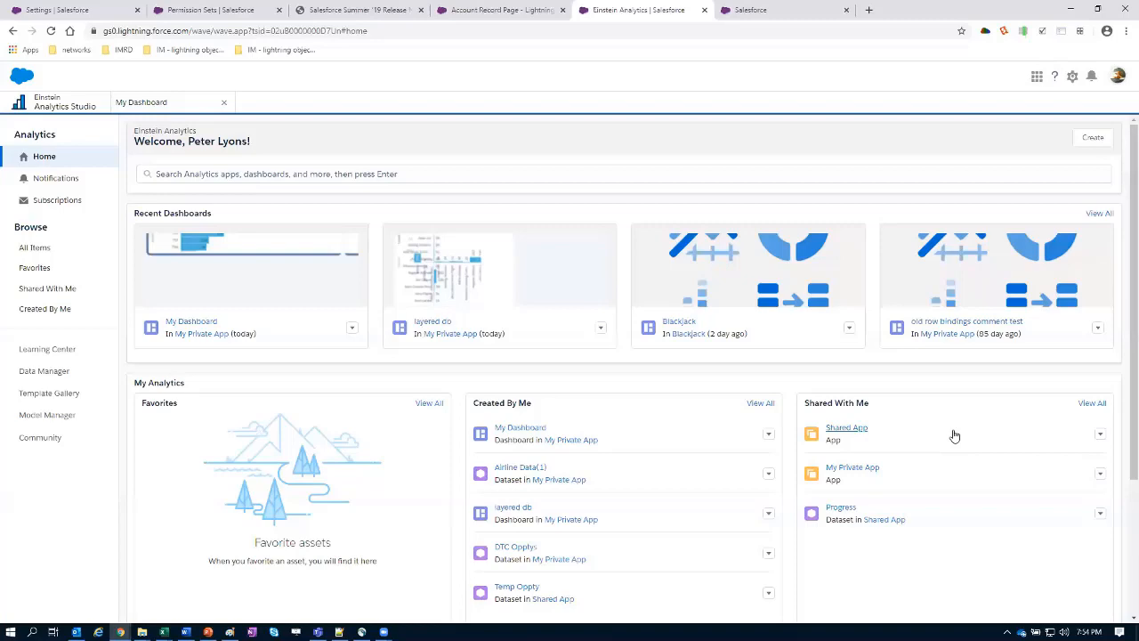
- Go into My Dashboard and browse through the full Learning Center listing
left_click(192, 320)
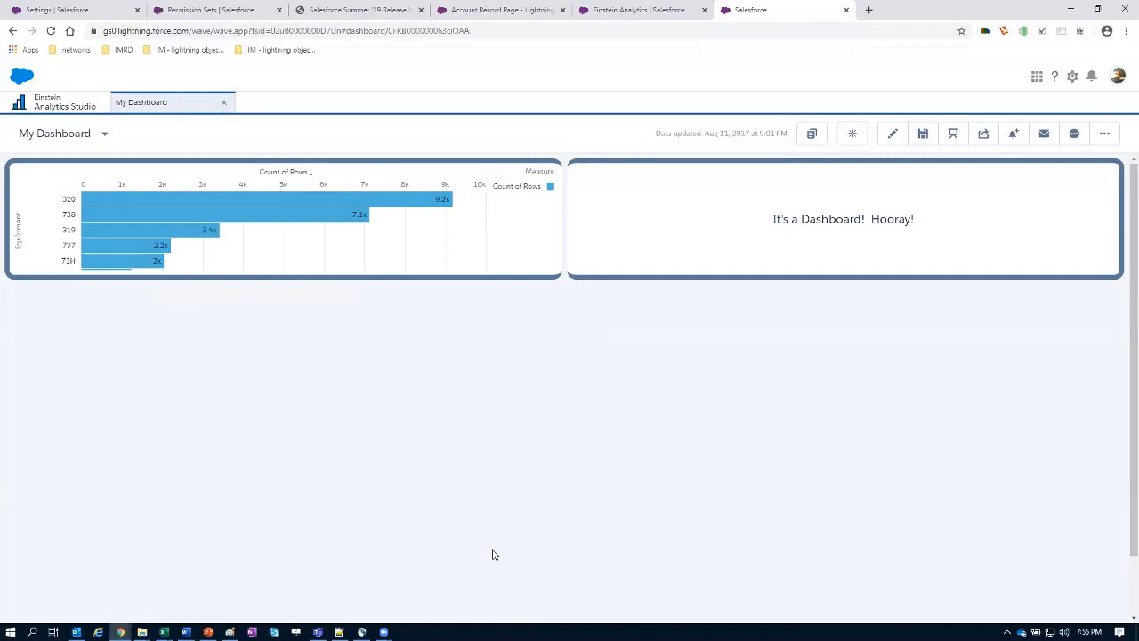
mouse_move(812, 134)
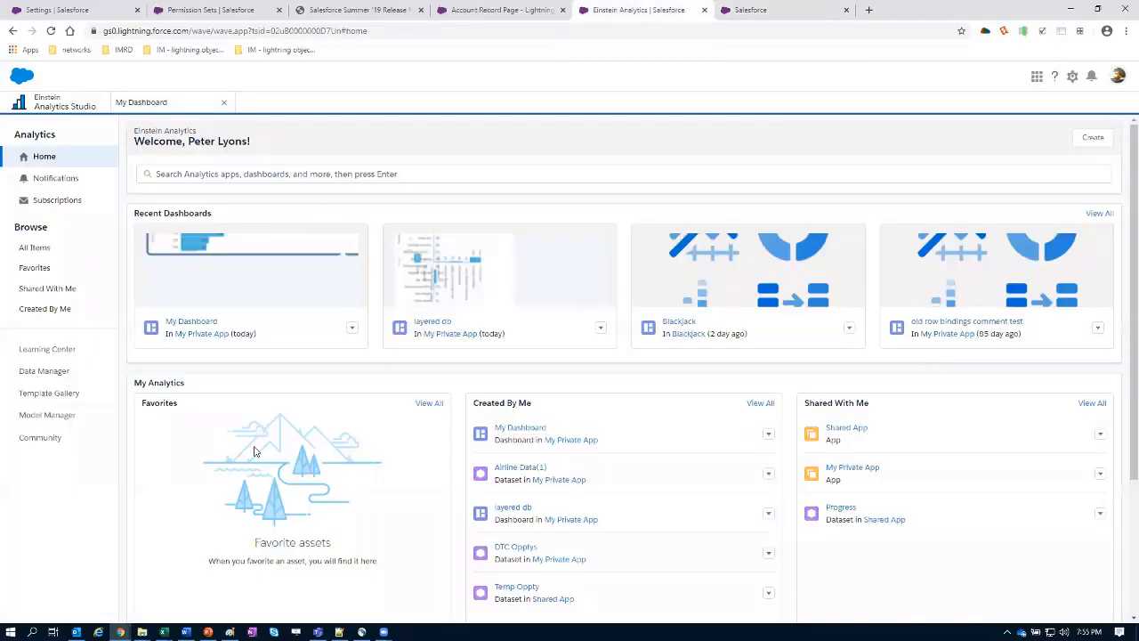
scroll("down", 3)
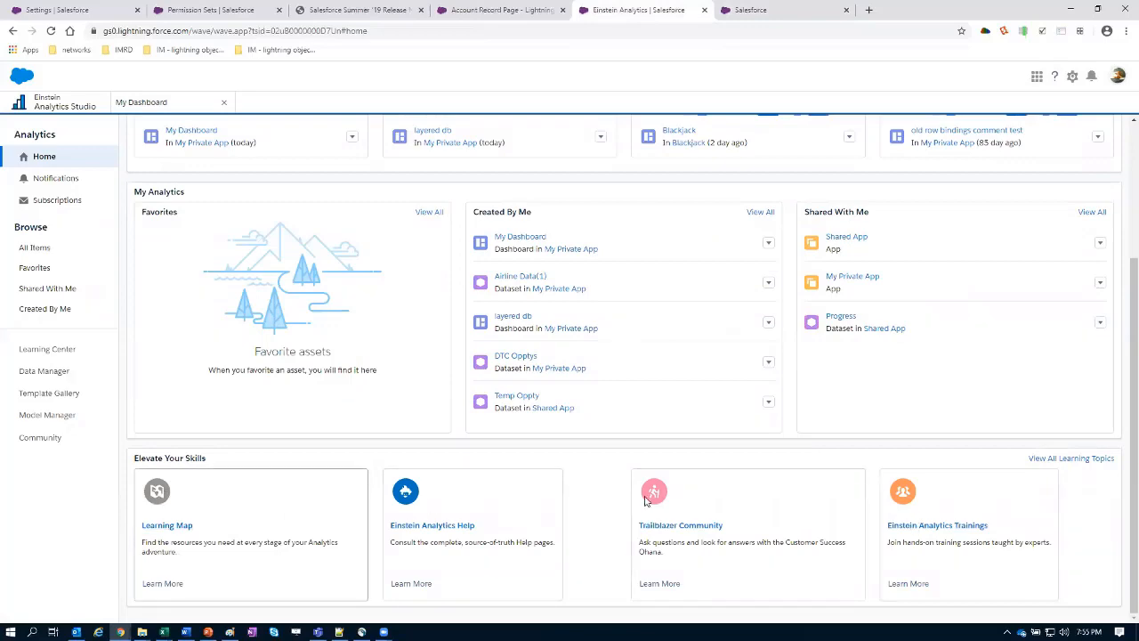
mouse_move(1054, 459)
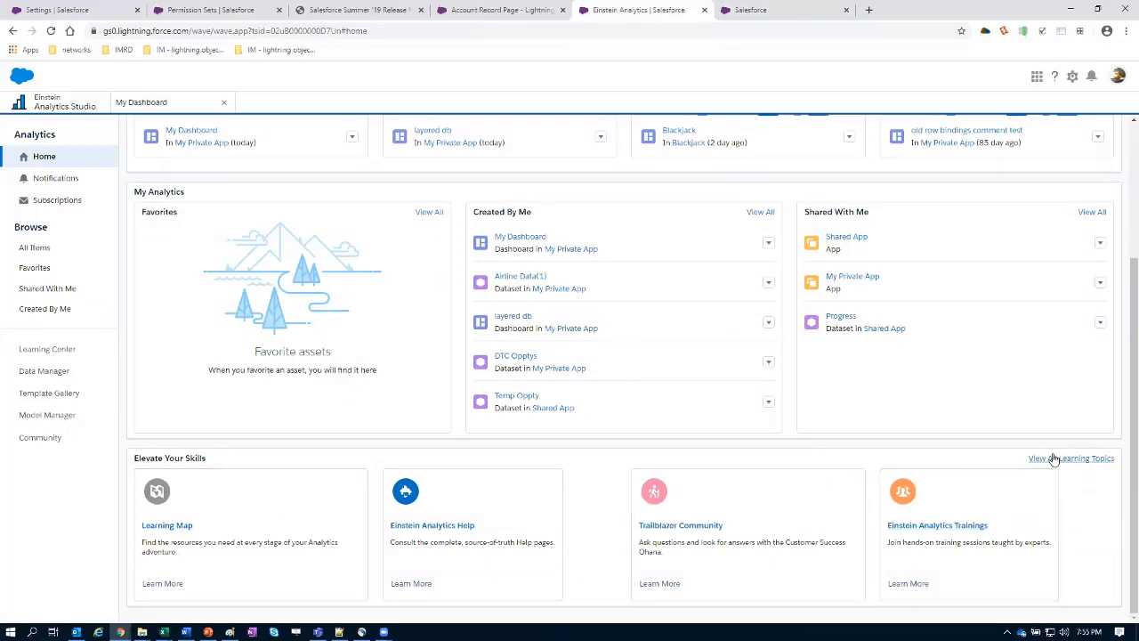
left_click(46, 348)
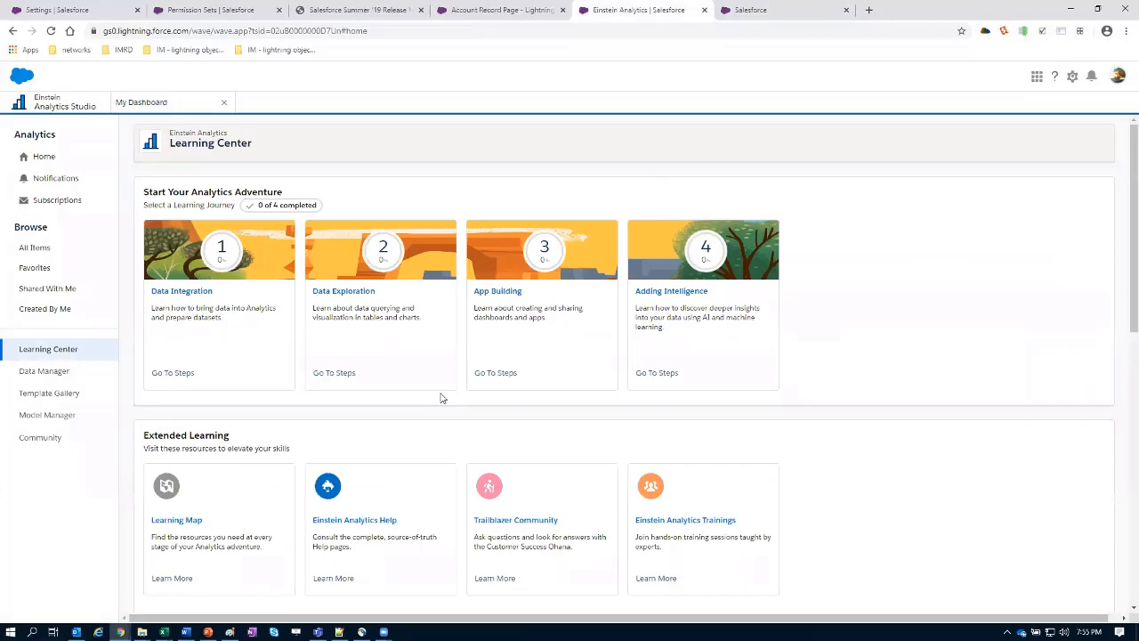
scroll("down", 3)
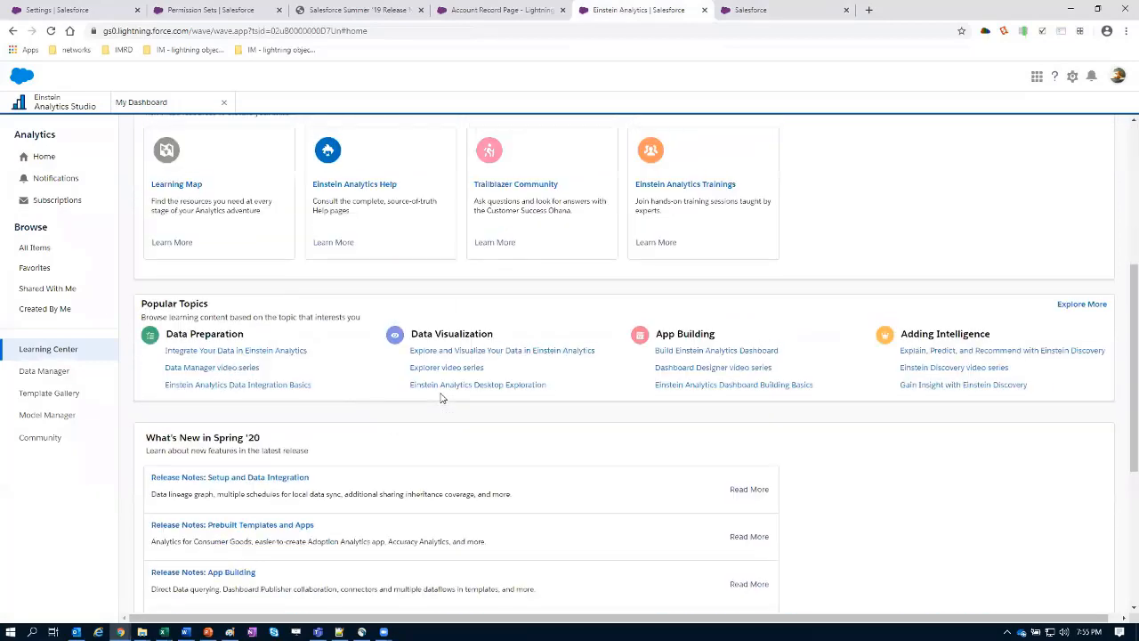
scroll("down", 3)
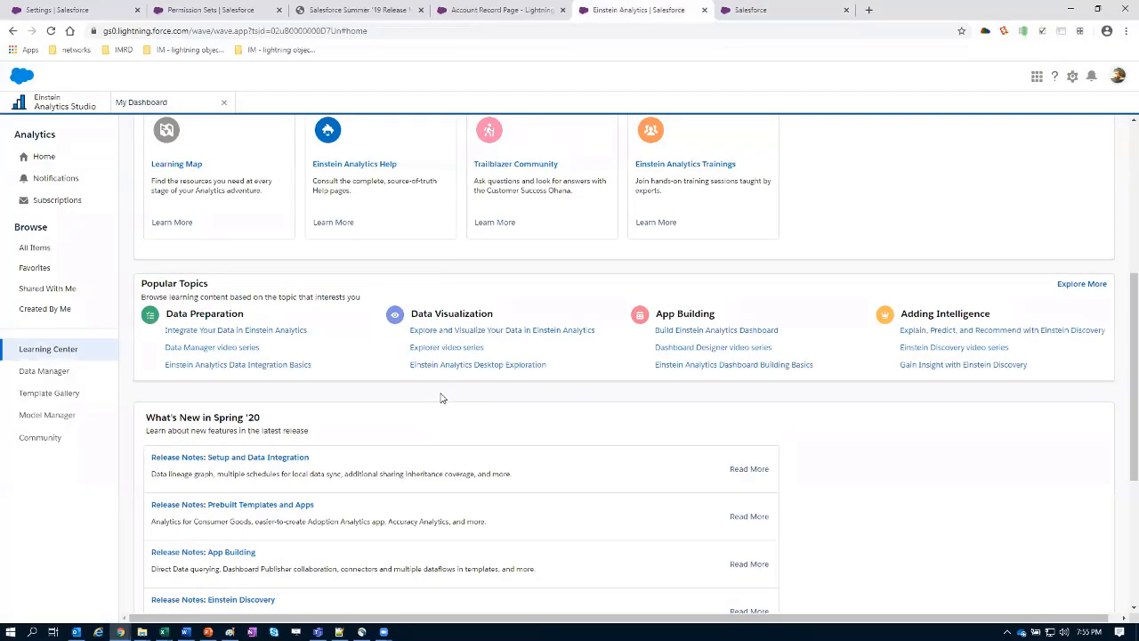
scroll("down", 3)
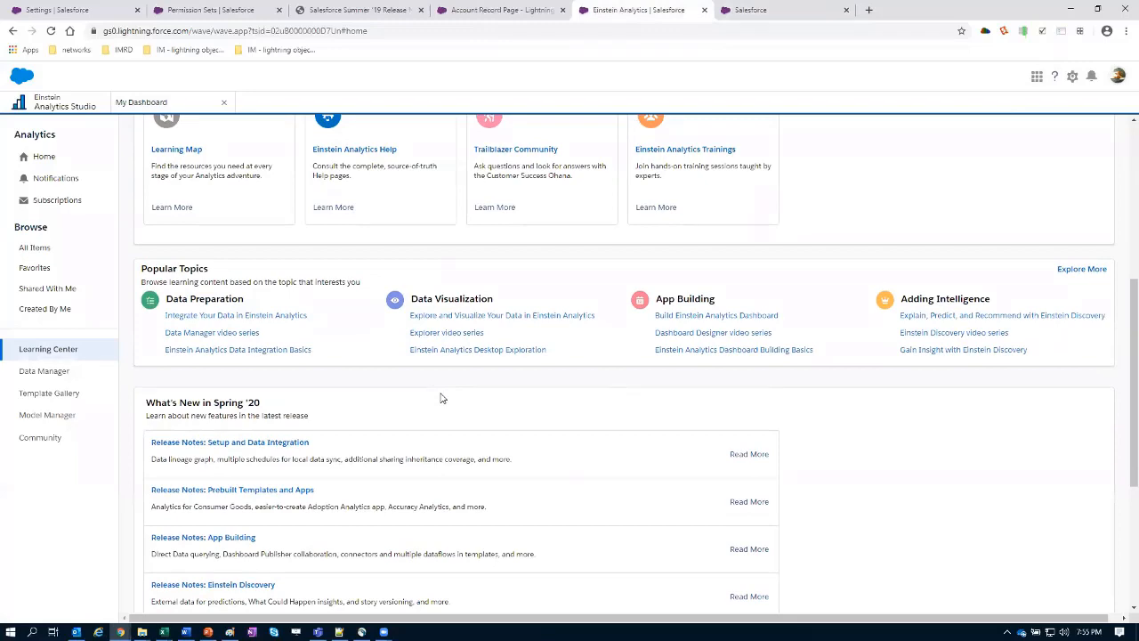
scroll("down", 3)
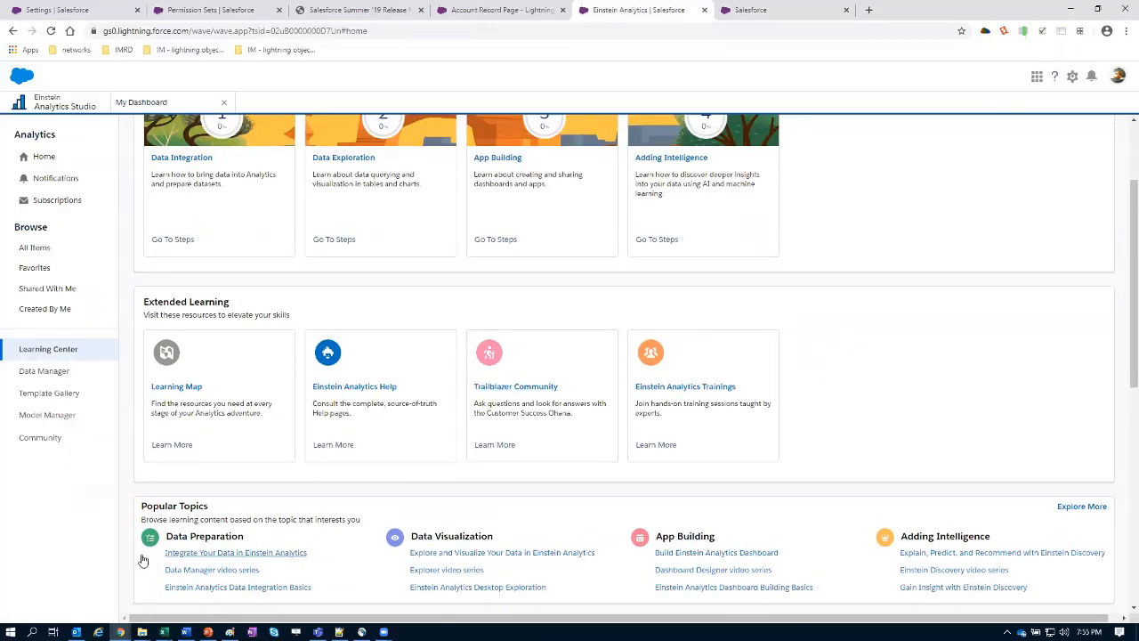
scroll("down", 3)
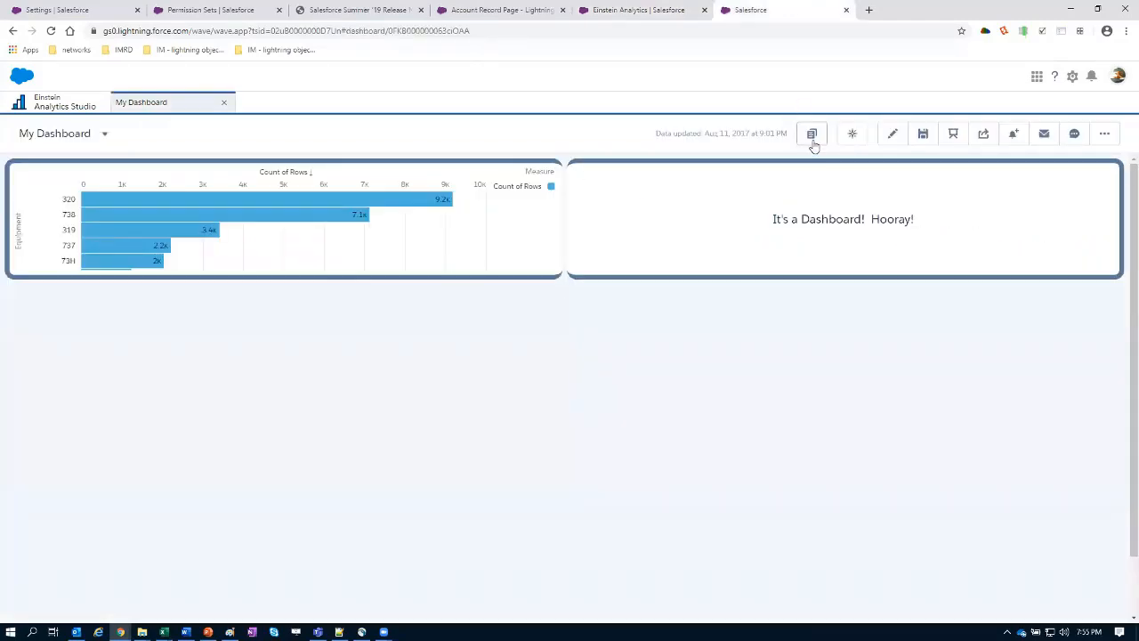
mouse_move(811, 133)
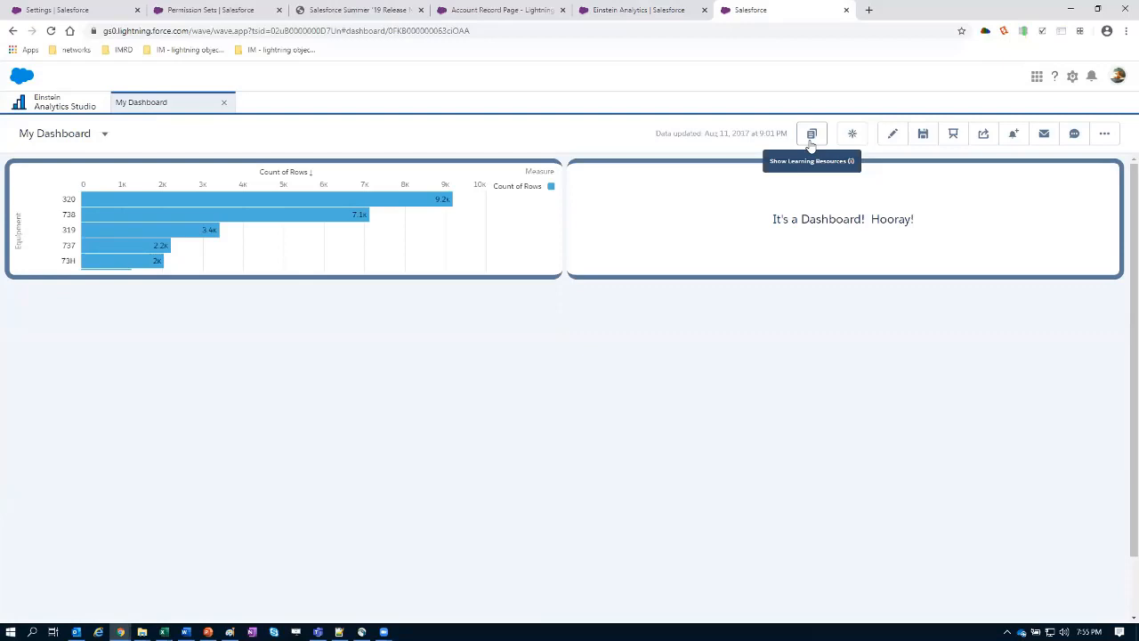
- Show My Dashboard's Learning Resources panel with its linked tutorial video, closing the video preview
left_click(812, 134)
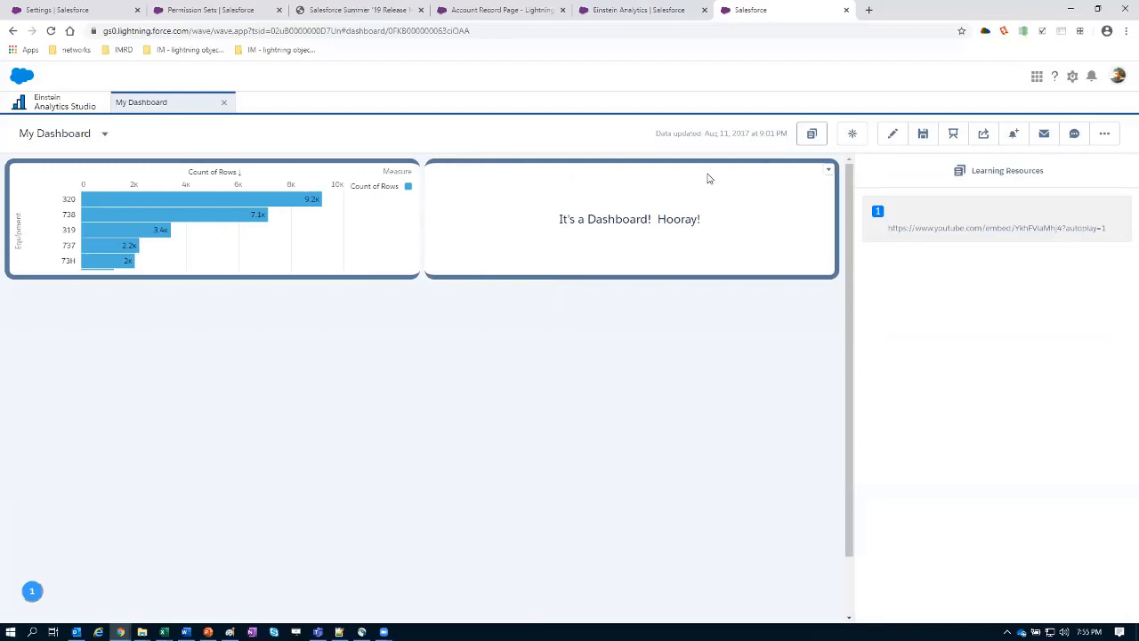
mouse_move(826, 171)
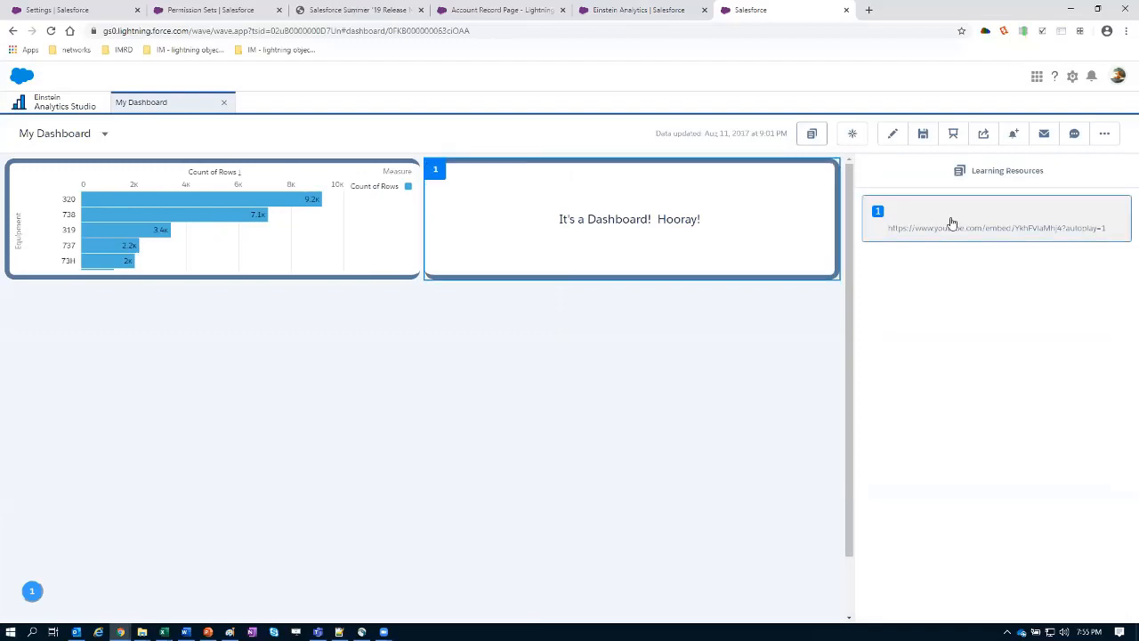
mouse_move(986, 493)
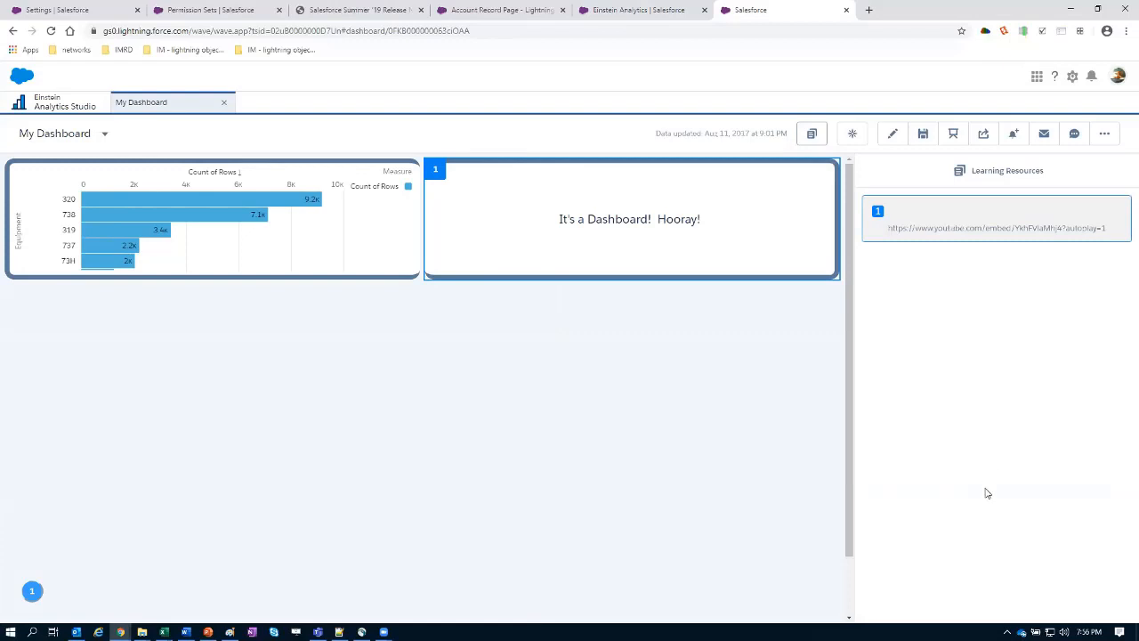
mouse_move(69, 445)
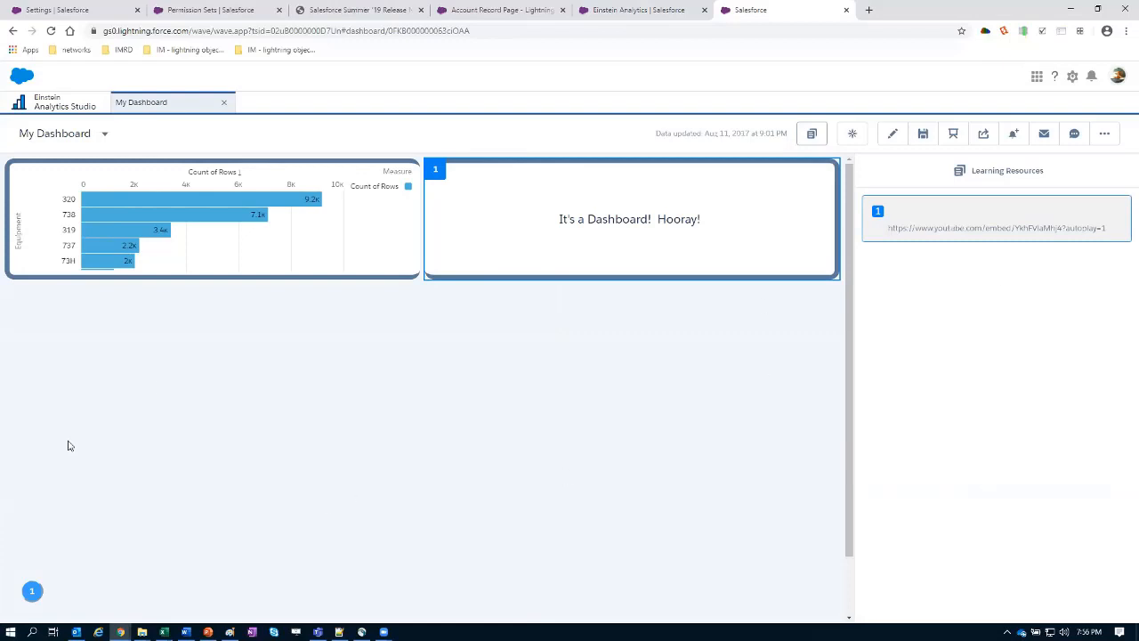
mouse_move(520, 169)
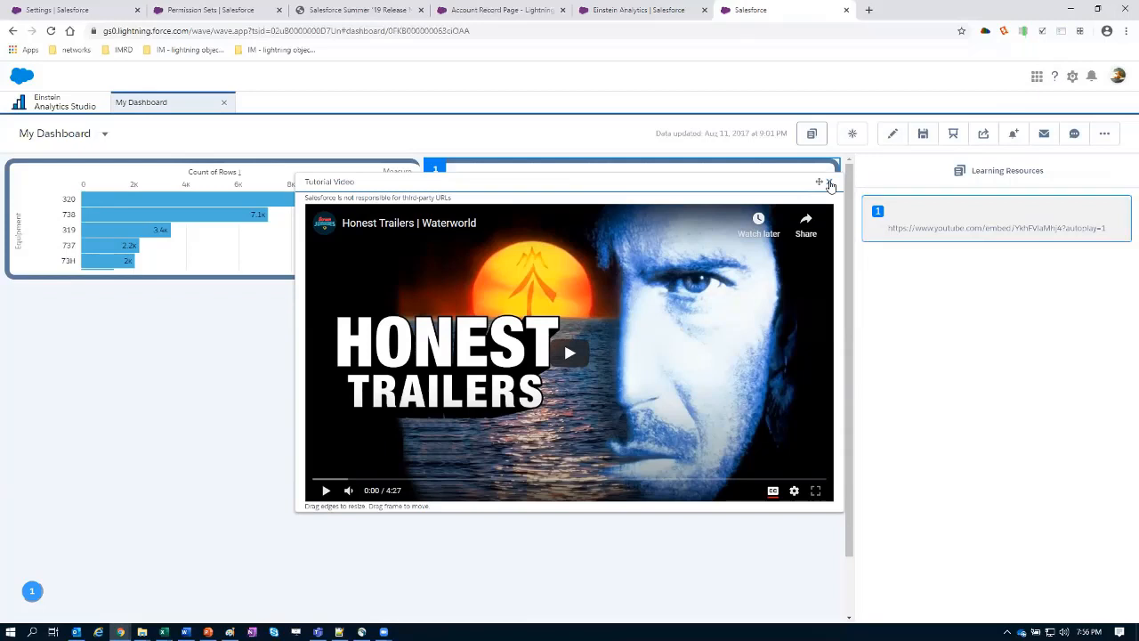
left_click(830, 181)
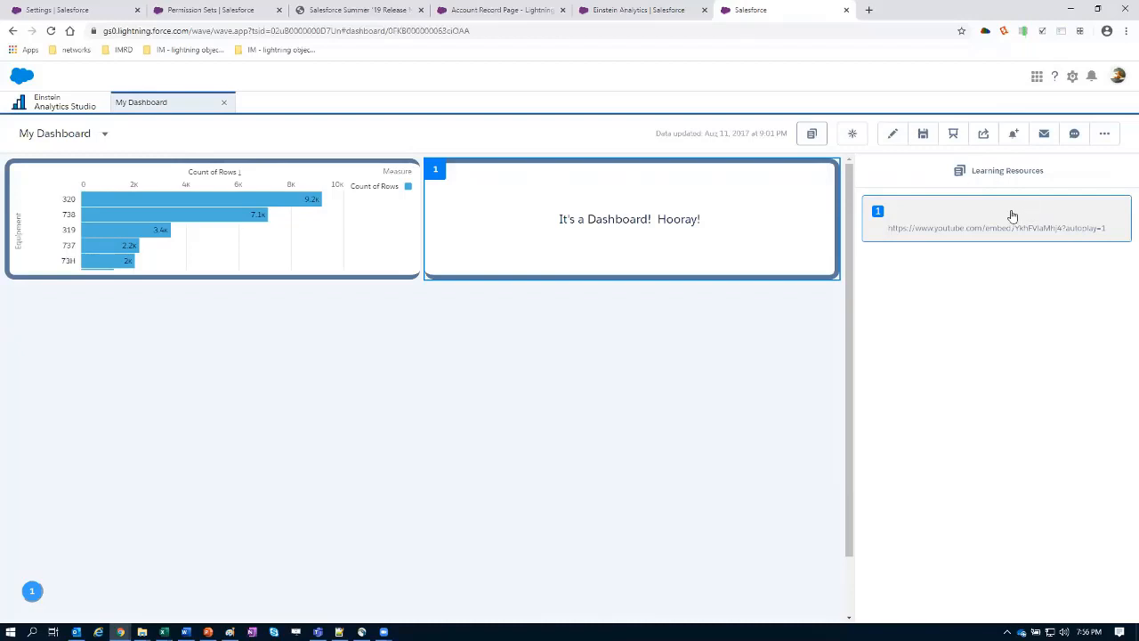
mouse_move(979, 237)
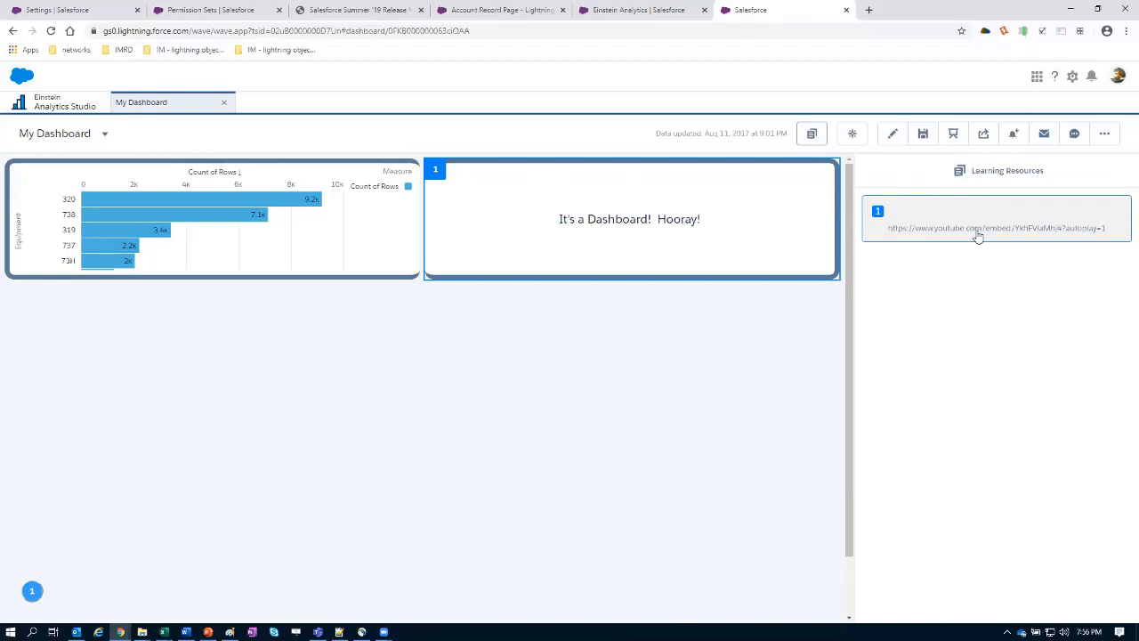
mouse_move(89, 64)
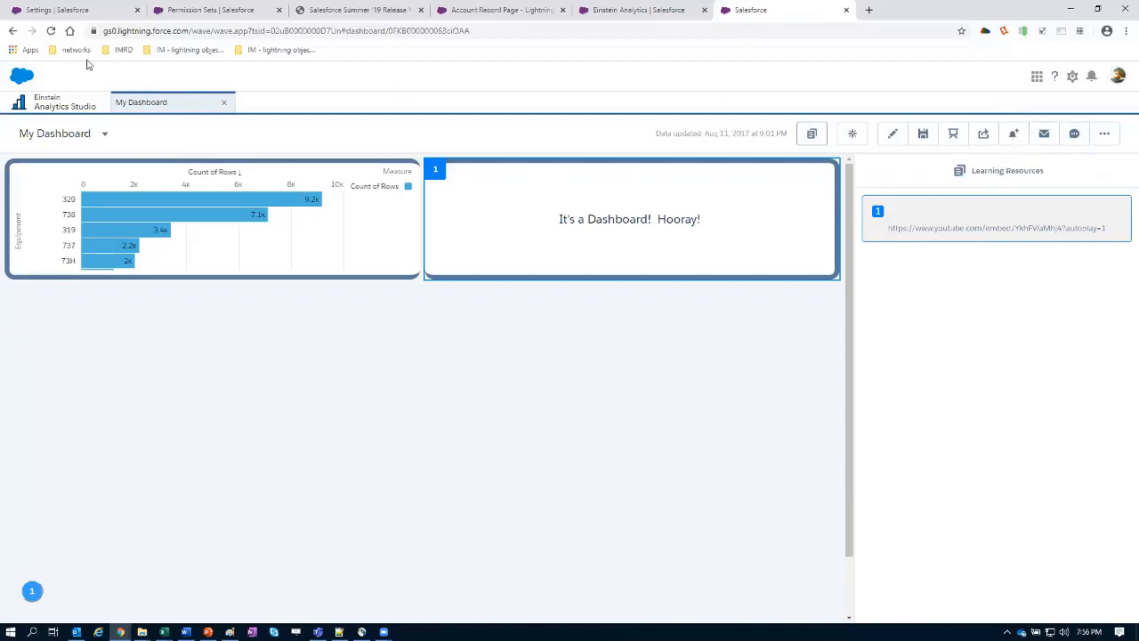
left_click(57, 10)
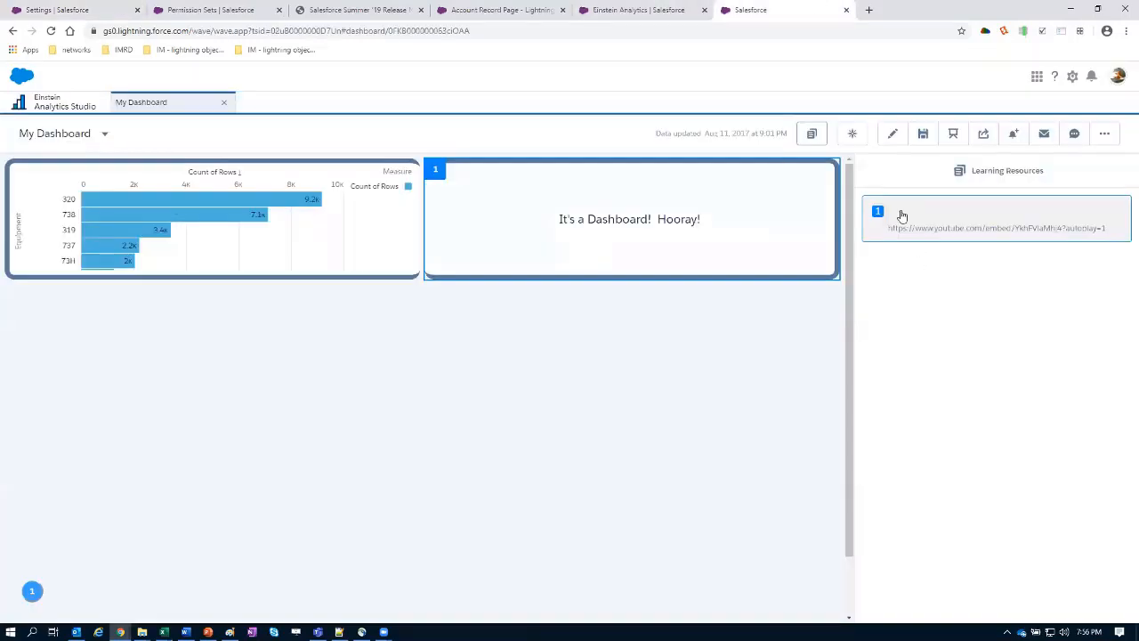
mouse_move(1043, 134)
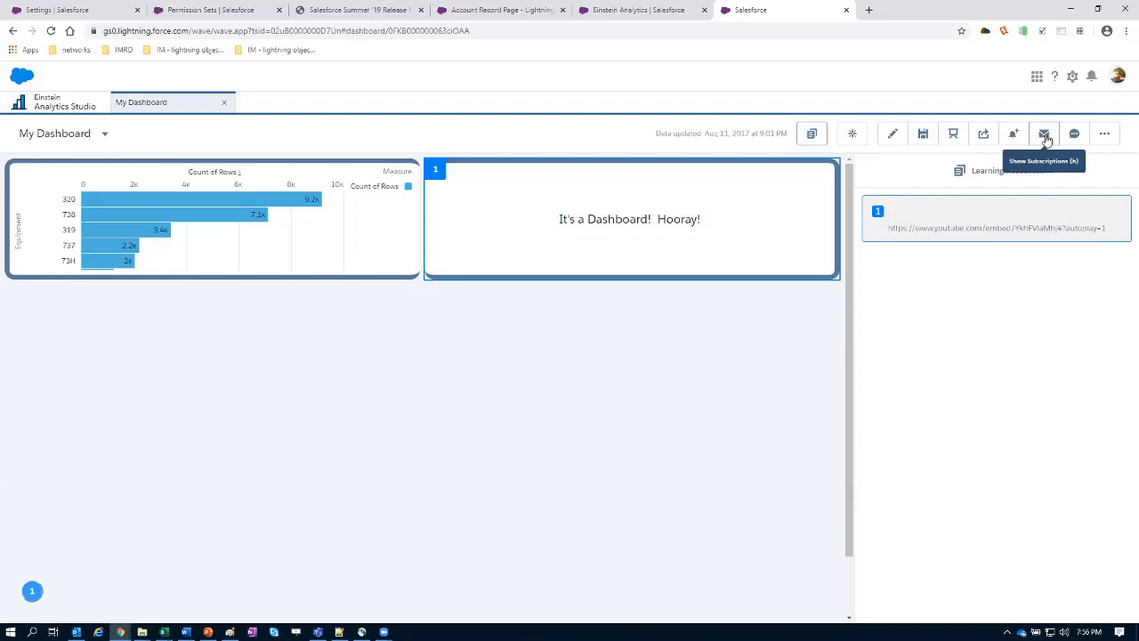
- Try subscribing to the bar chart widget, cancel its schedule, and move into the Dashboard Designer
left_click(1043, 134)
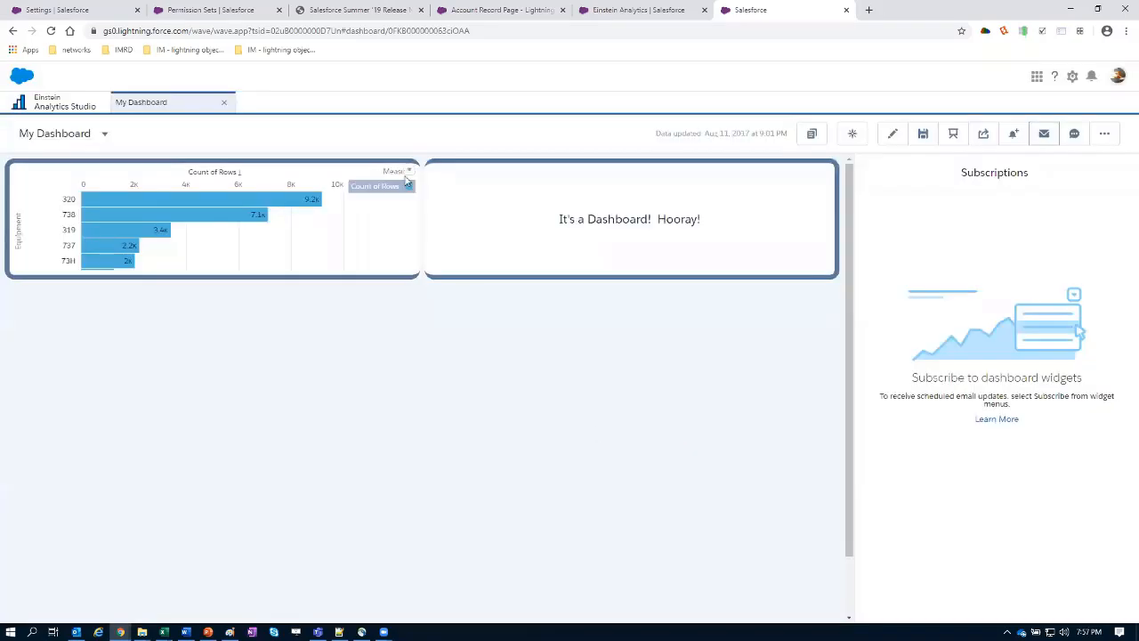
left_click(410, 171)
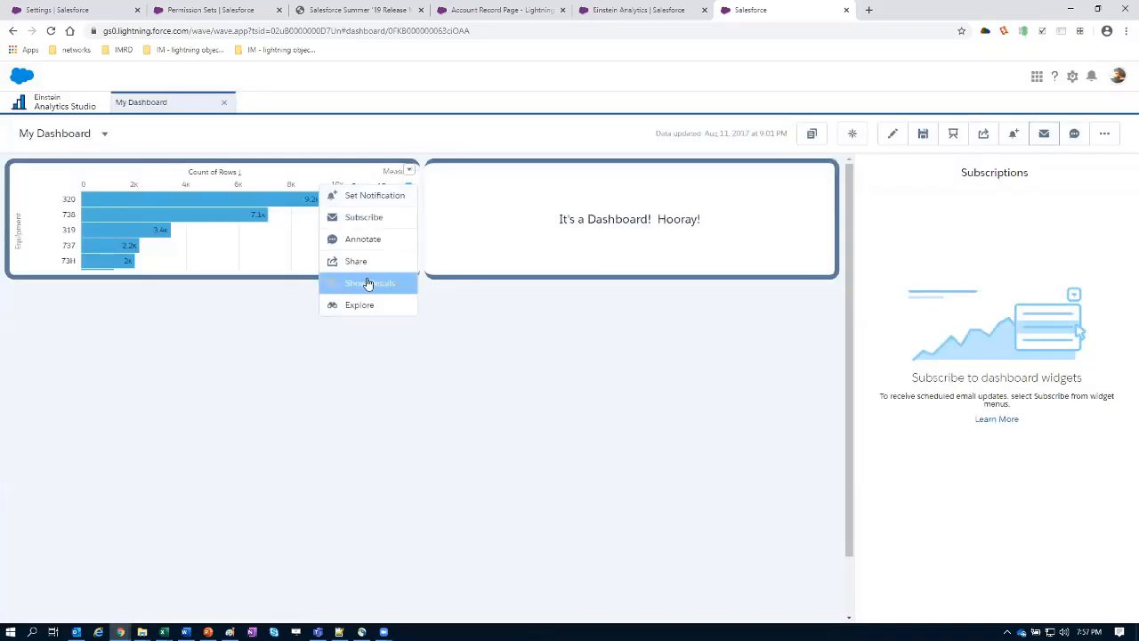
left_click(363, 217)
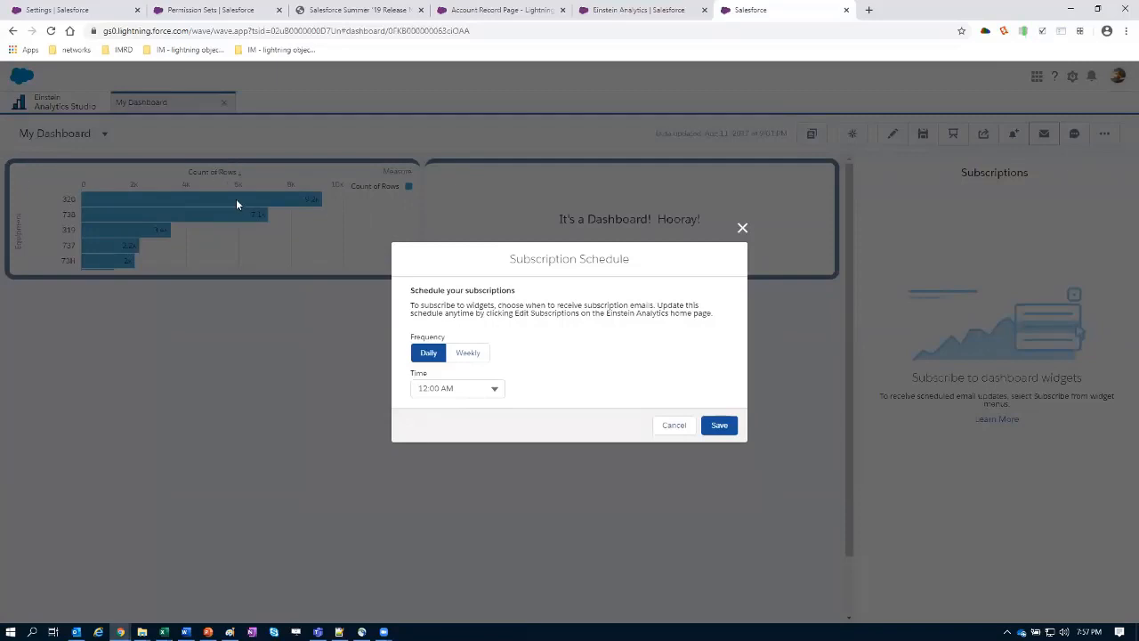
mouse_move(673, 424)
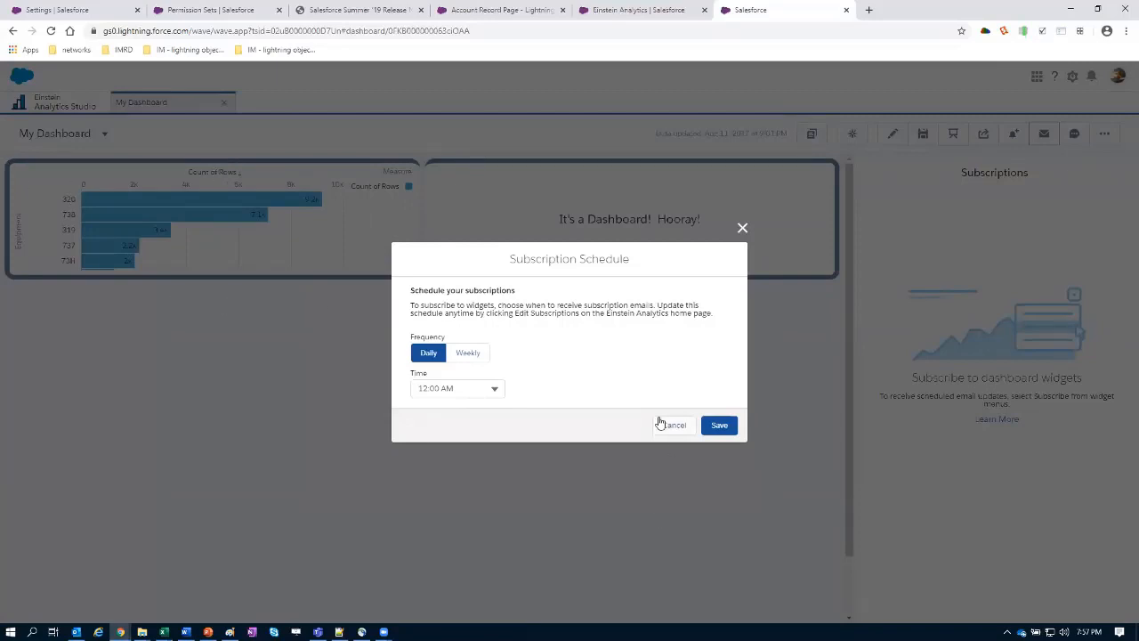
left_click(672, 423)
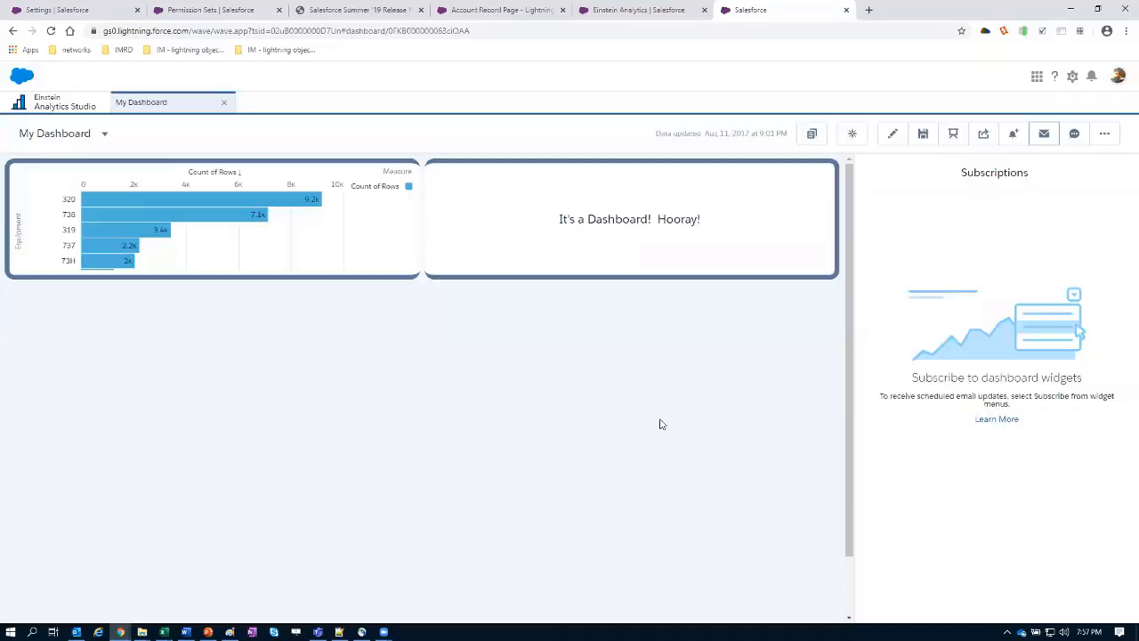
mouse_move(945, 299)
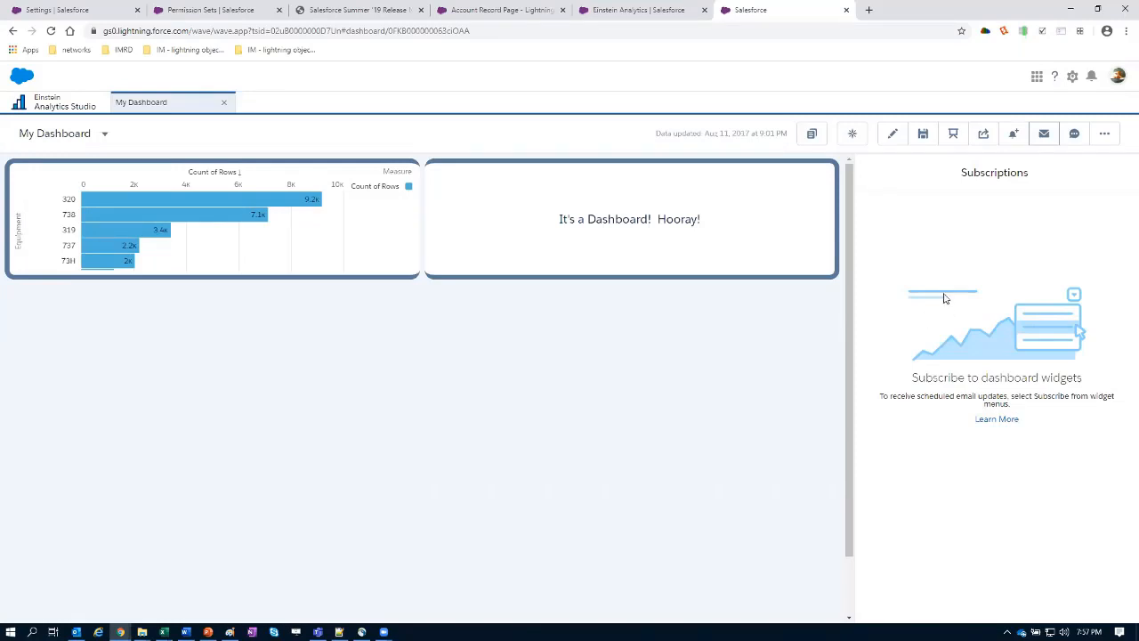
left_click(892, 133)
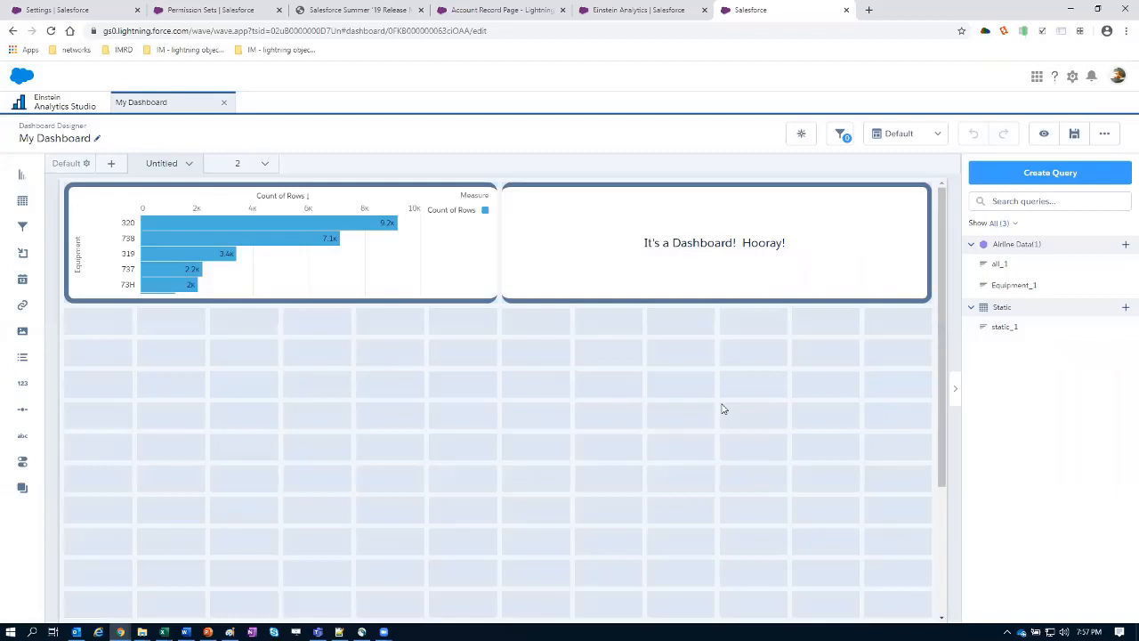
mouse_move(1036, 255)
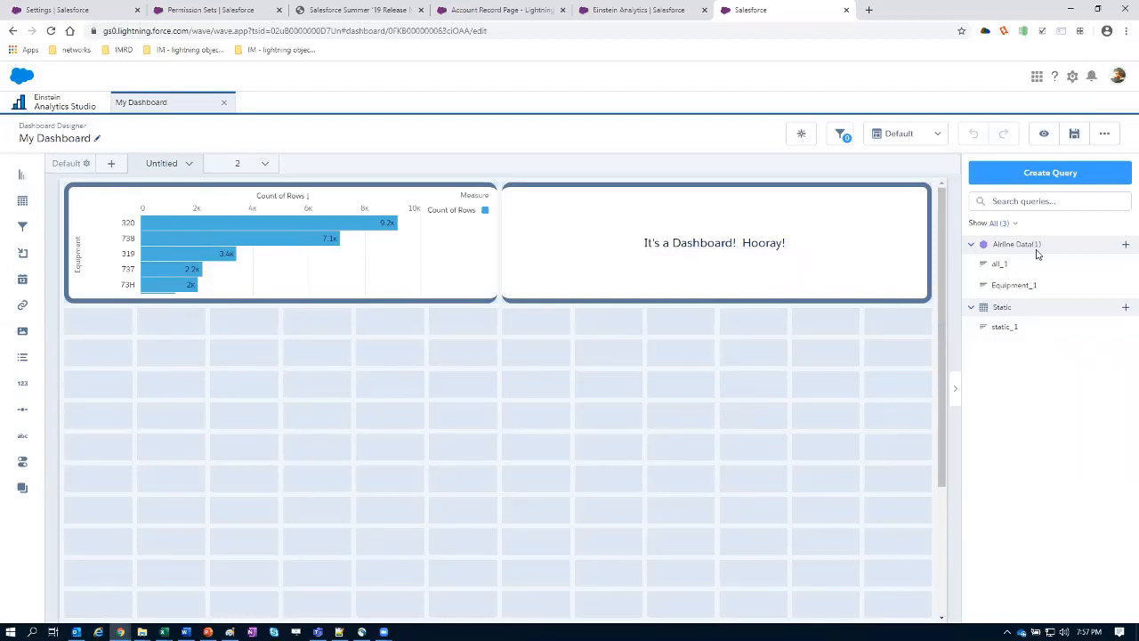
- Edit the DTC Opptys query and group its count of rows by Stage
left_click(1050, 172)
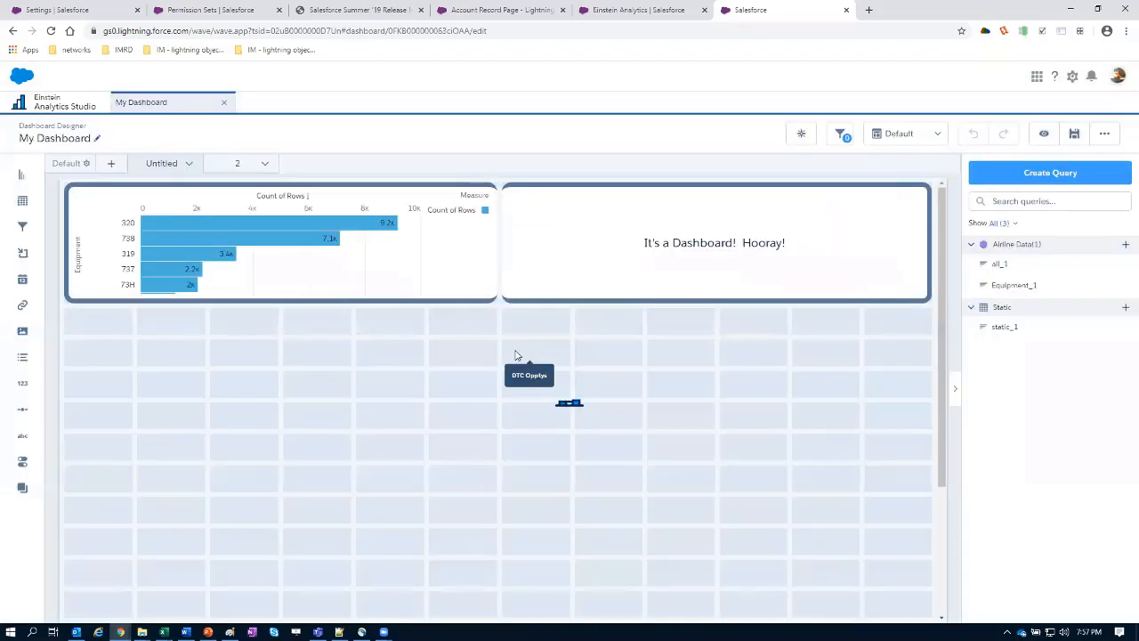
left_click(1051, 173)
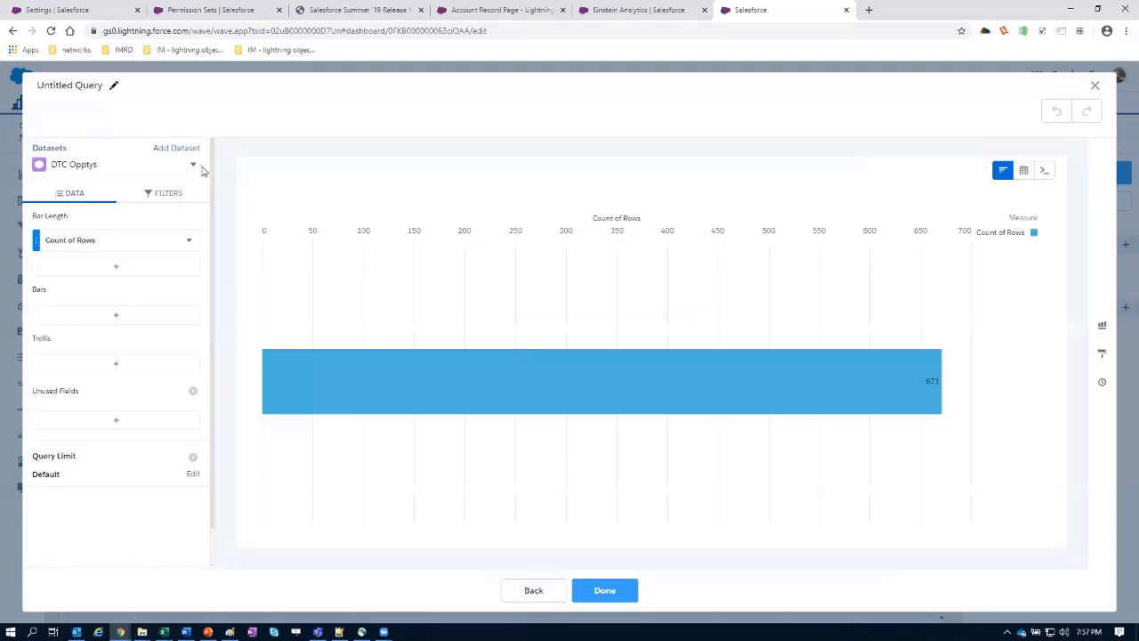
mouse_move(185, 150)
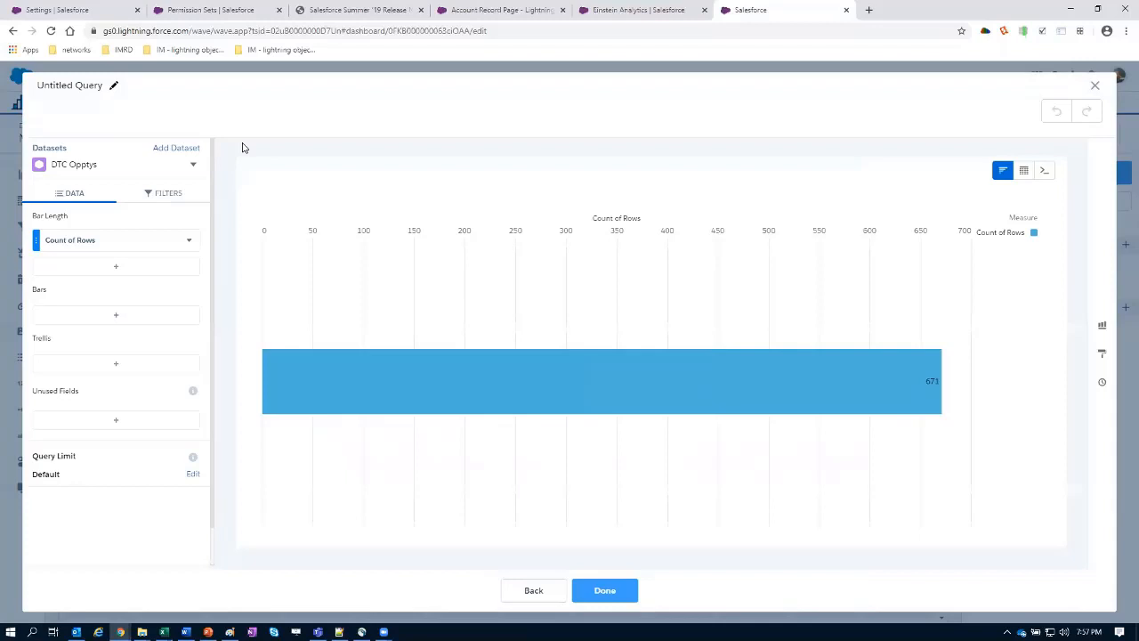
mouse_move(116, 267)
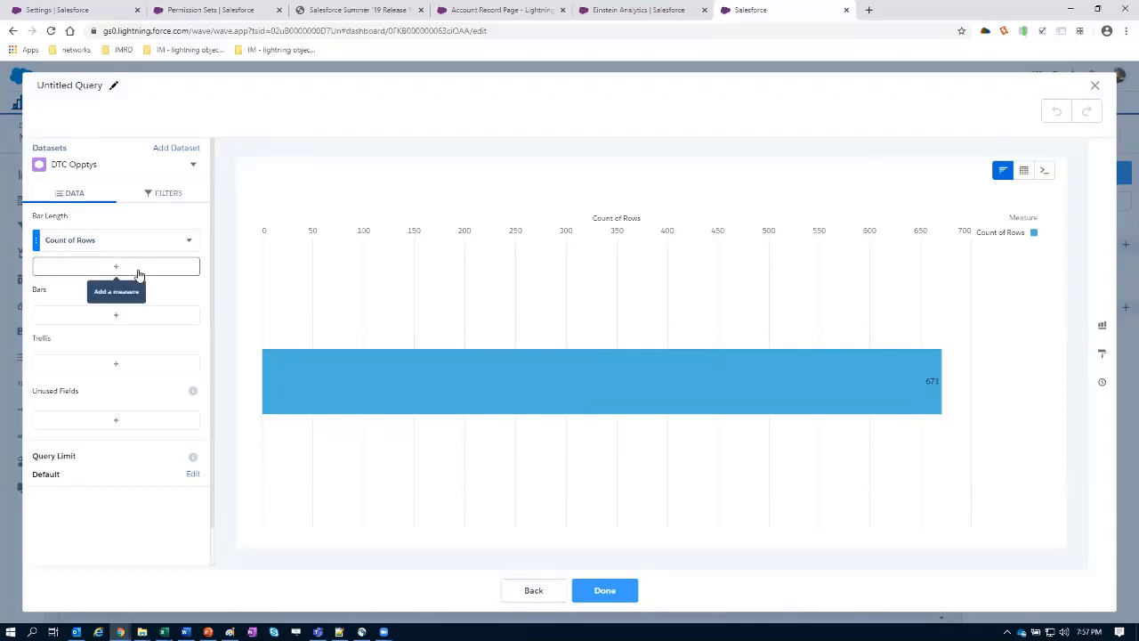
mouse_move(164, 149)
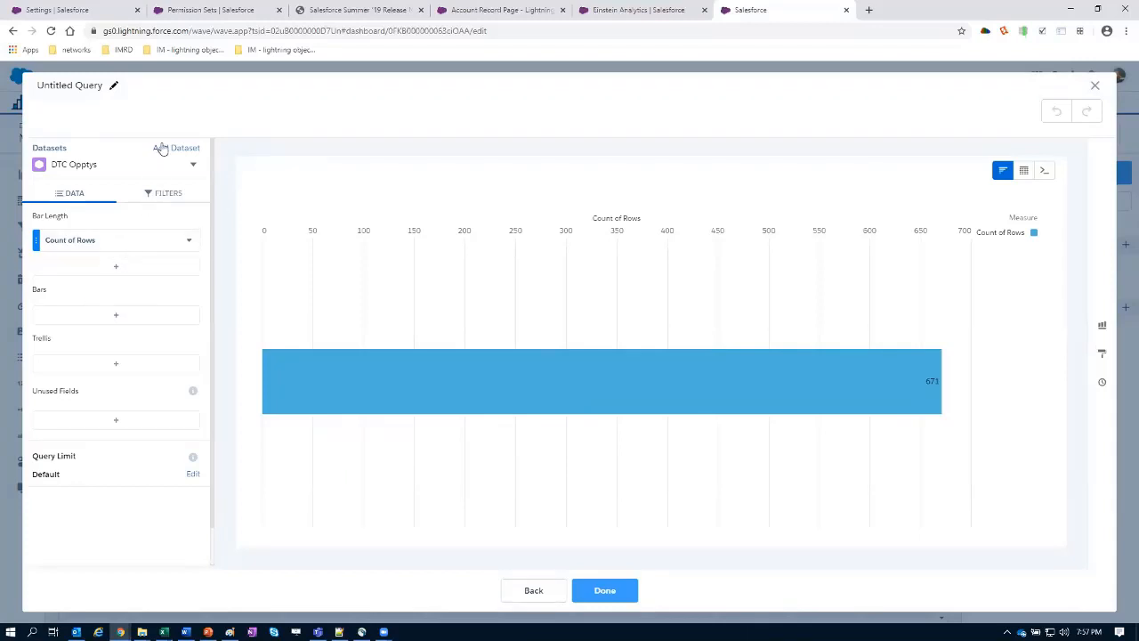
left_click(115, 313)
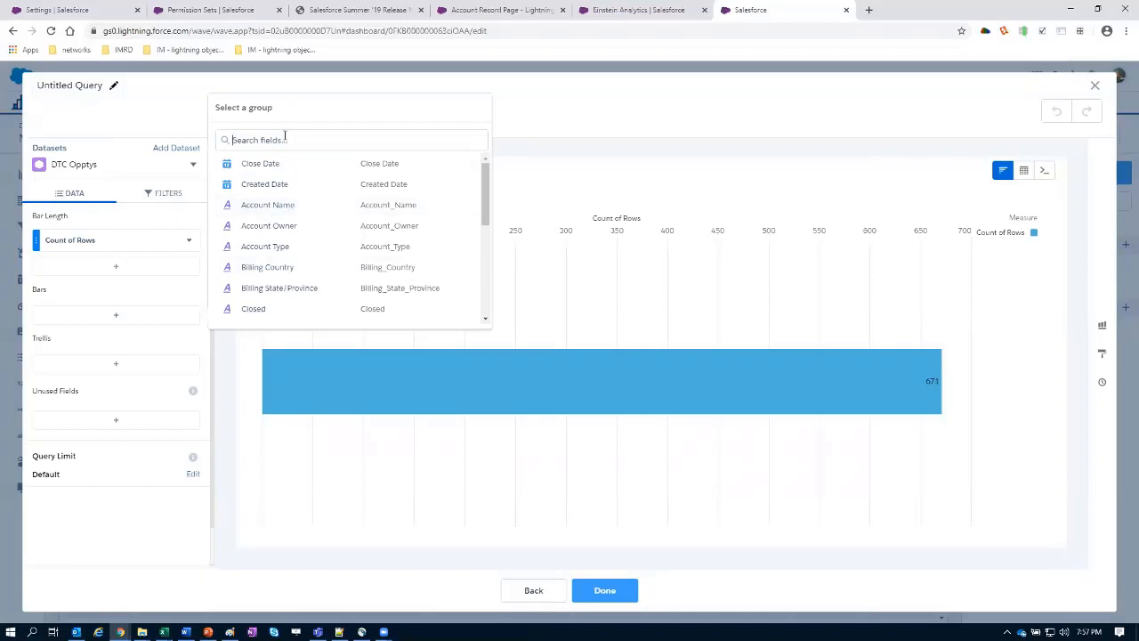
type("stage")
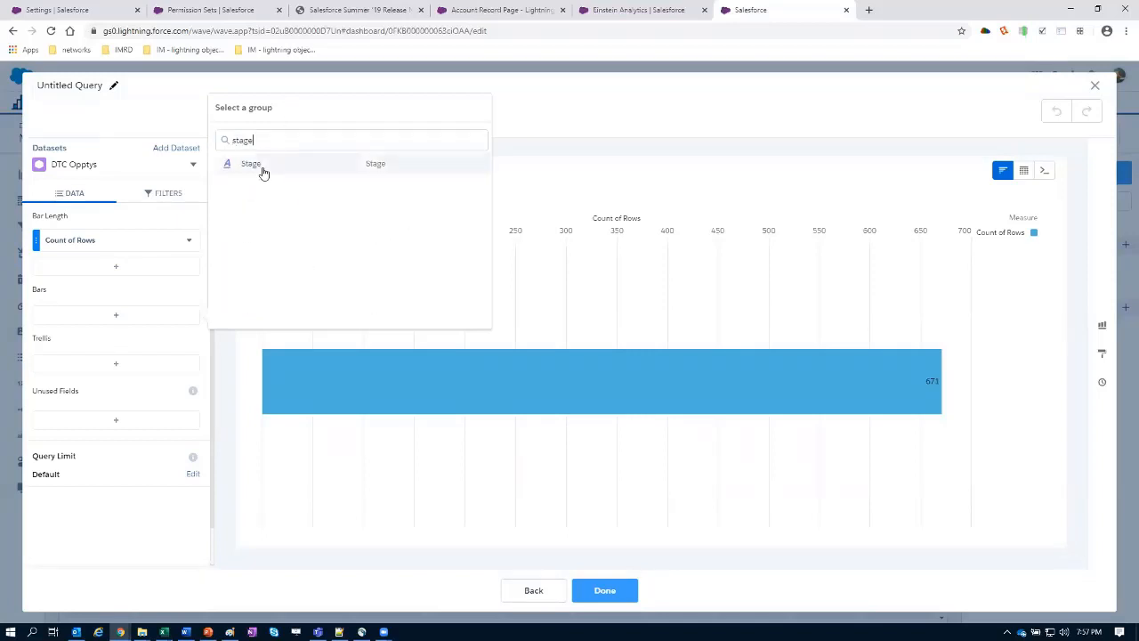
left_click(251, 164)
type("dta")
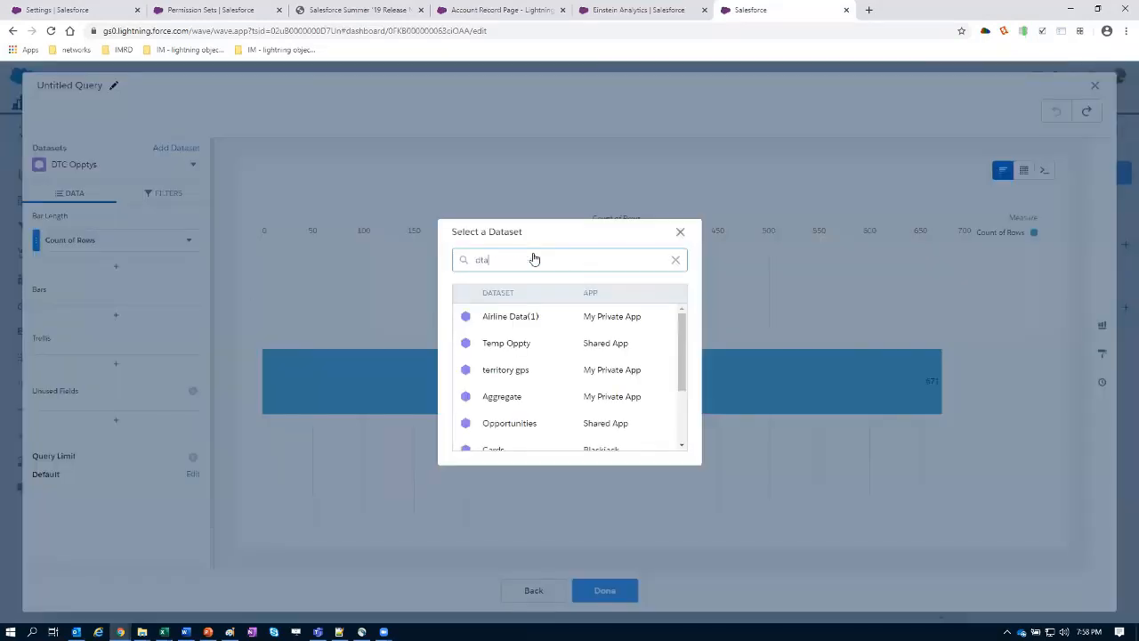
type("dtc")
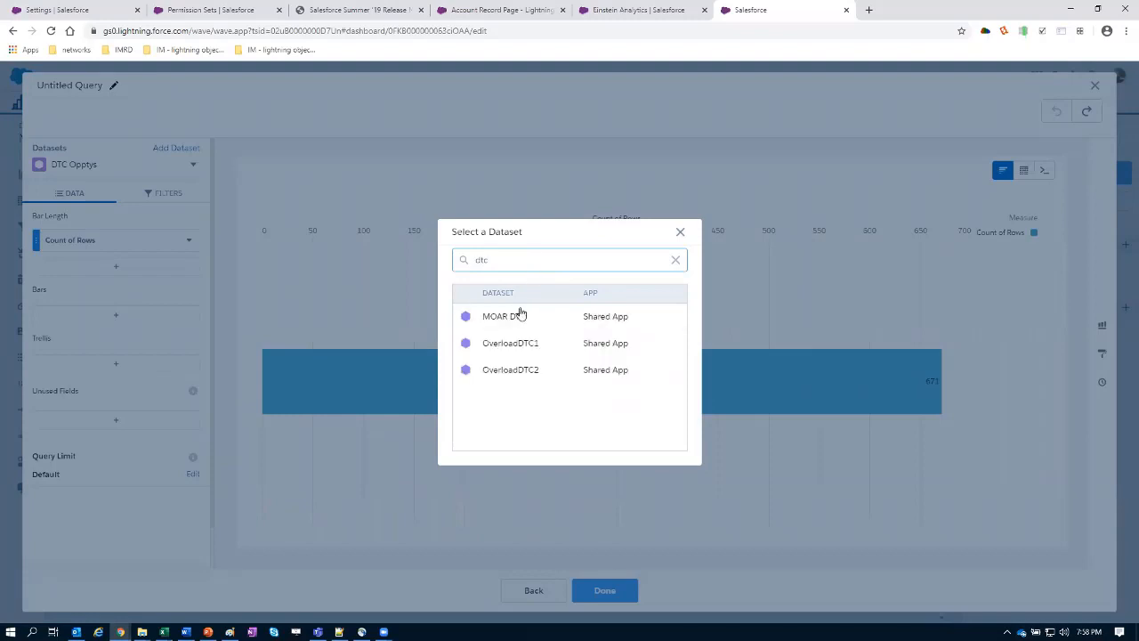
left_click(500, 317)
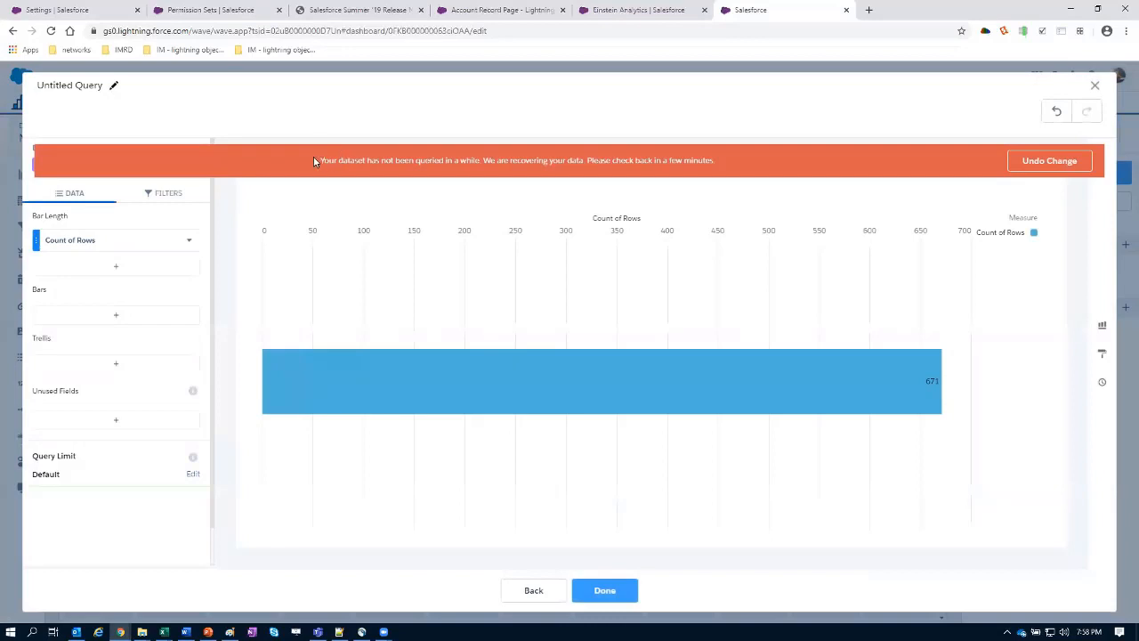
mouse_move(548, 171)
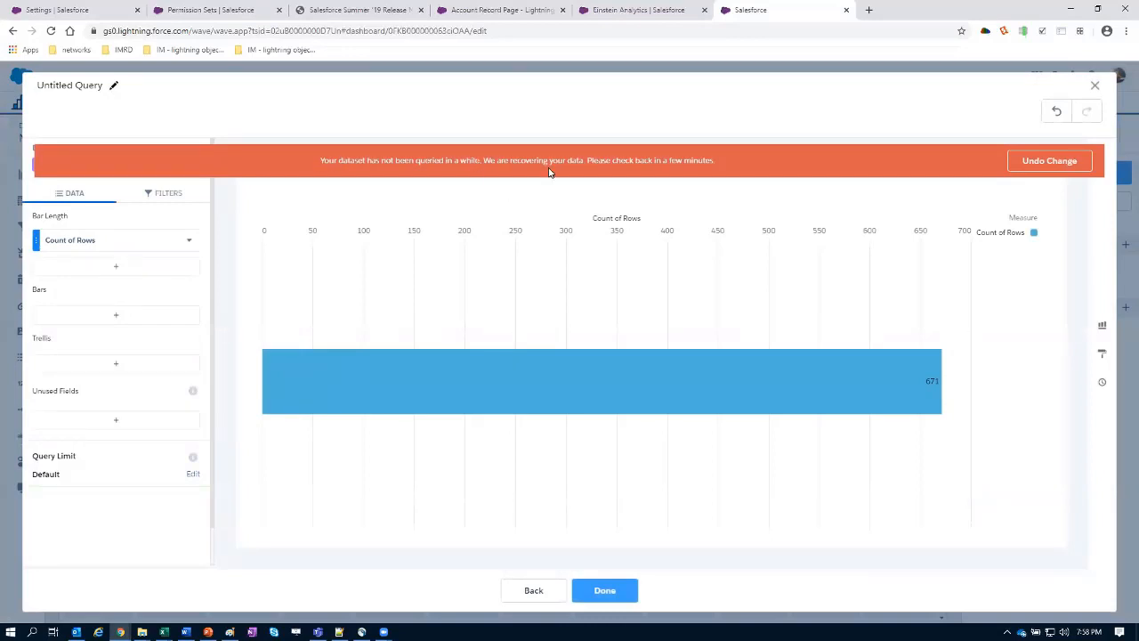
mouse_move(1039, 161)
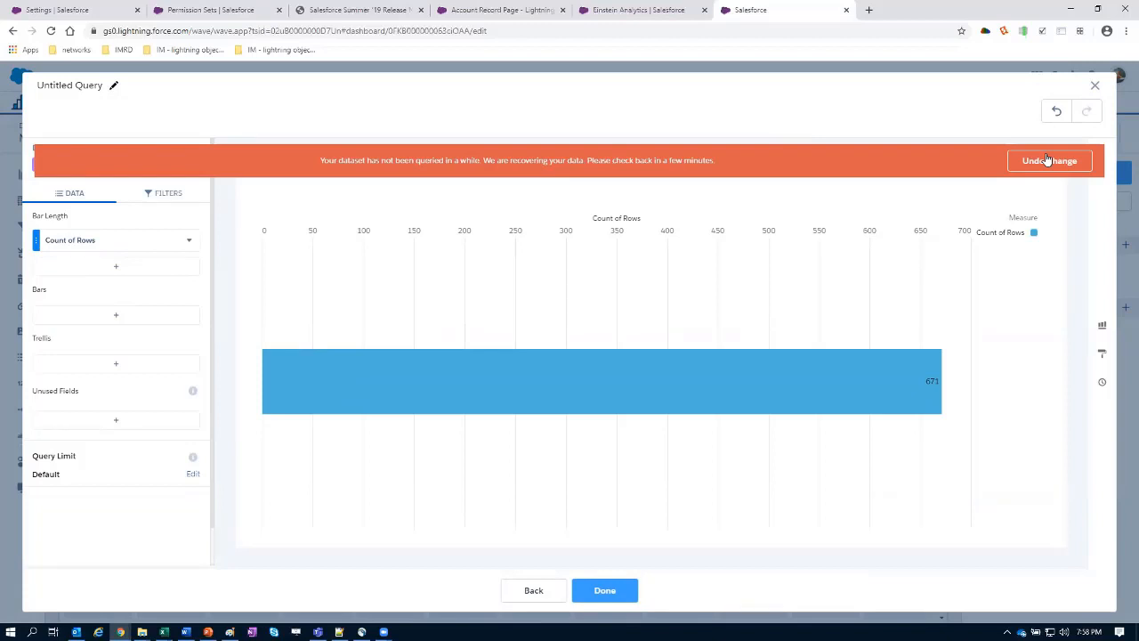
left_click(1049, 160)
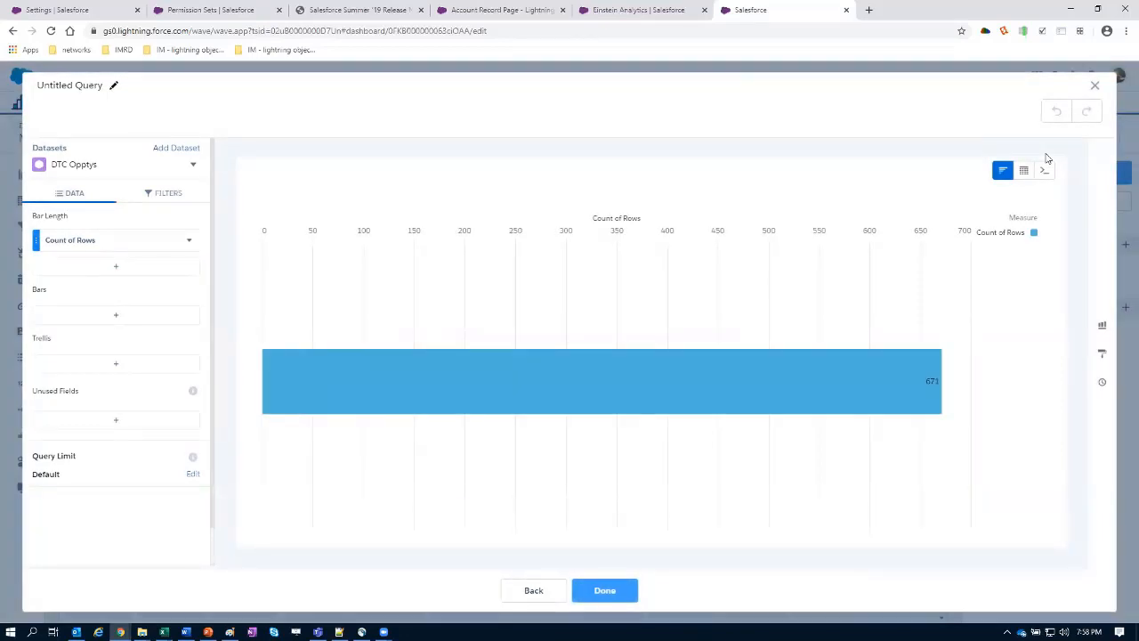
mouse_move(585, 158)
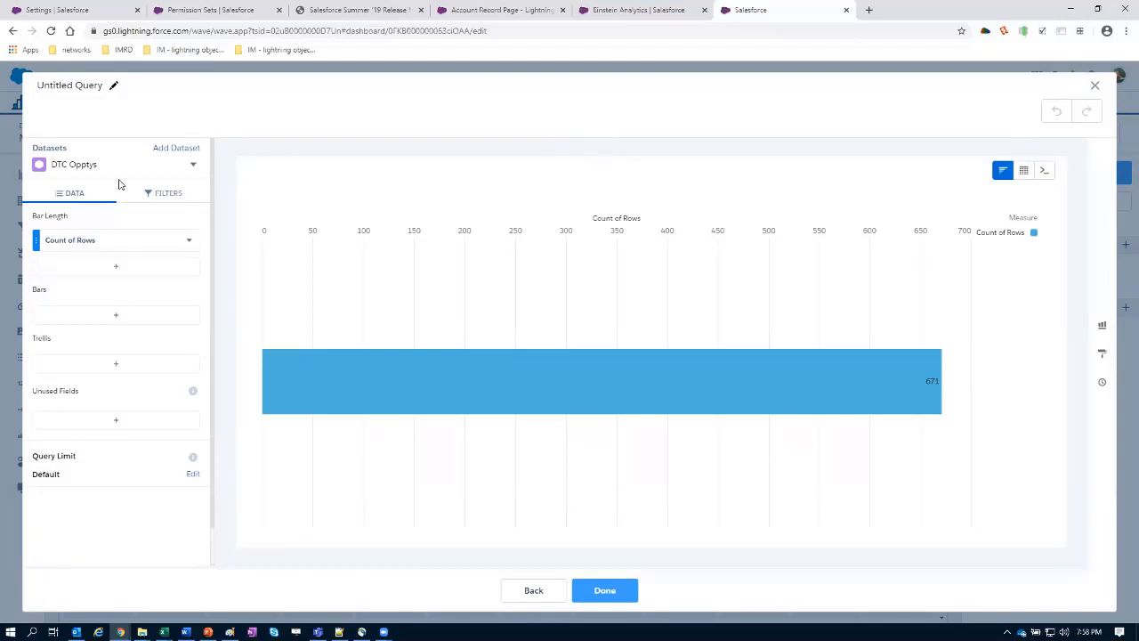
- Blend in the MOAR DTC dataset and add Sum of Amount sourced from MOAR DTC as a second measure
left_click(176, 148)
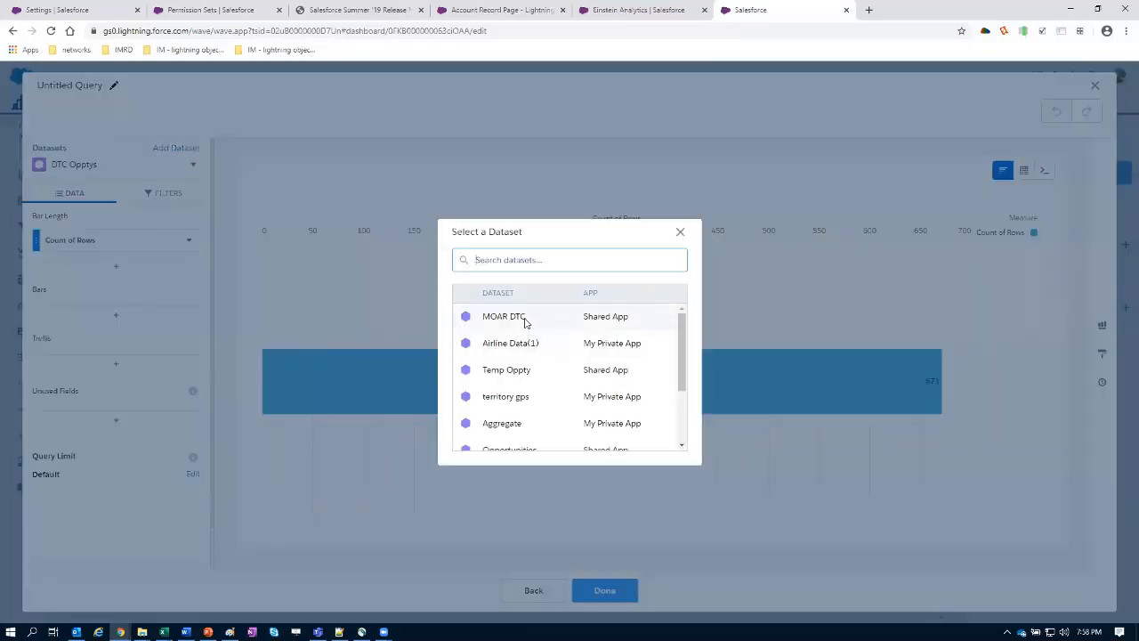
left_click(504, 317)
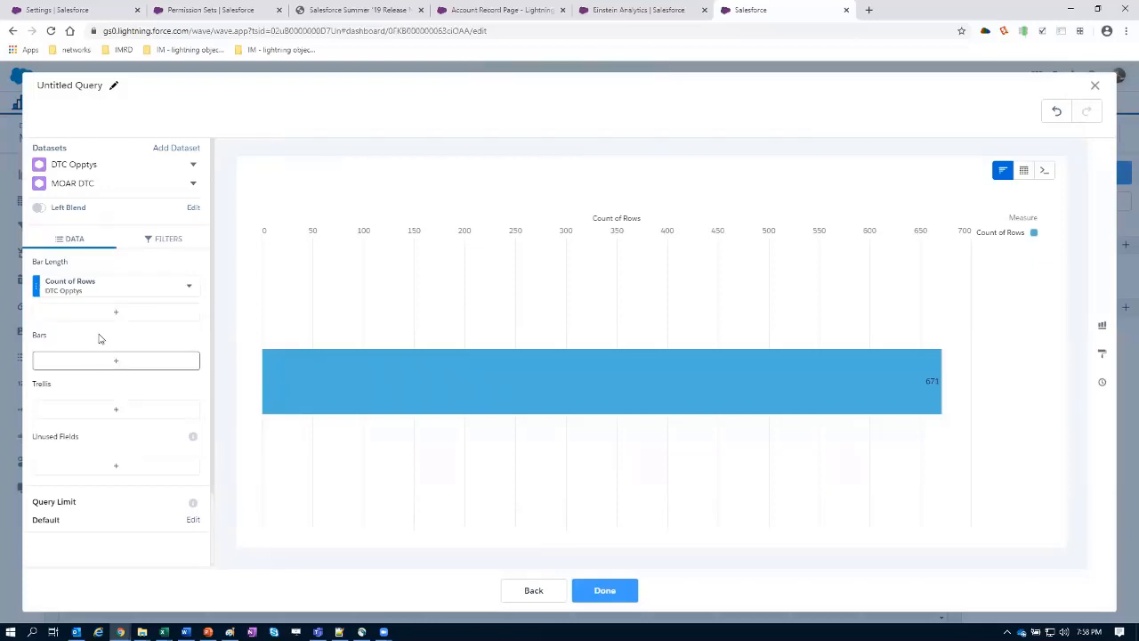
left_click(115, 312)
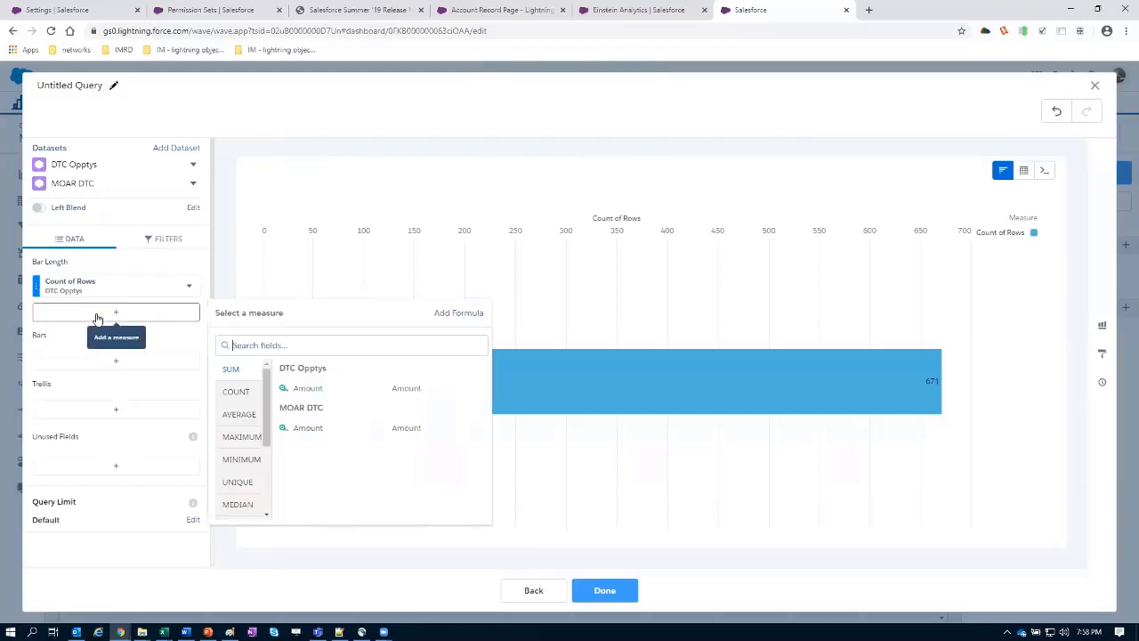
left_click(306, 388)
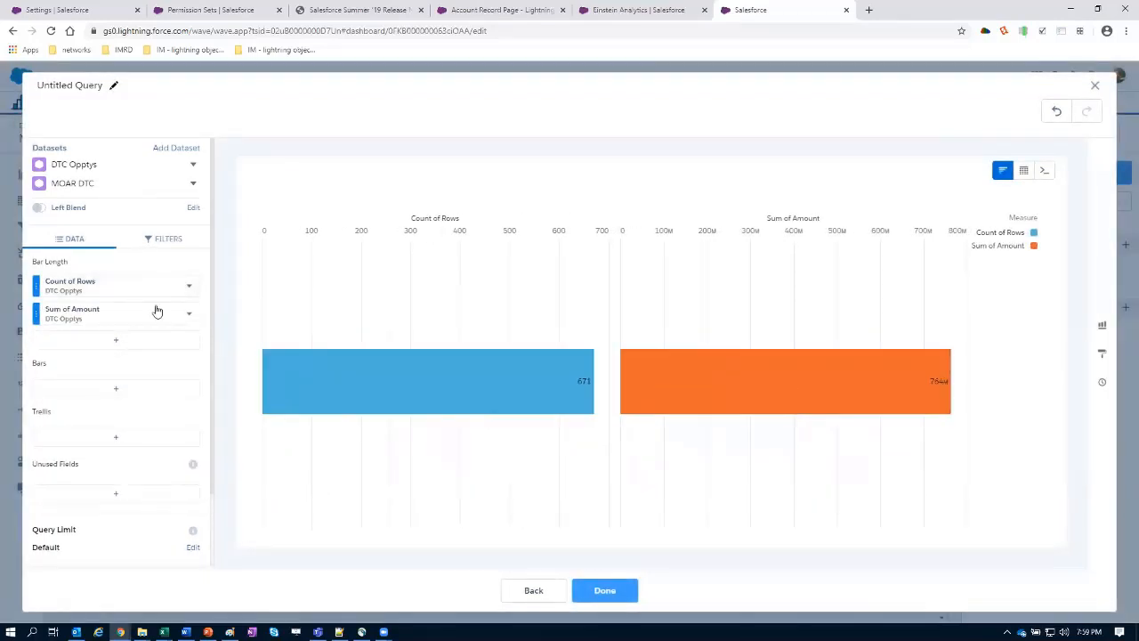
left_click(189, 313)
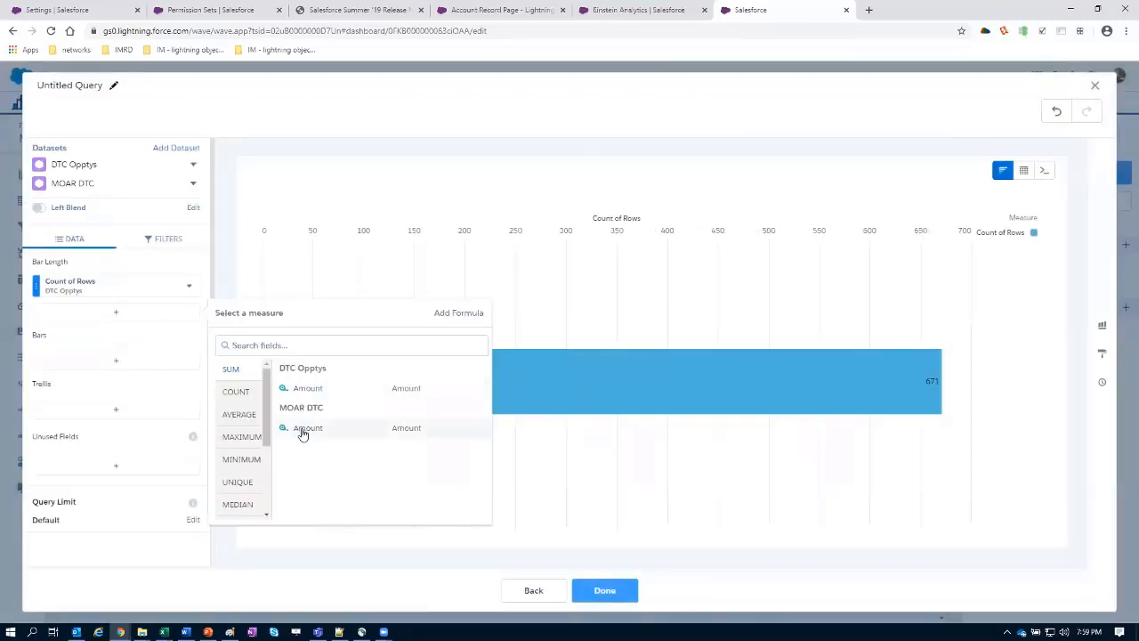
left_click(306, 427)
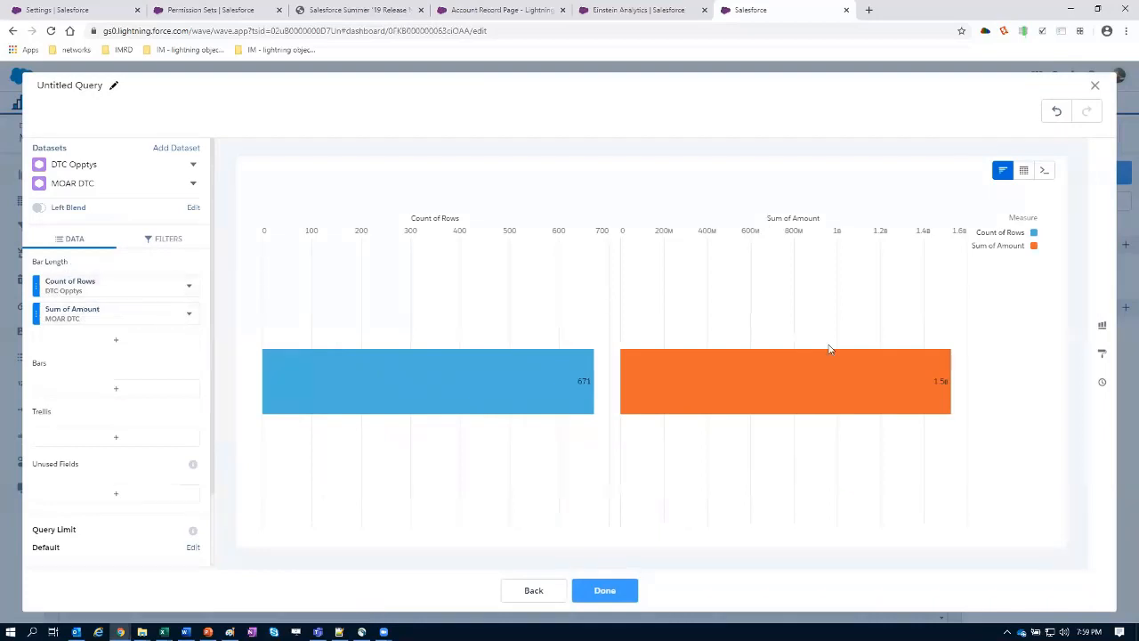
mouse_move(650, 299)
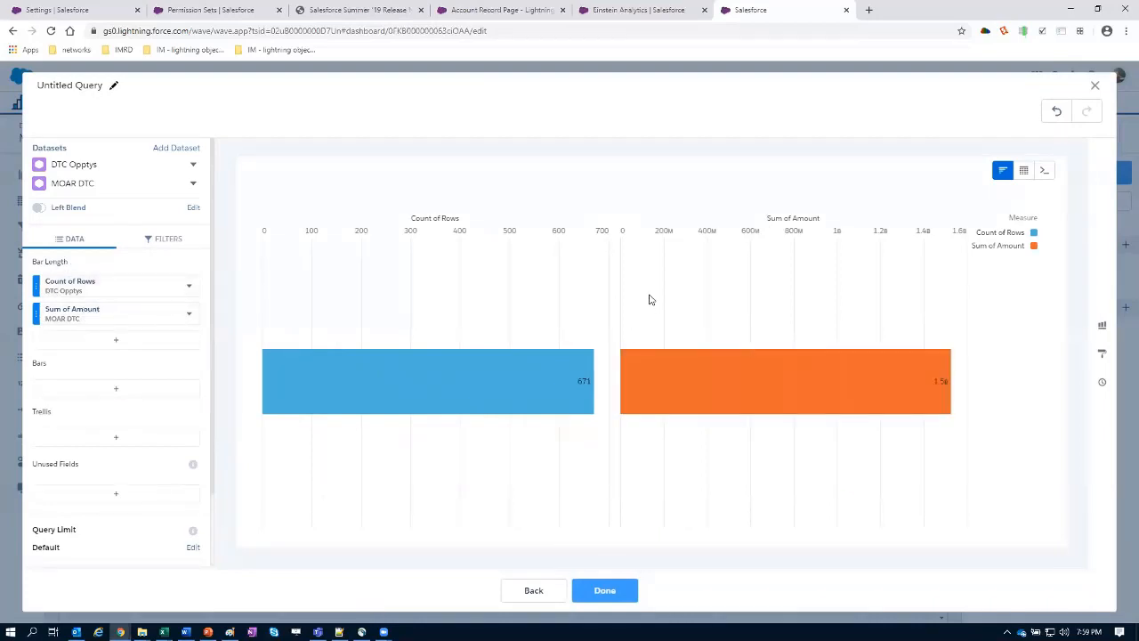
mouse_move(1103, 353)
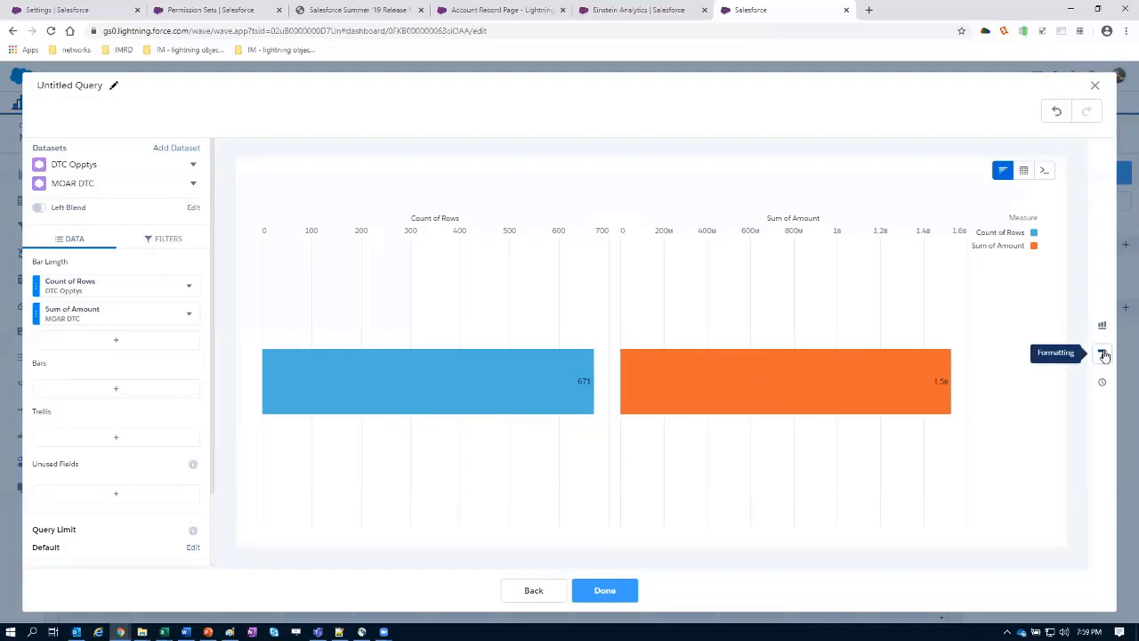
- Set the bar chart's Axis Mode to Dual Axis so each measure gets its own axis
left_click(1102, 353)
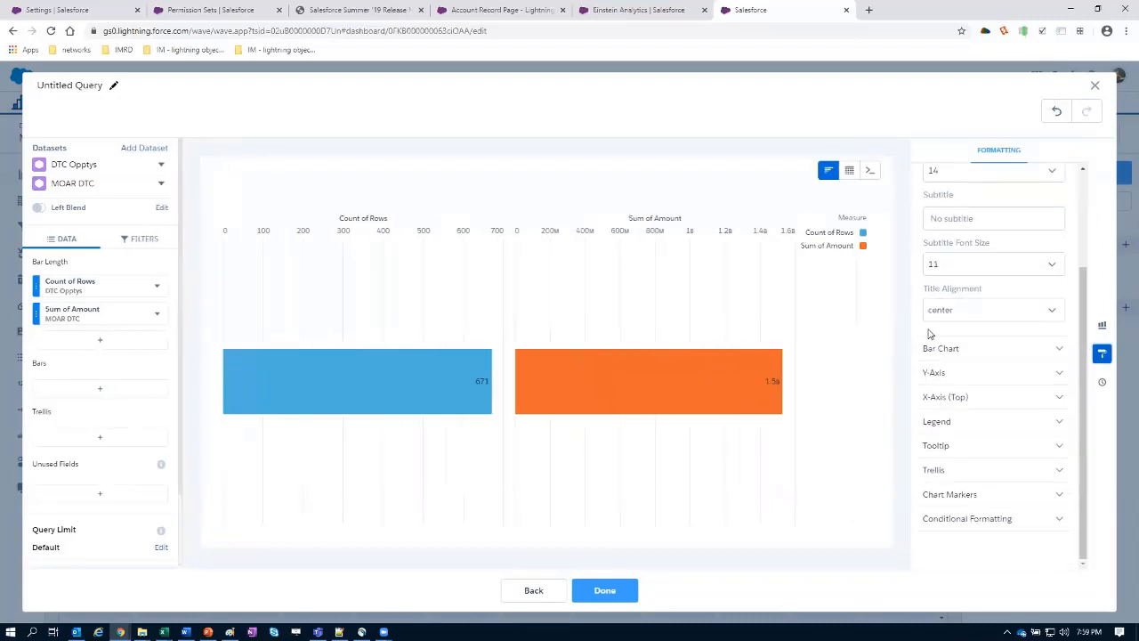
left_click(940, 347)
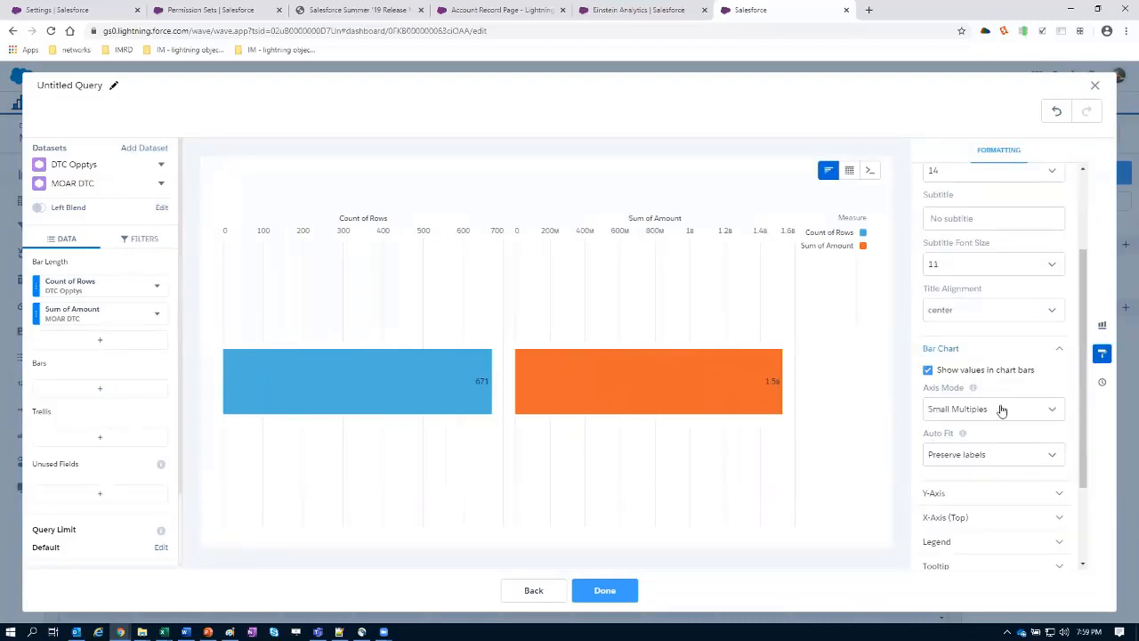
left_click(994, 407)
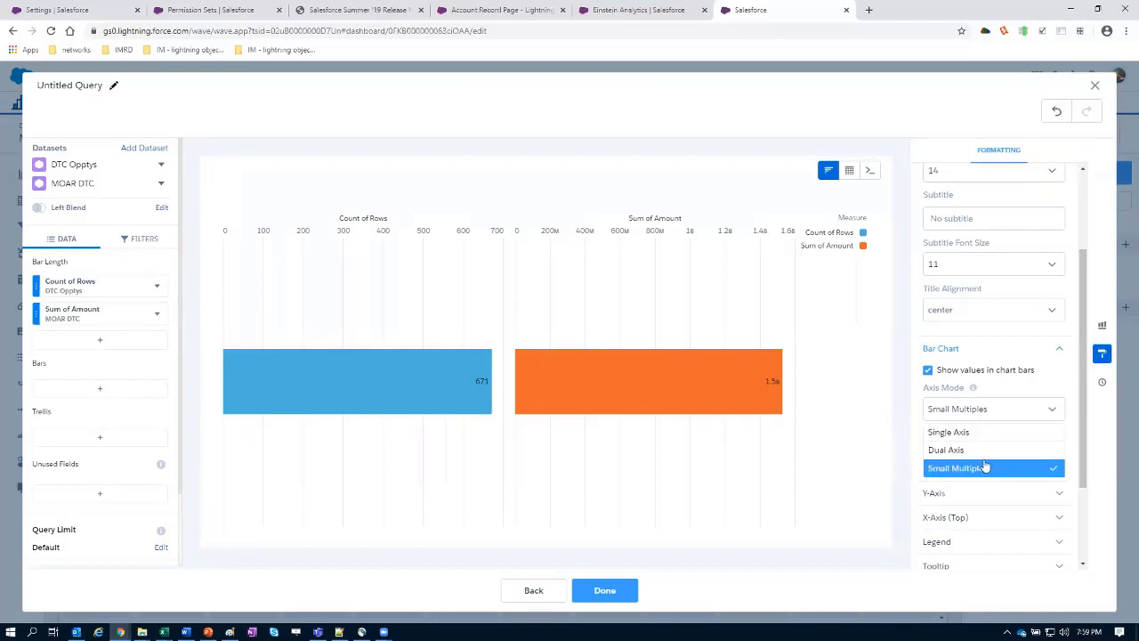
left_click(947, 433)
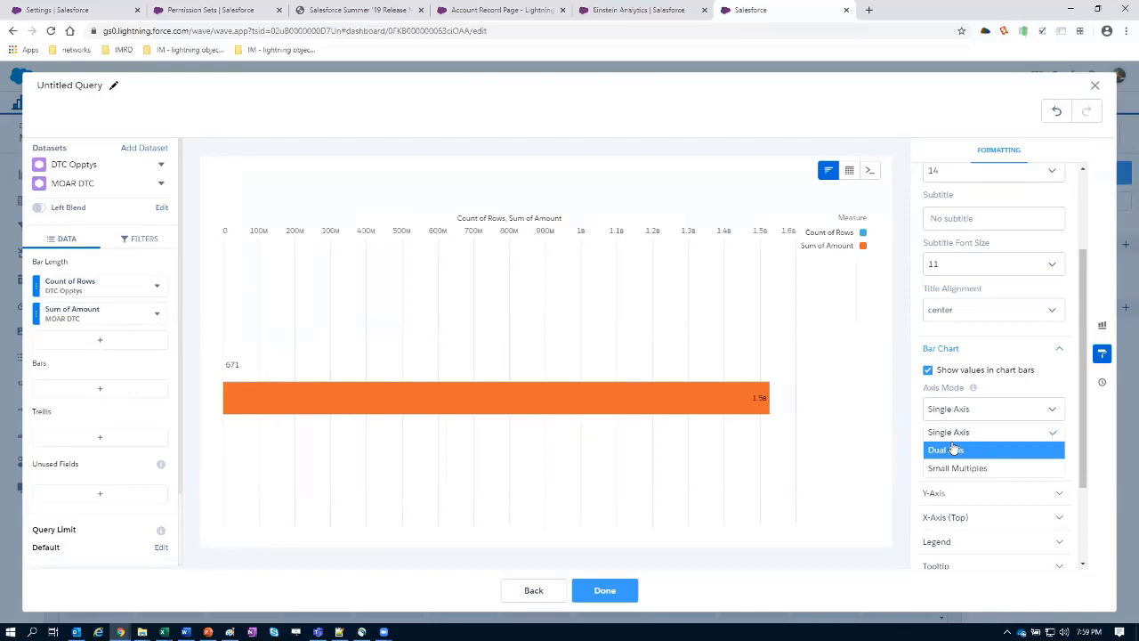
left_click(945, 448)
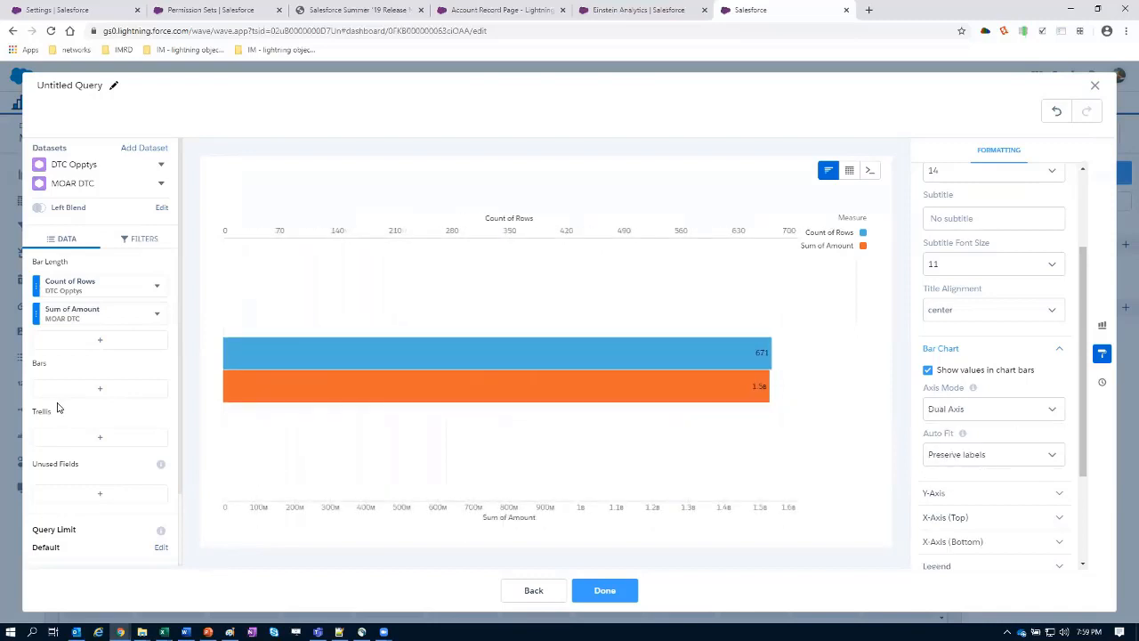
- Group the bars by Stage for MOAR DTC as well as DTC Opptys
left_click(99, 388)
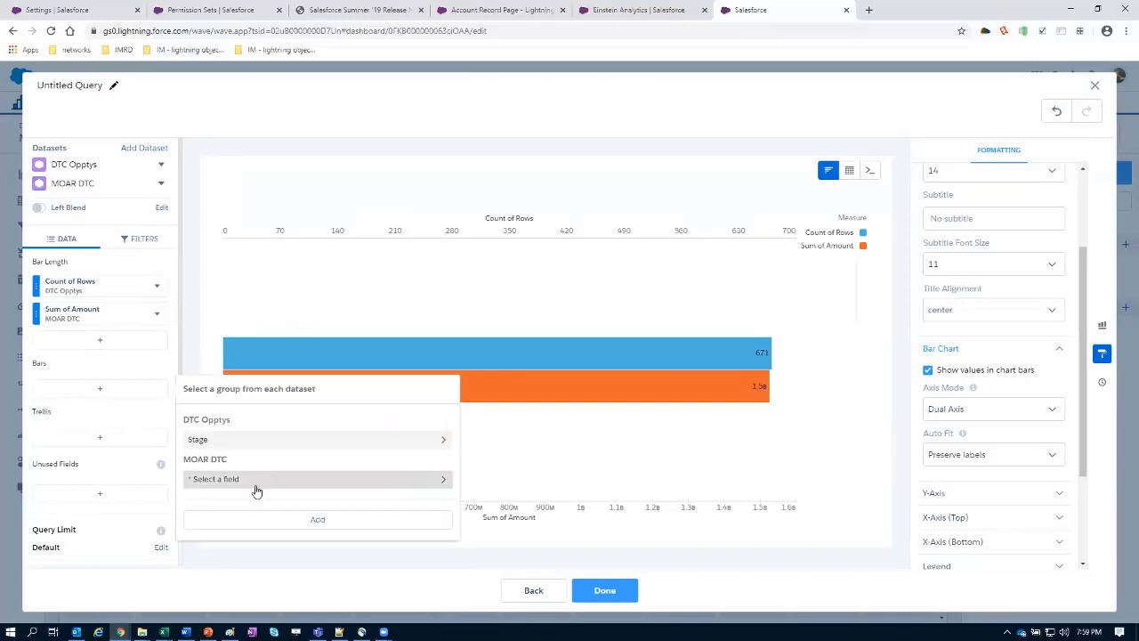
left_click(316, 478)
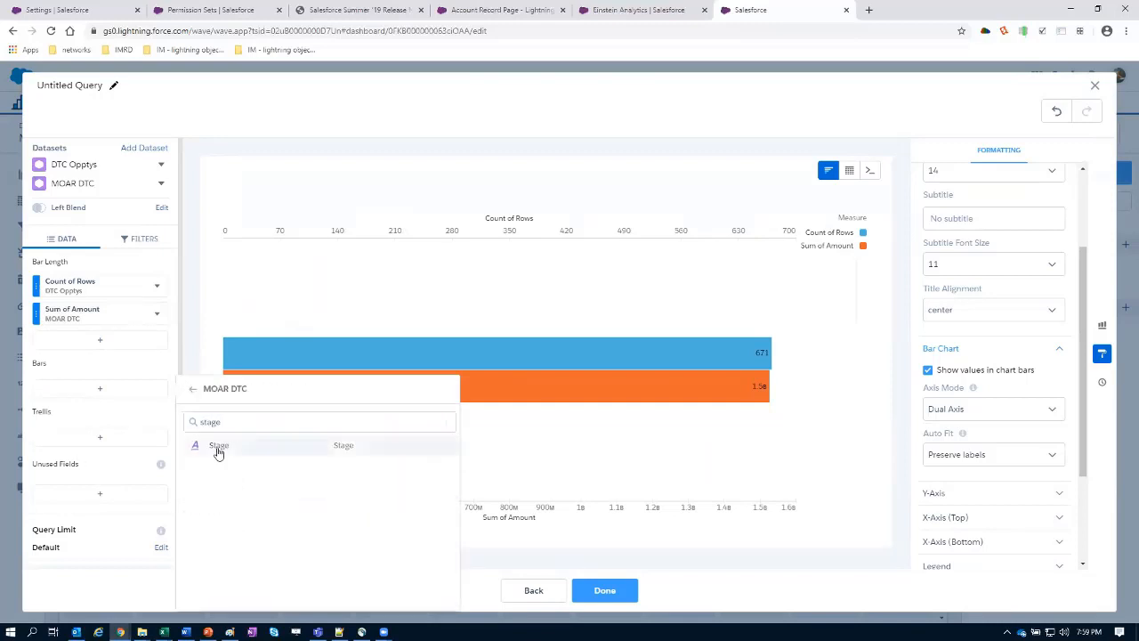
left_click(218, 445)
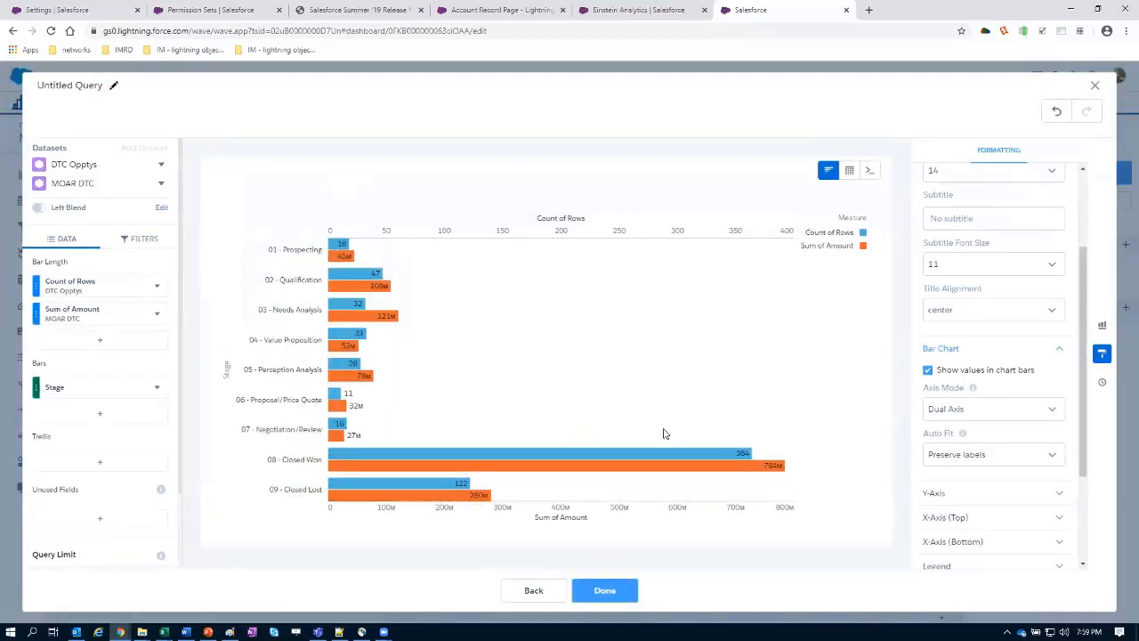
mouse_move(709, 400)
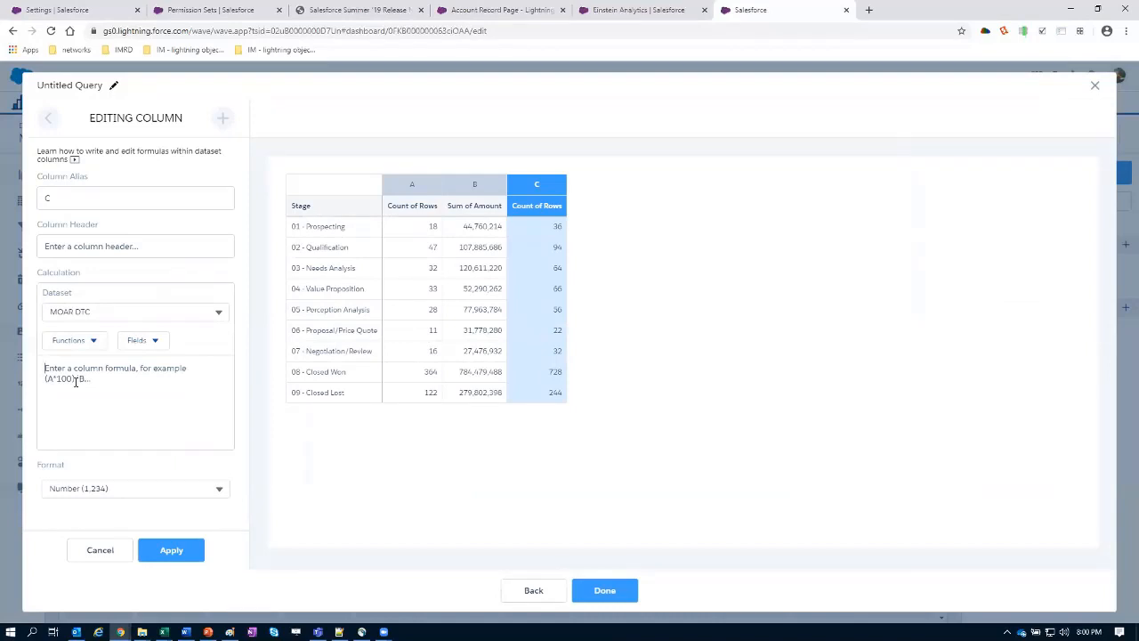
- Define the column as formula B/A with header AVG, apply it and close the column editor
type("B/A")
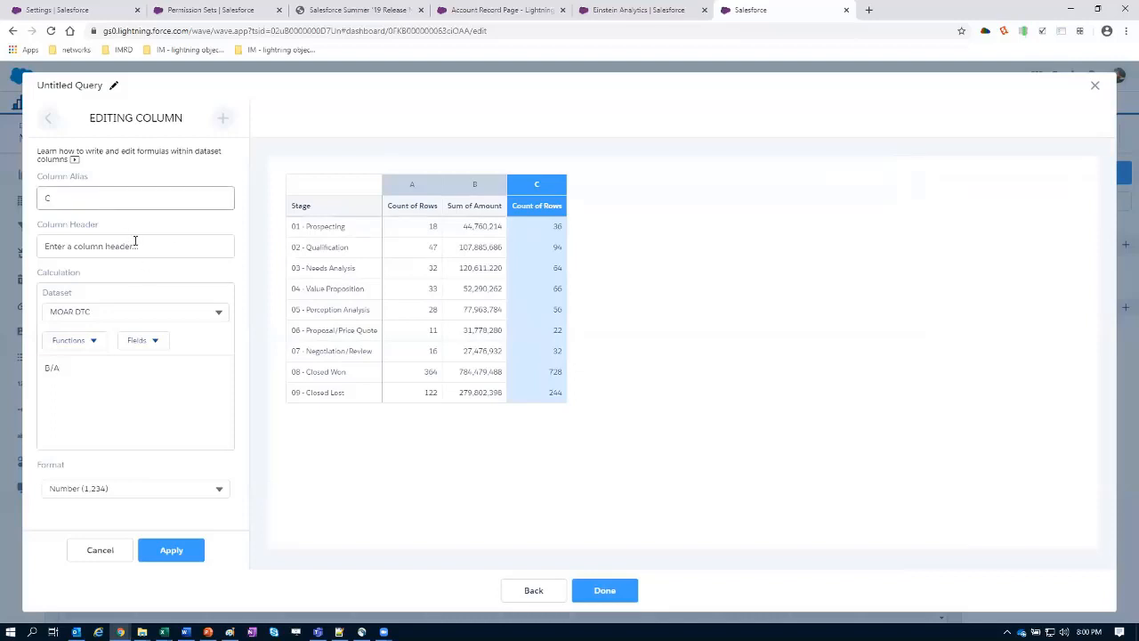
type("AVG")
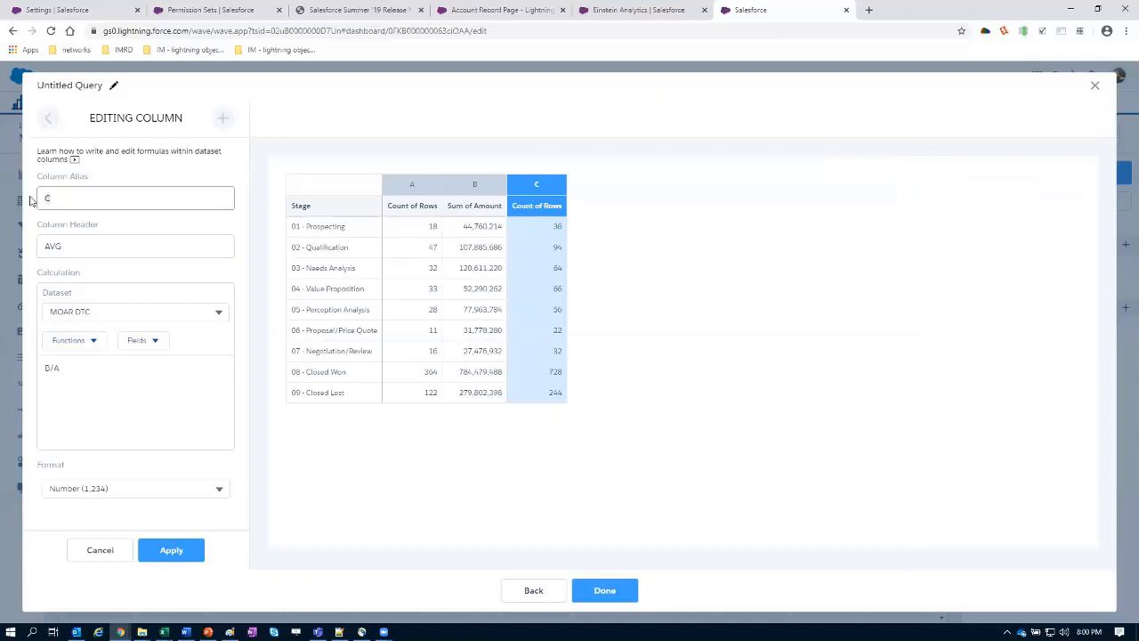
left_click(135, 198)
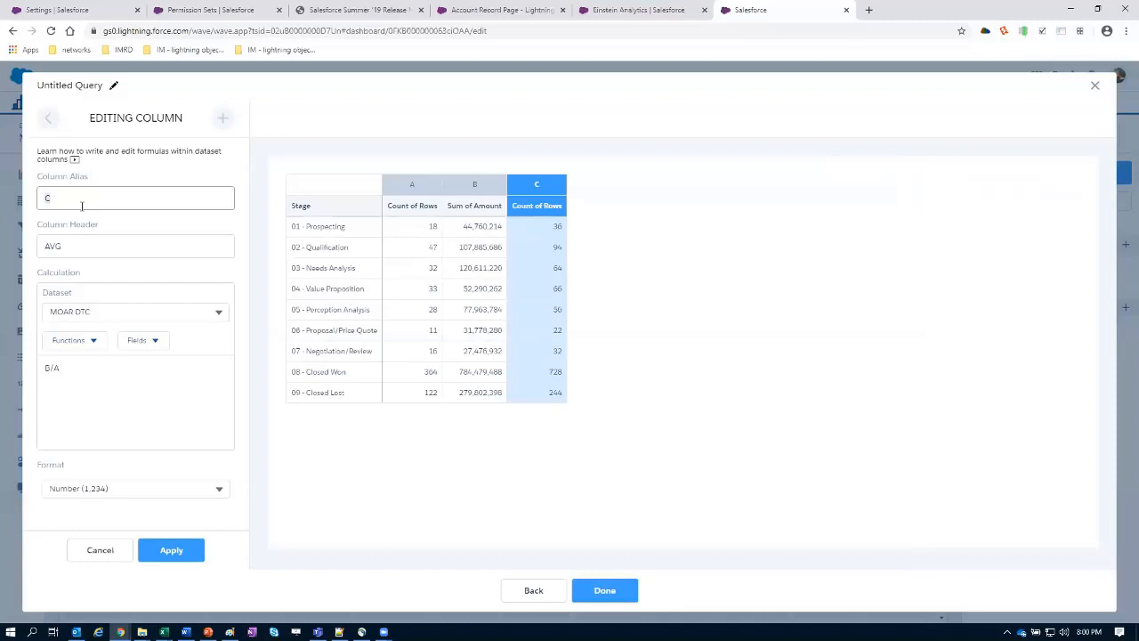
mouse_move(93, 580)
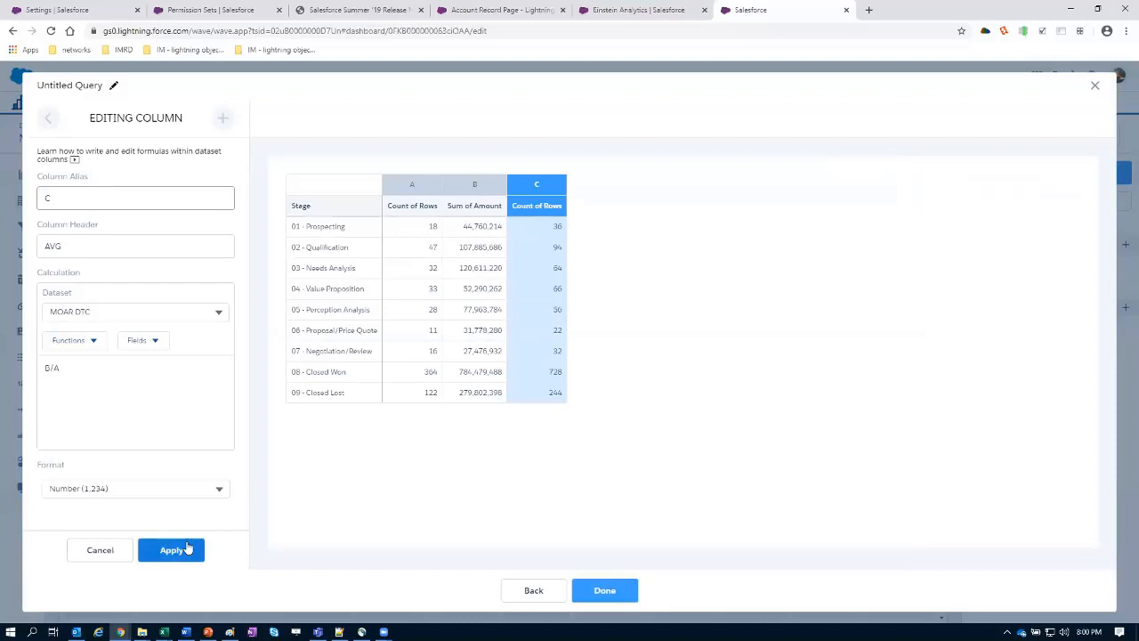
left_click(171, 548)
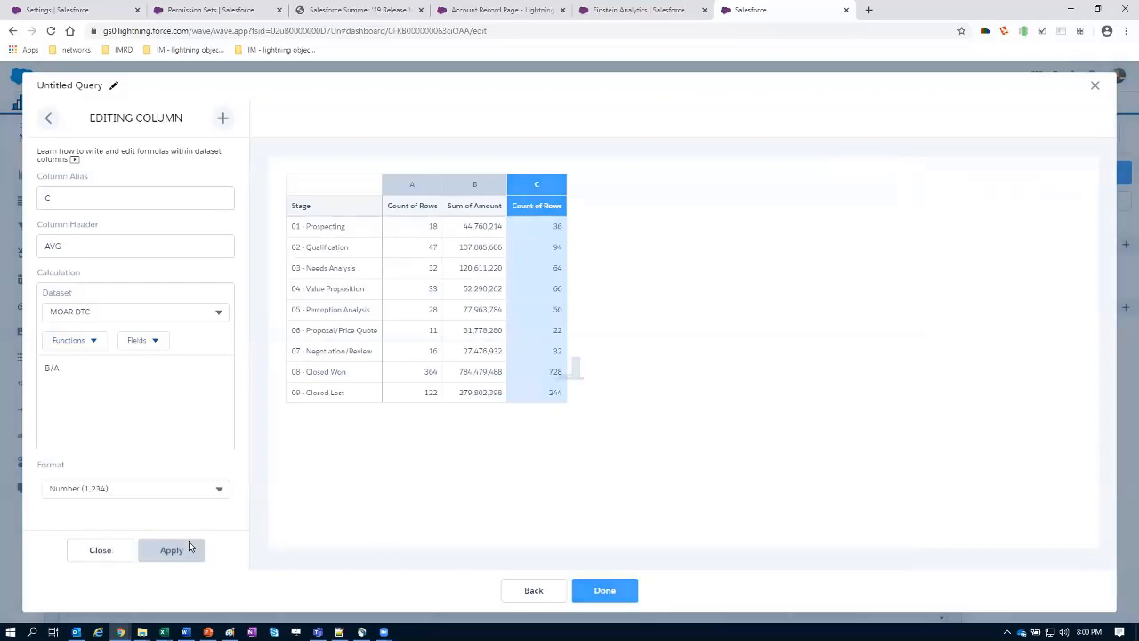
left_click(171, 549)
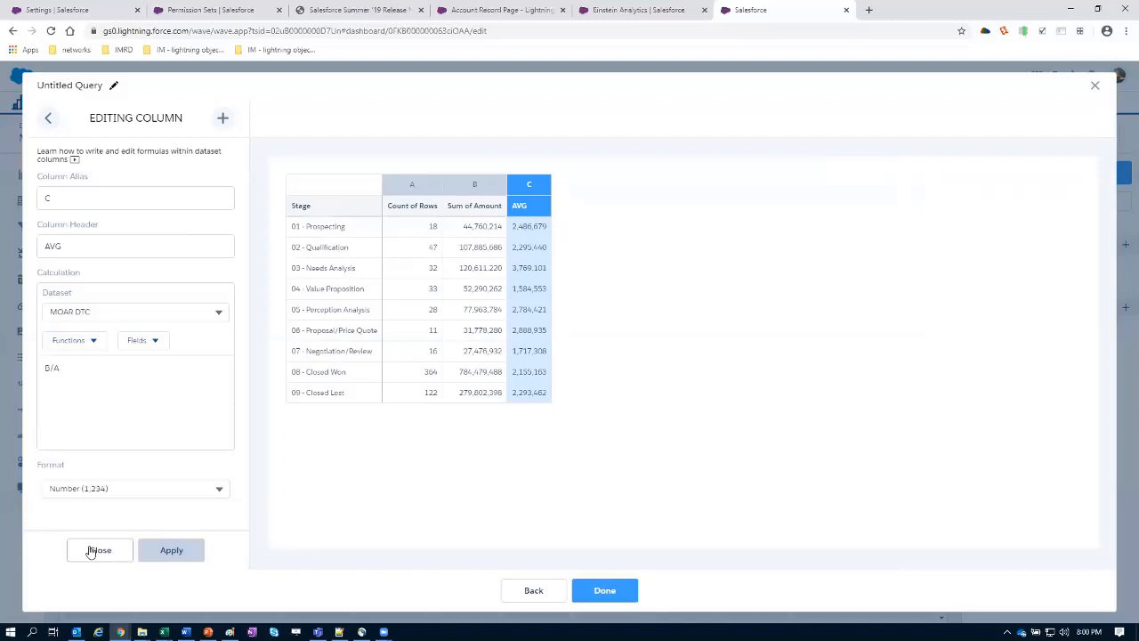
left_click(100, 549)
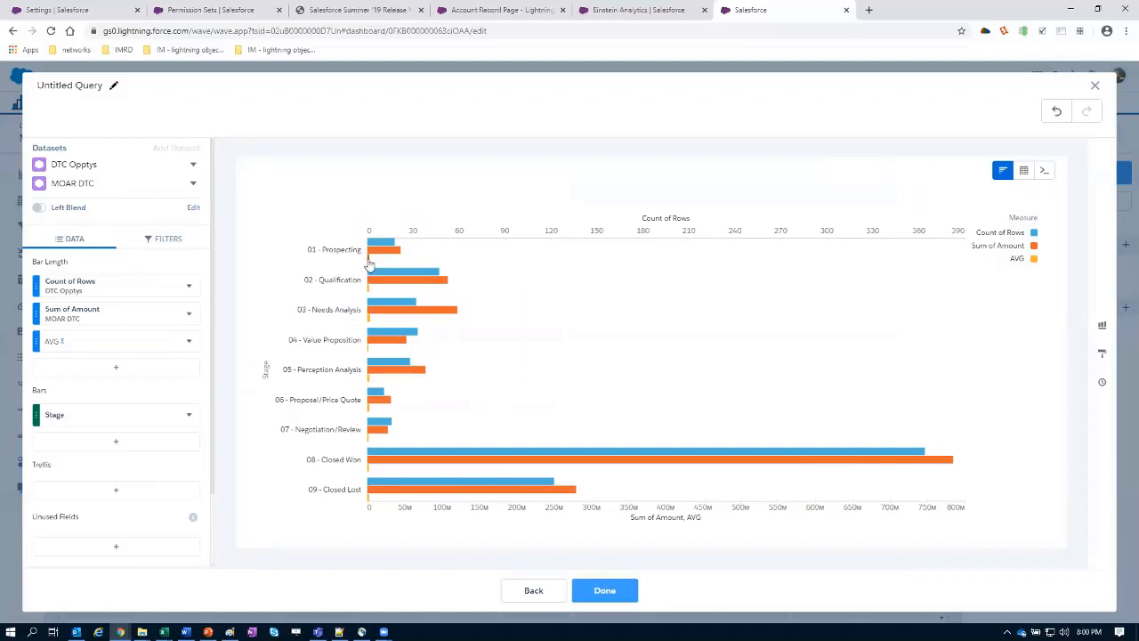
mouse_move(377, 249)
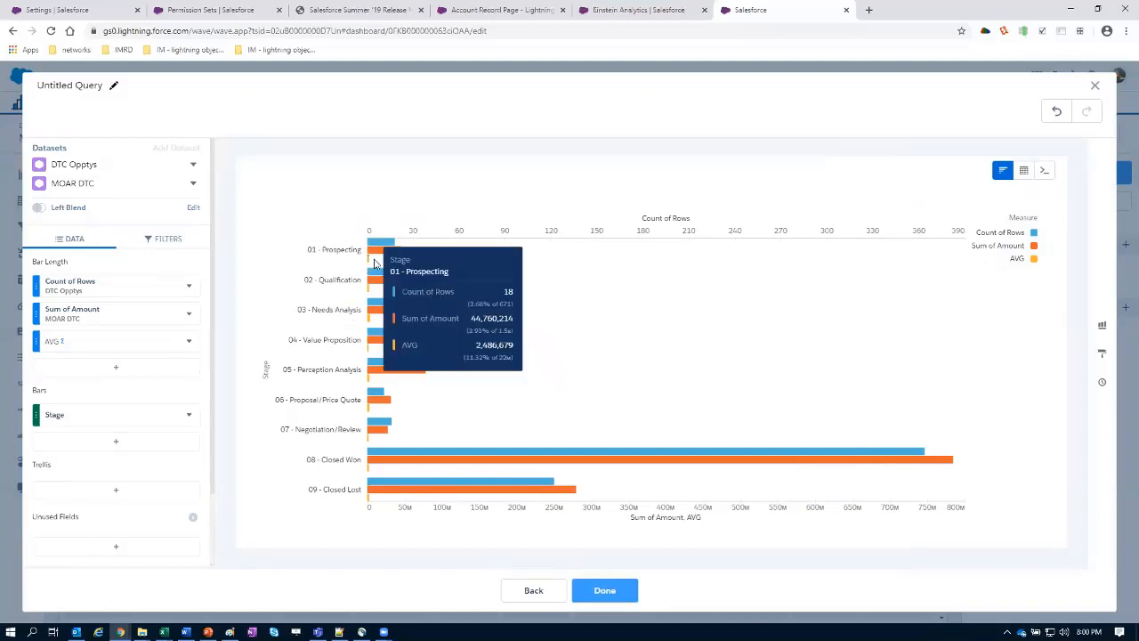
mouse_move(568, 404)
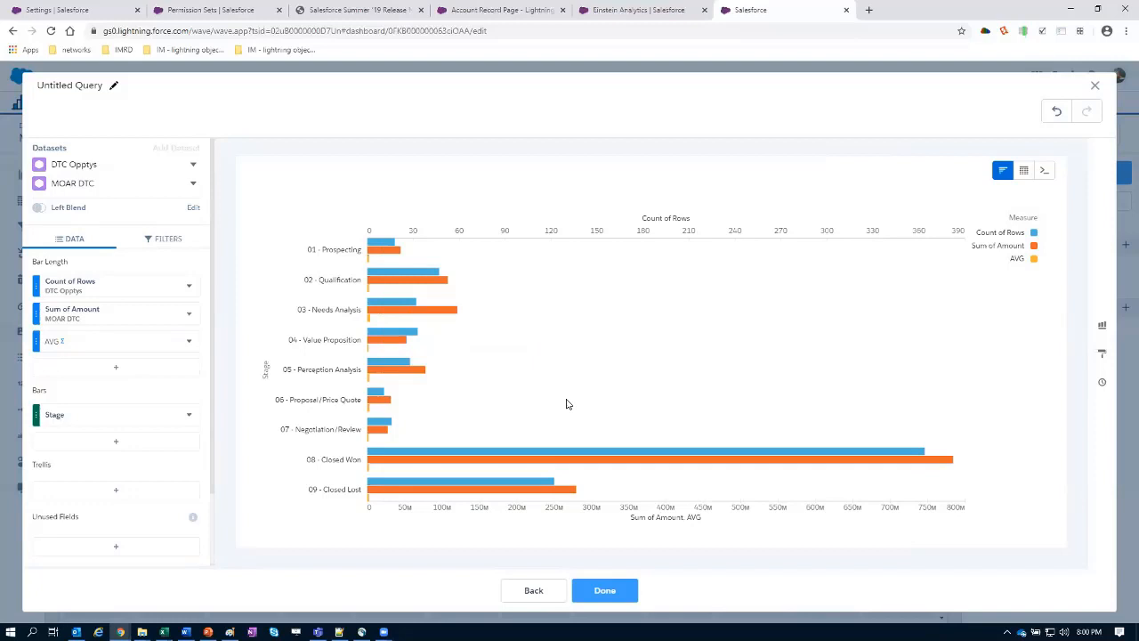
mouse_move(573, 399)
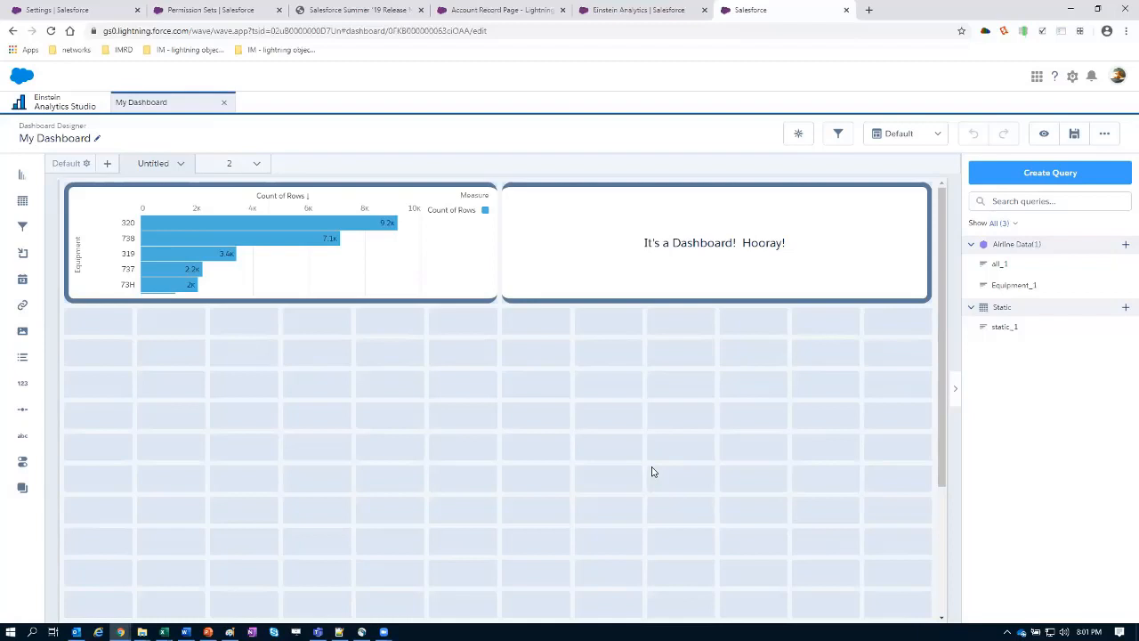
mouse_move(587, 379)
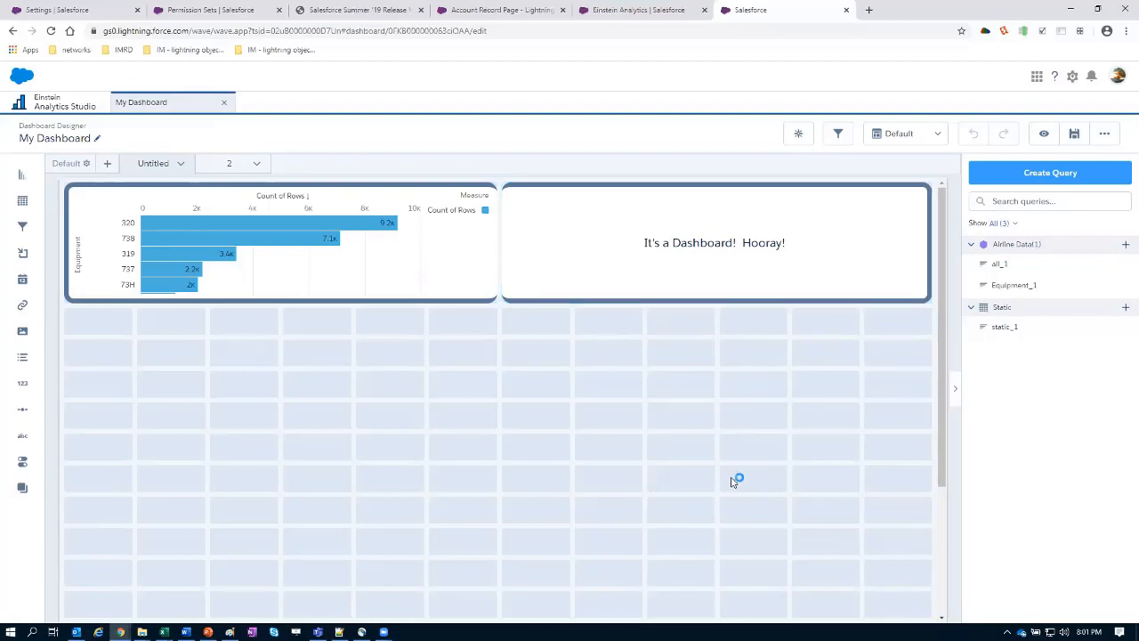
mouse_move(734, 480)
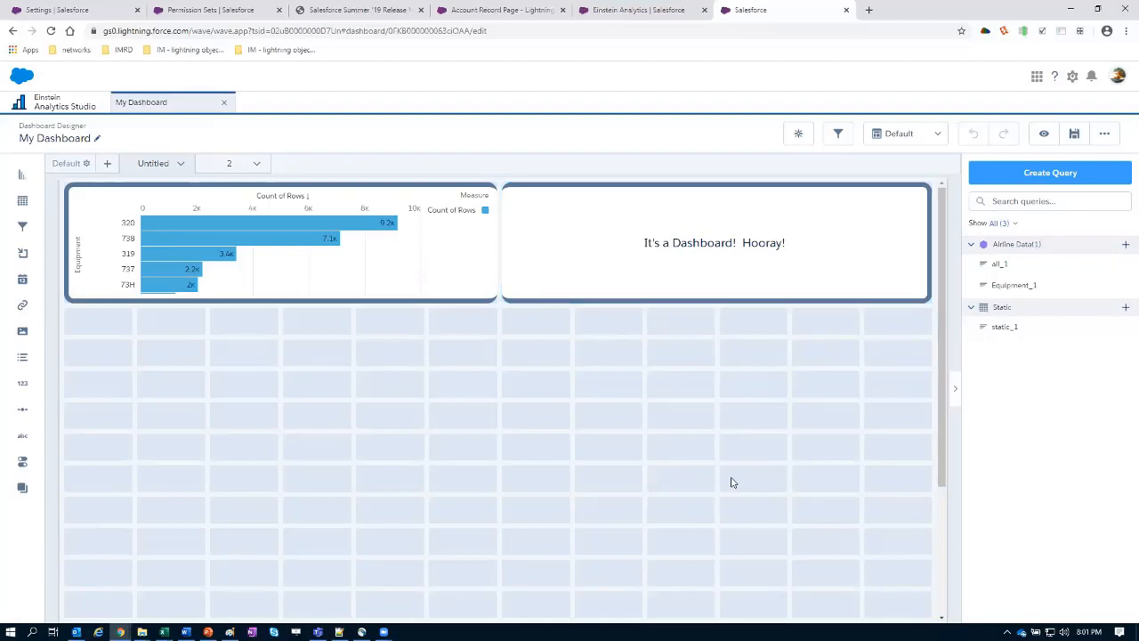
left_click(714, 242)
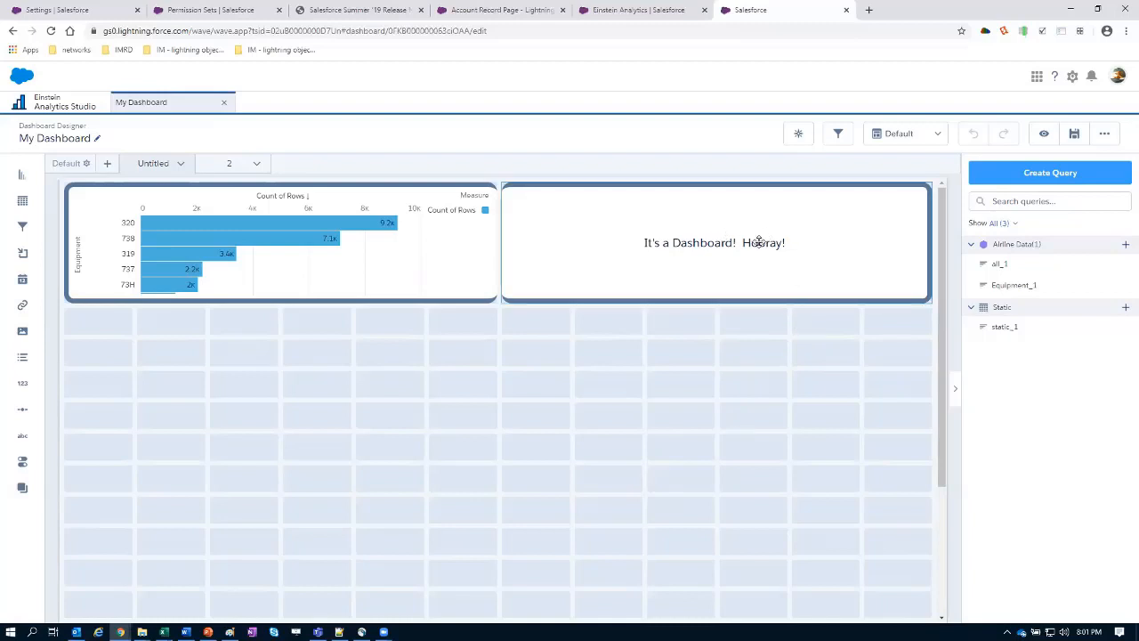
mouse_move(762, 246)
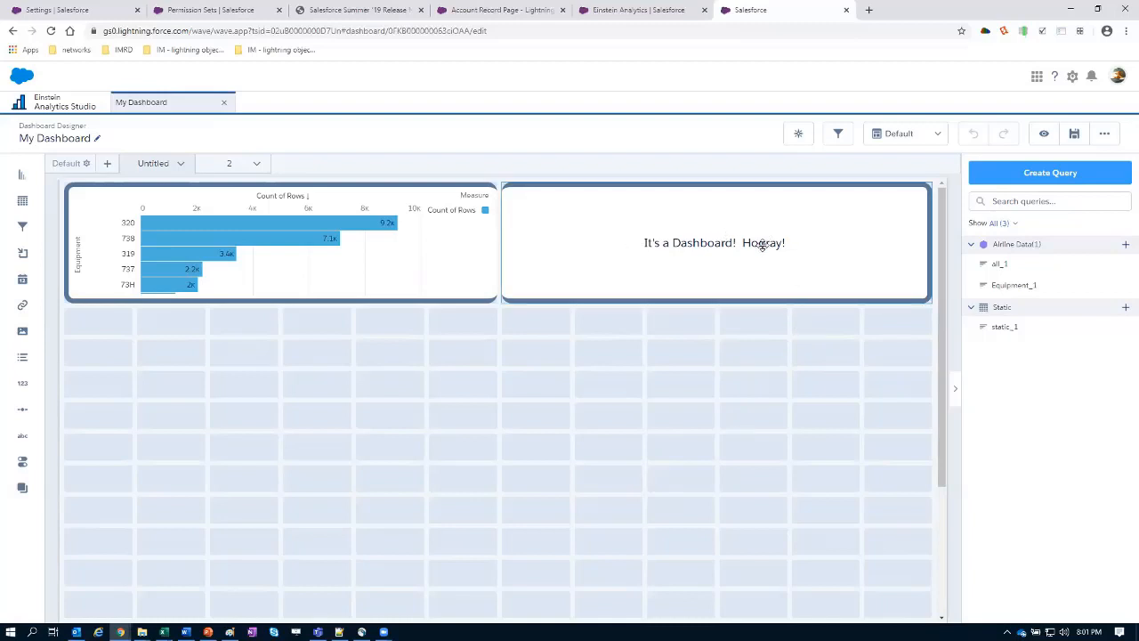
mouse_move(805, 488)
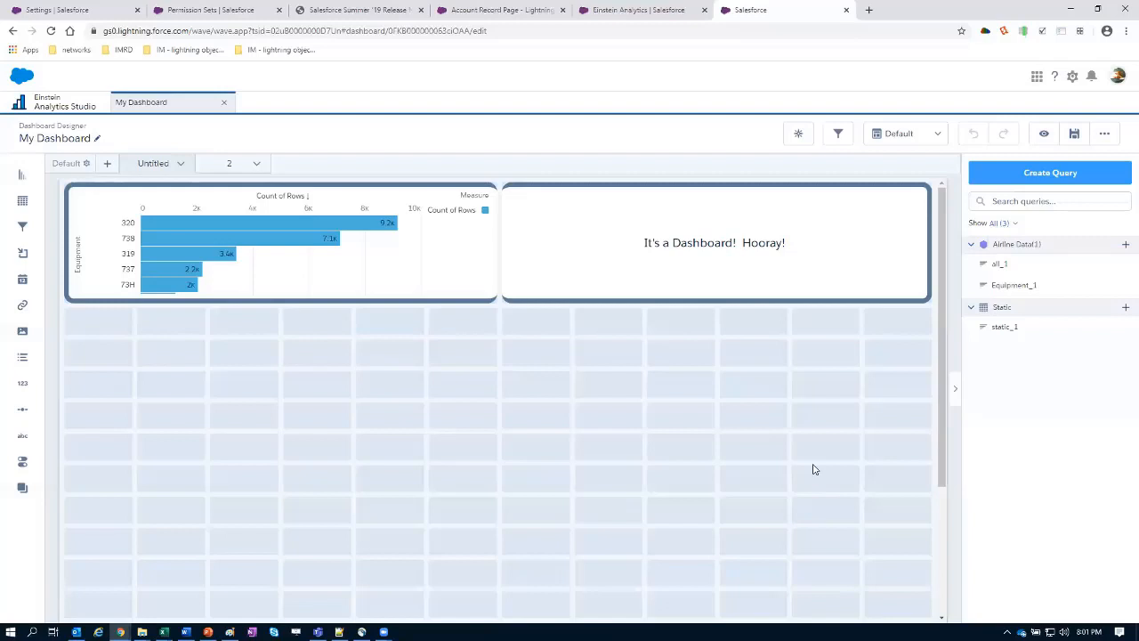
mouse_move(812, 469)
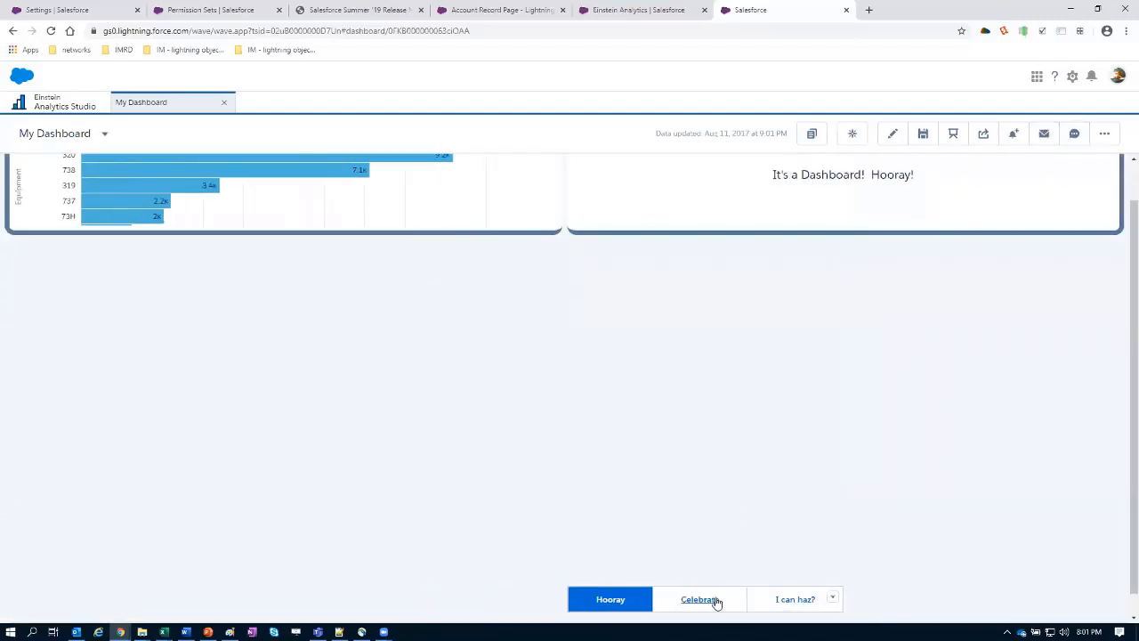
- Toggle the previewed dashboard message to Celebrate and back to Hooray, then reopen it in the designer
left_click(698, 598)
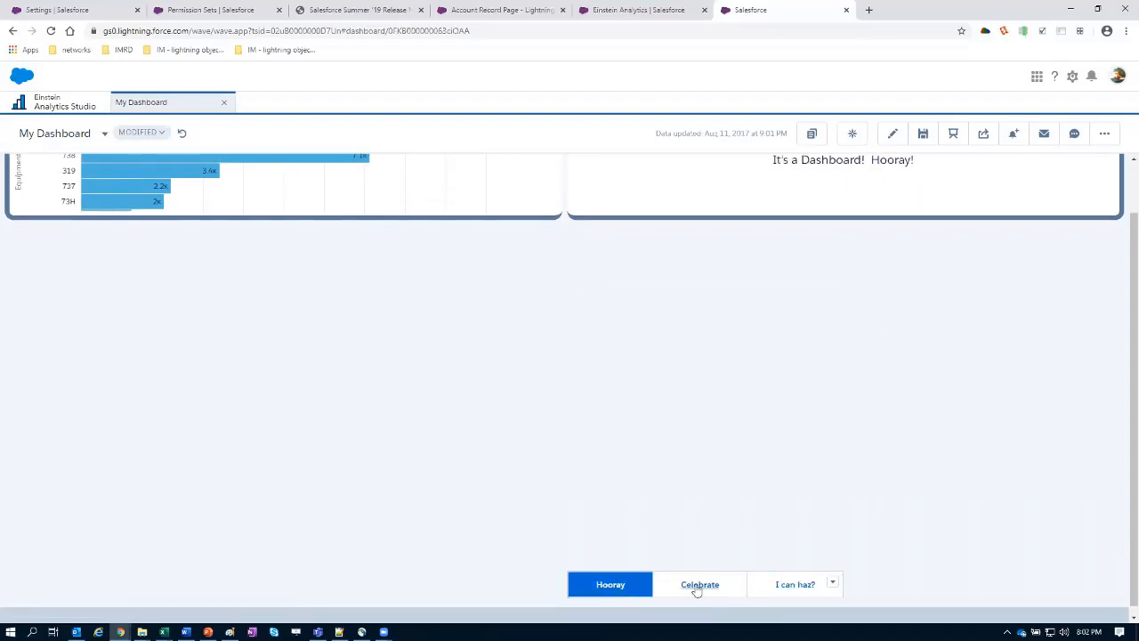
left_click(700, 583)
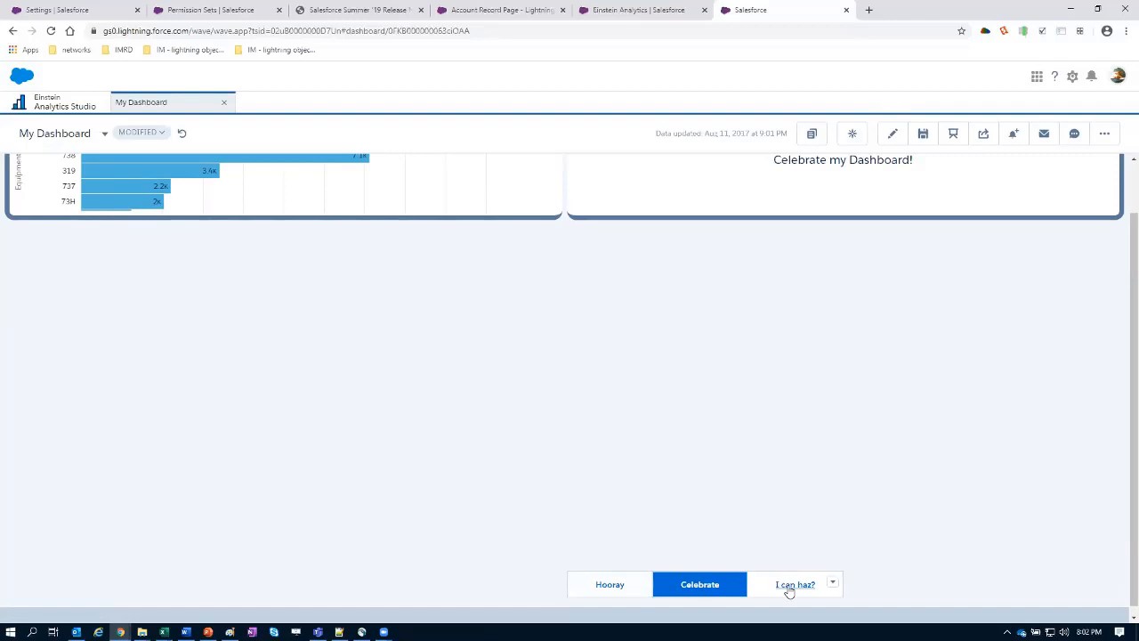
left_click(608, 583)
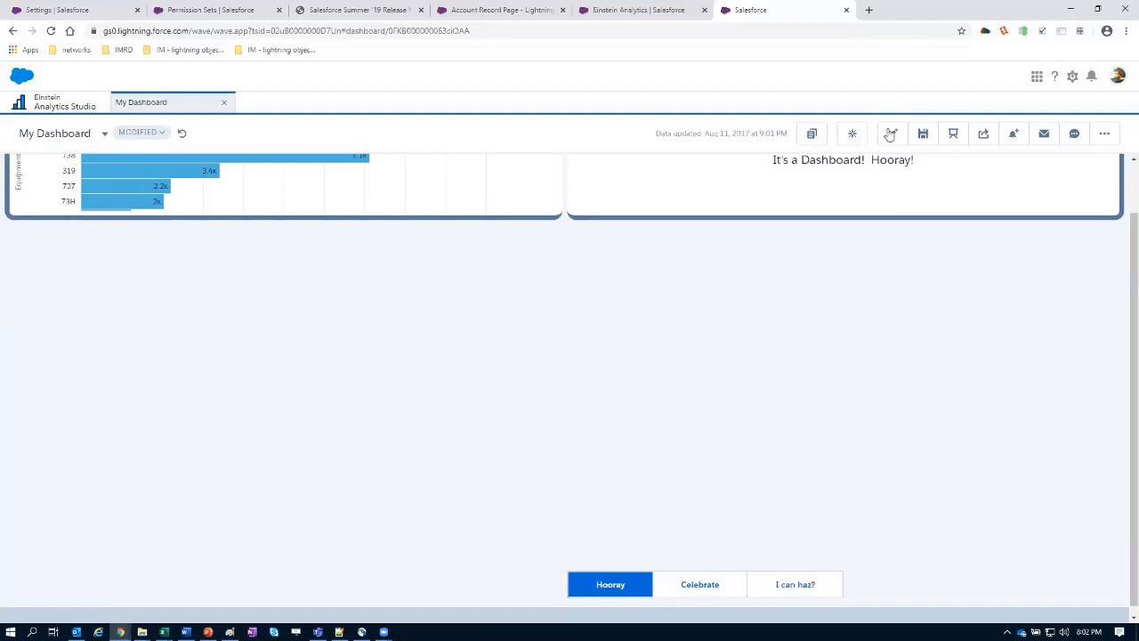
mouse_move(890, 133)
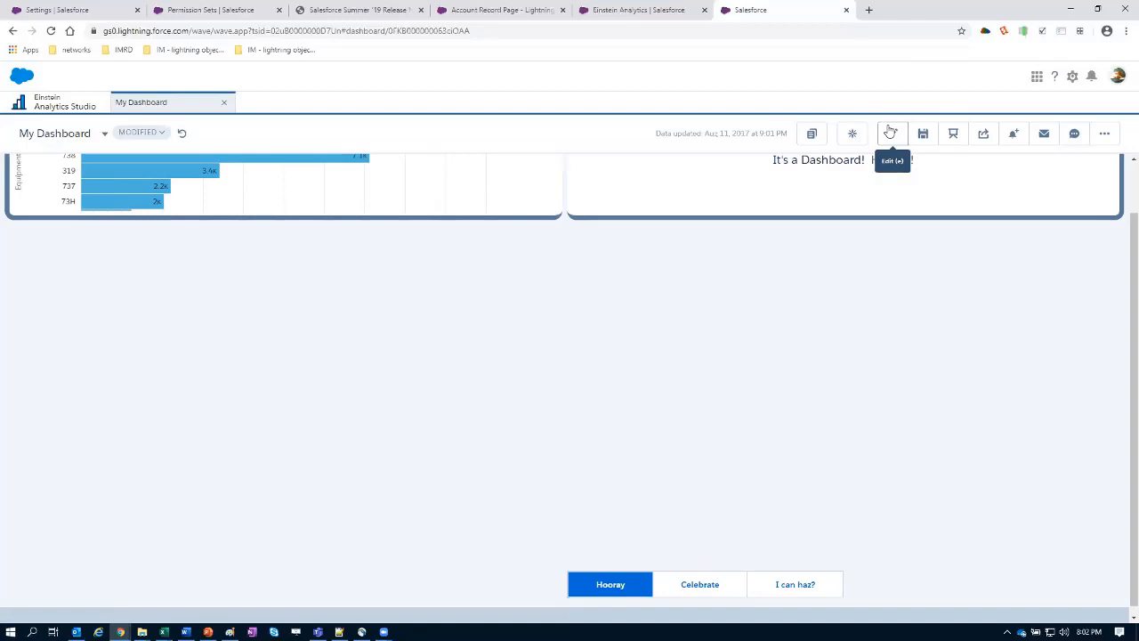
left_click(890, 134)
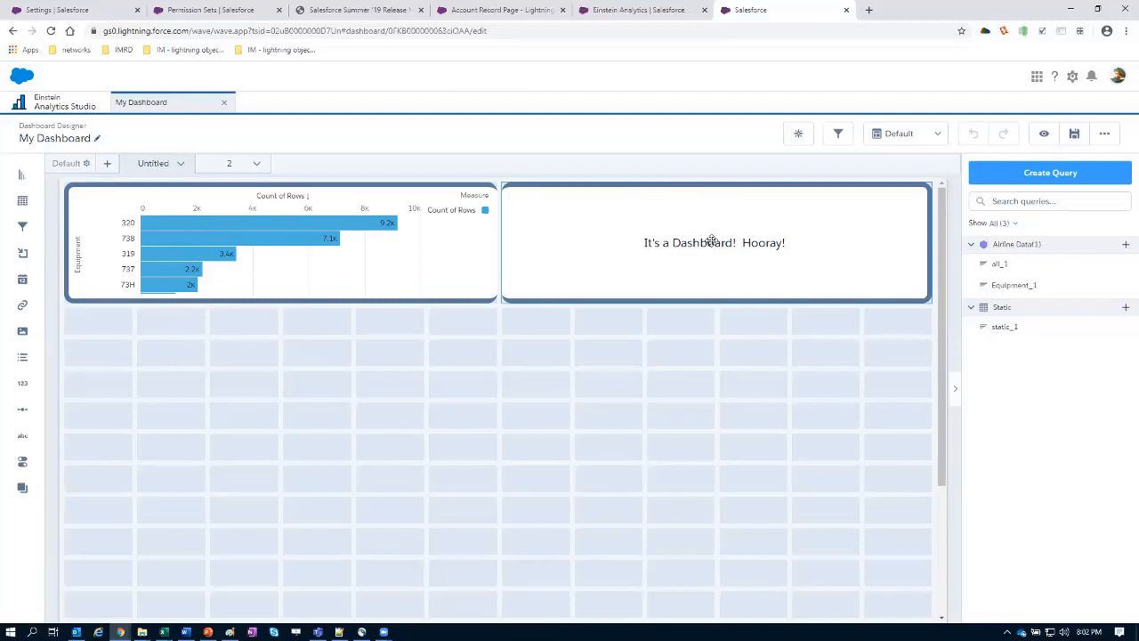
- Edit the Hooray text widget so it reads 'It's a Dashboard! Hooray! text'
left_click(714, 242)
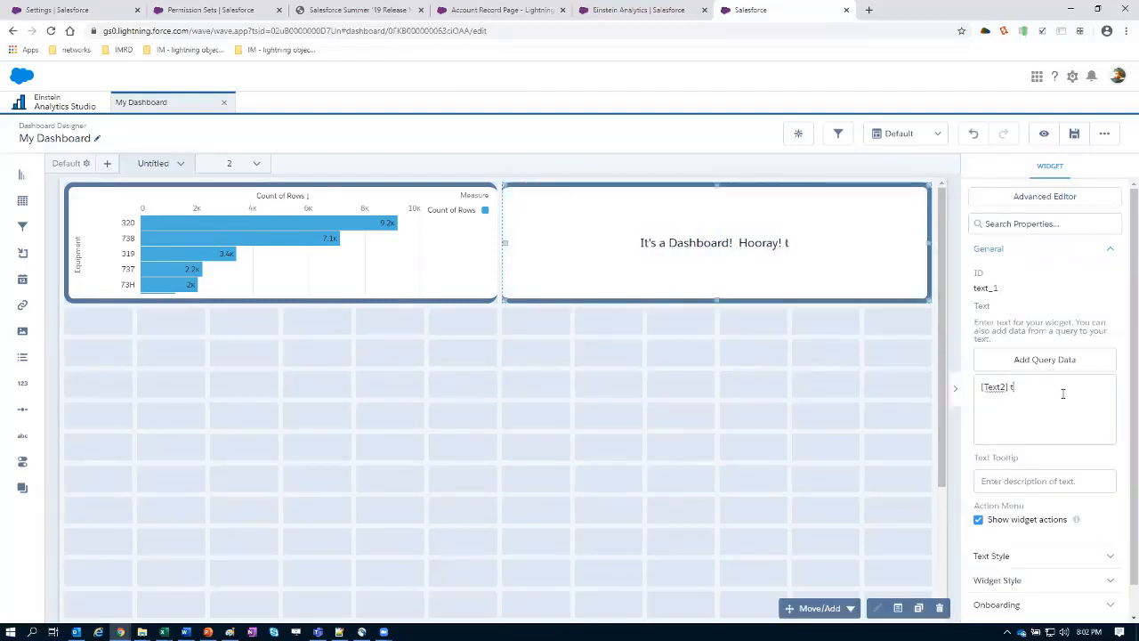
type("ext")
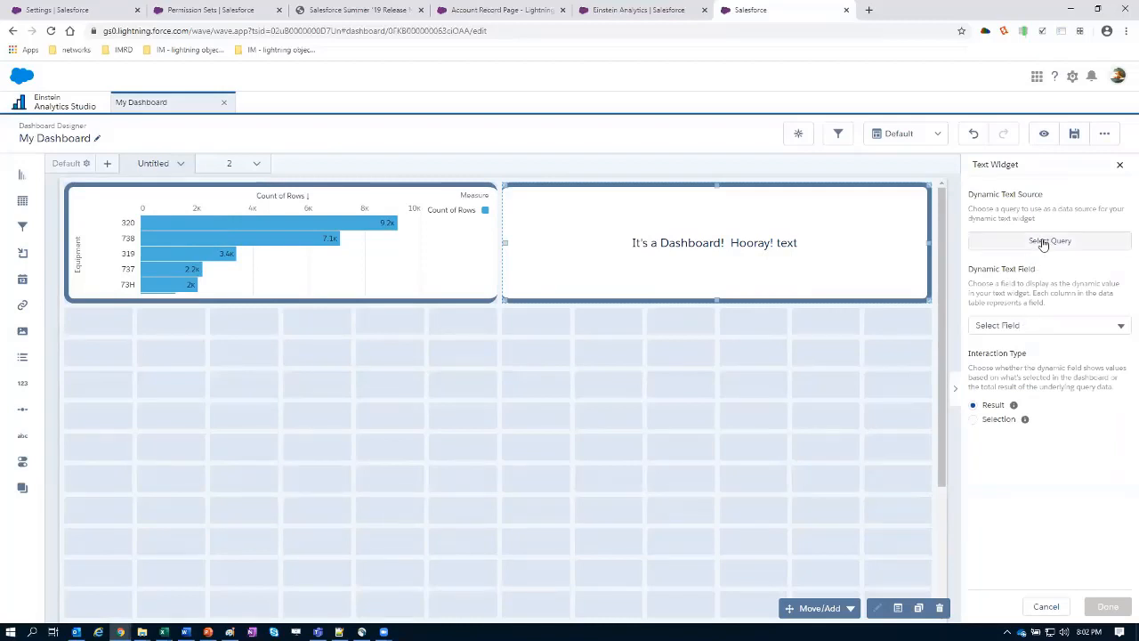
- Source the widget's dynamic text from the Equipment_1 query's Equipment field, showing 320
left_click(1051, 242)
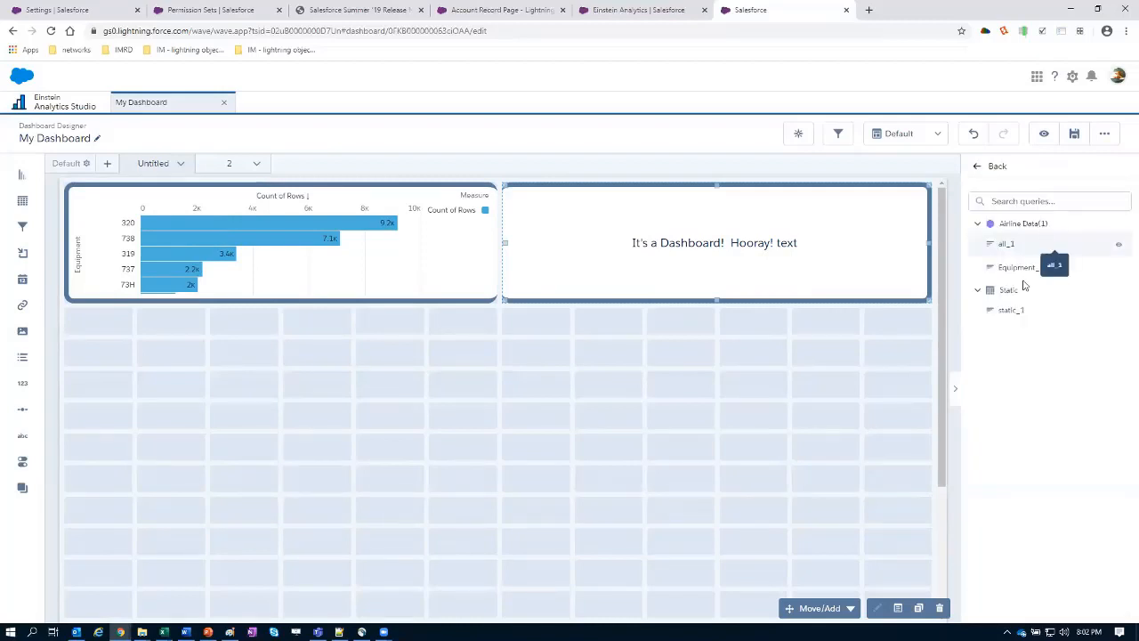
mouse_move(1022, 267)
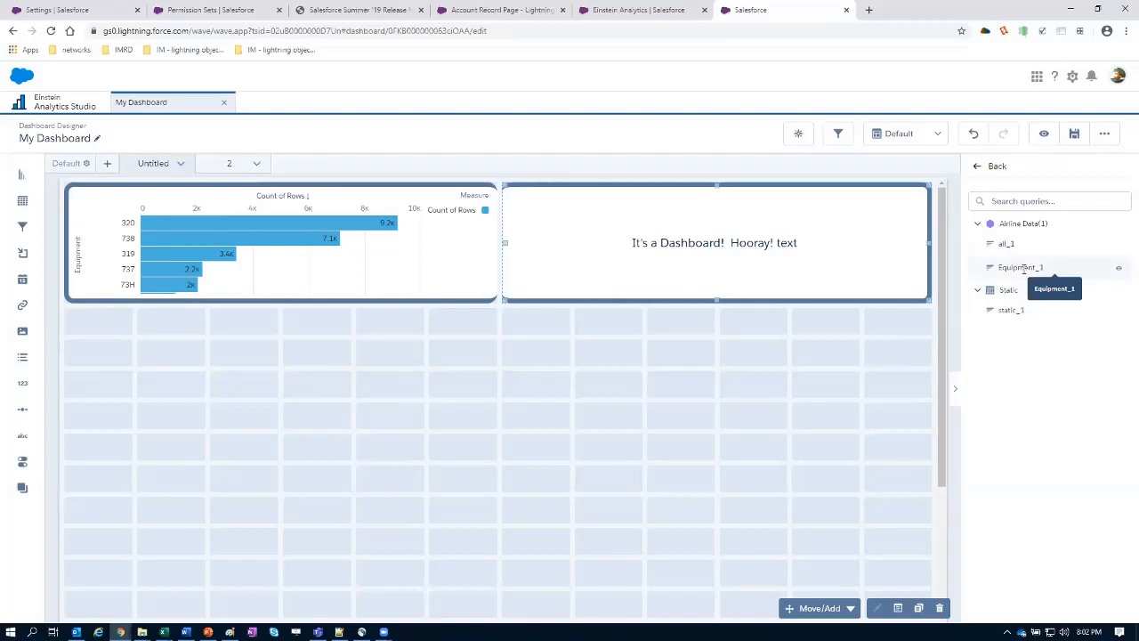
left_click(1022, 267)
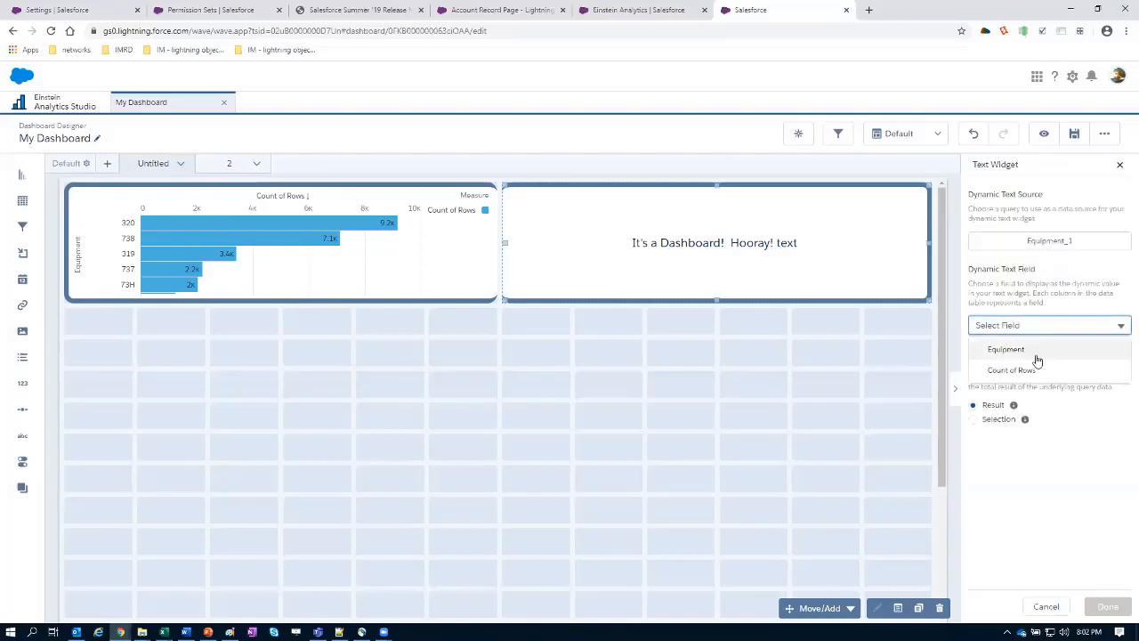
mouse_move(1032, 359)
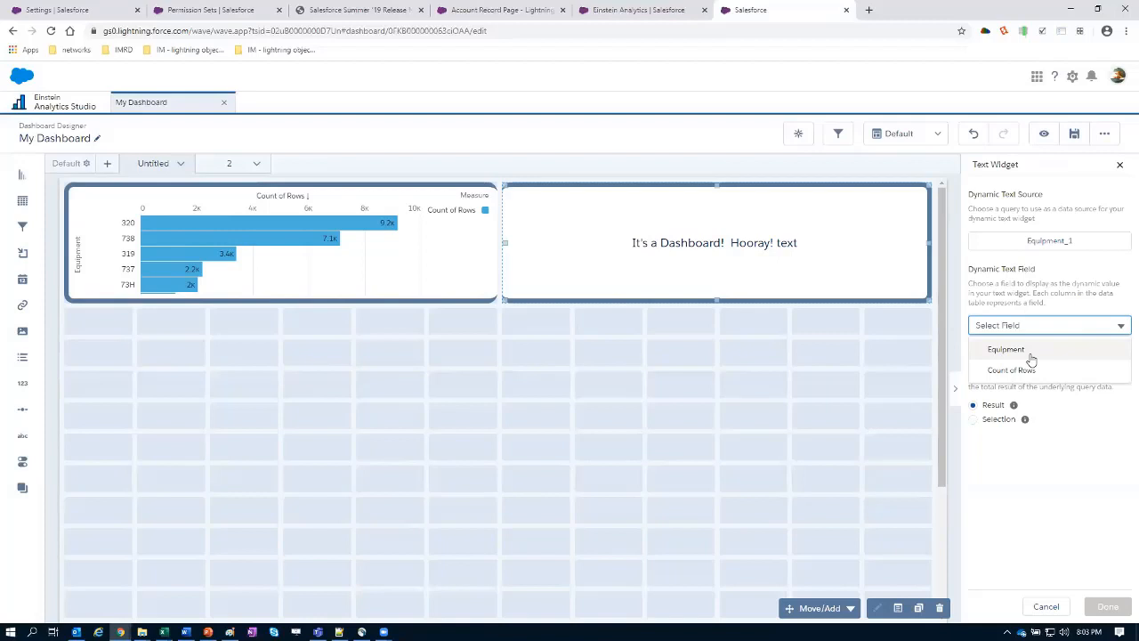
left_click(1006, 349)
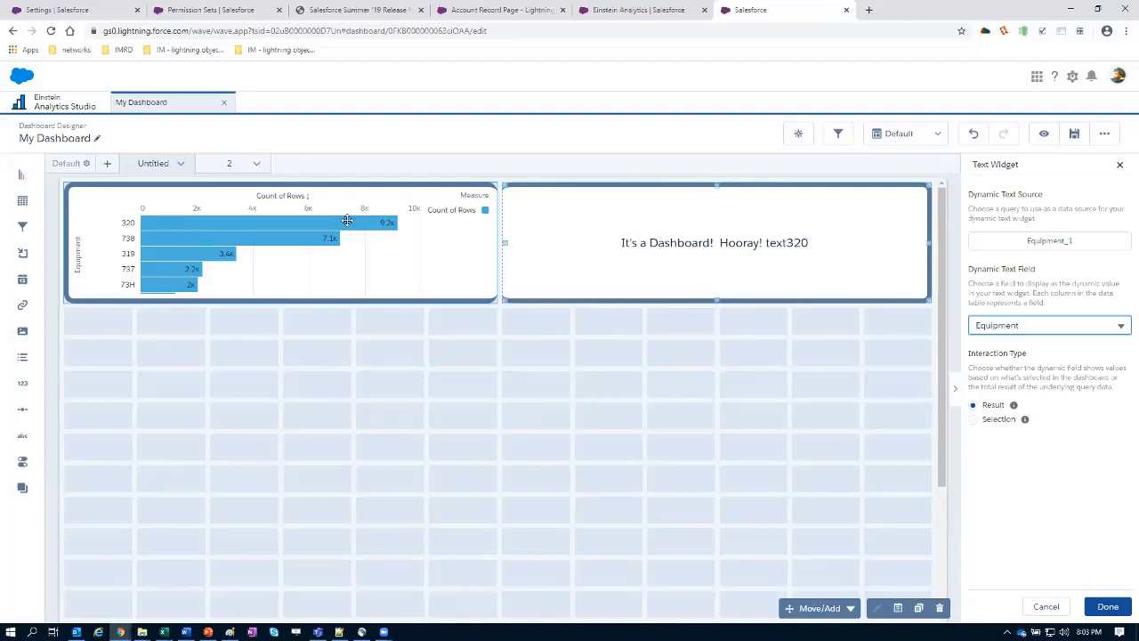
mouse_move(156, 253)
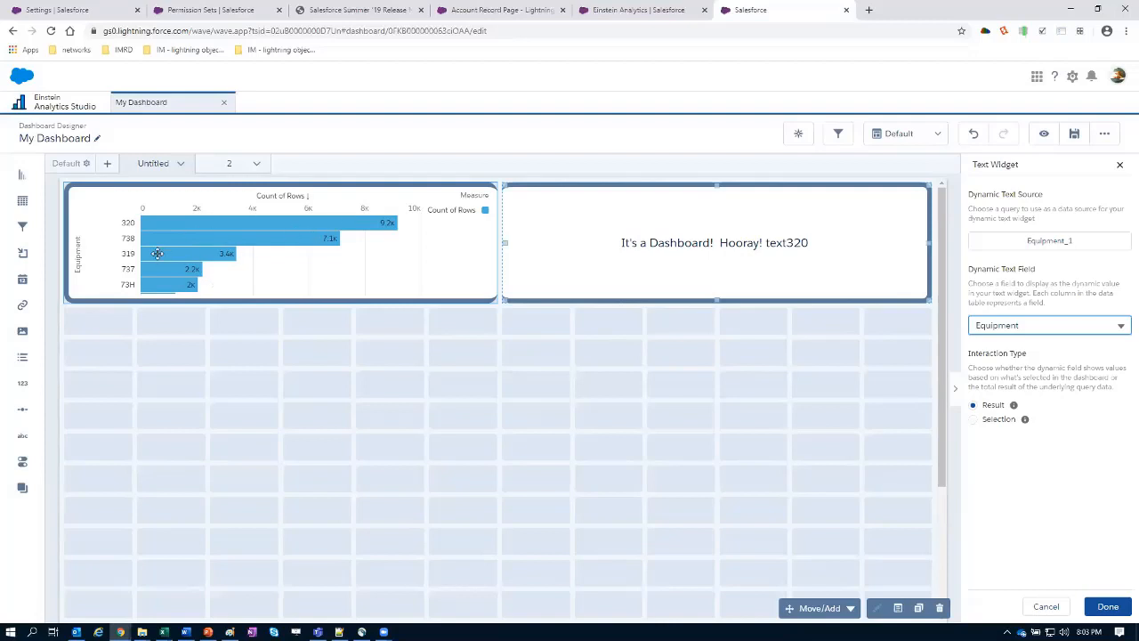
mouse_move(383, 310)
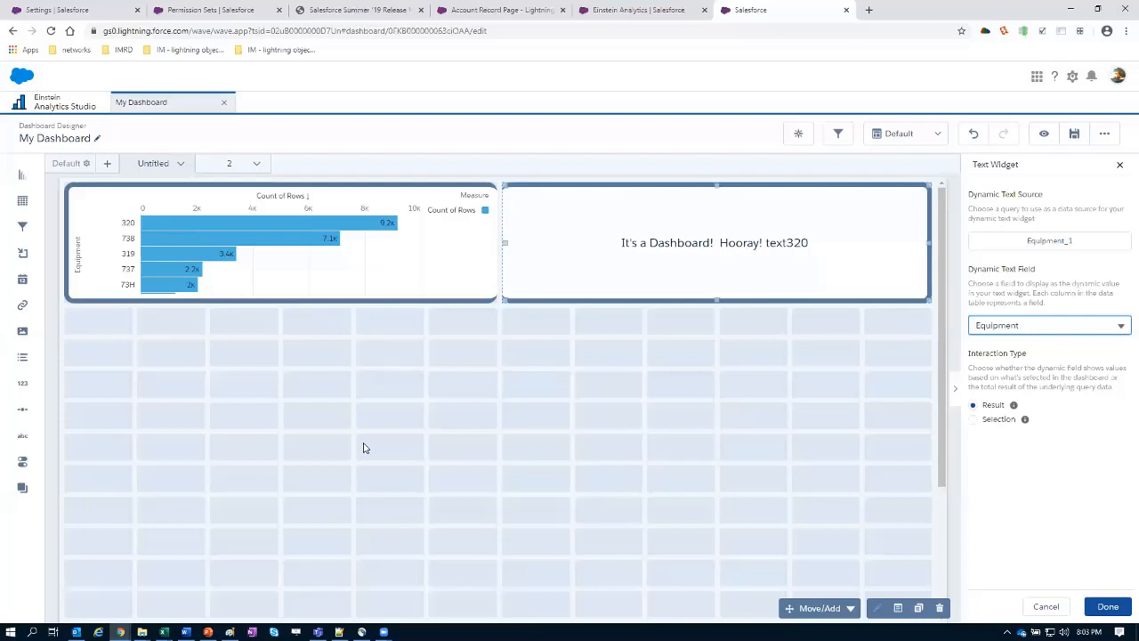
mouse_move(591, 360)
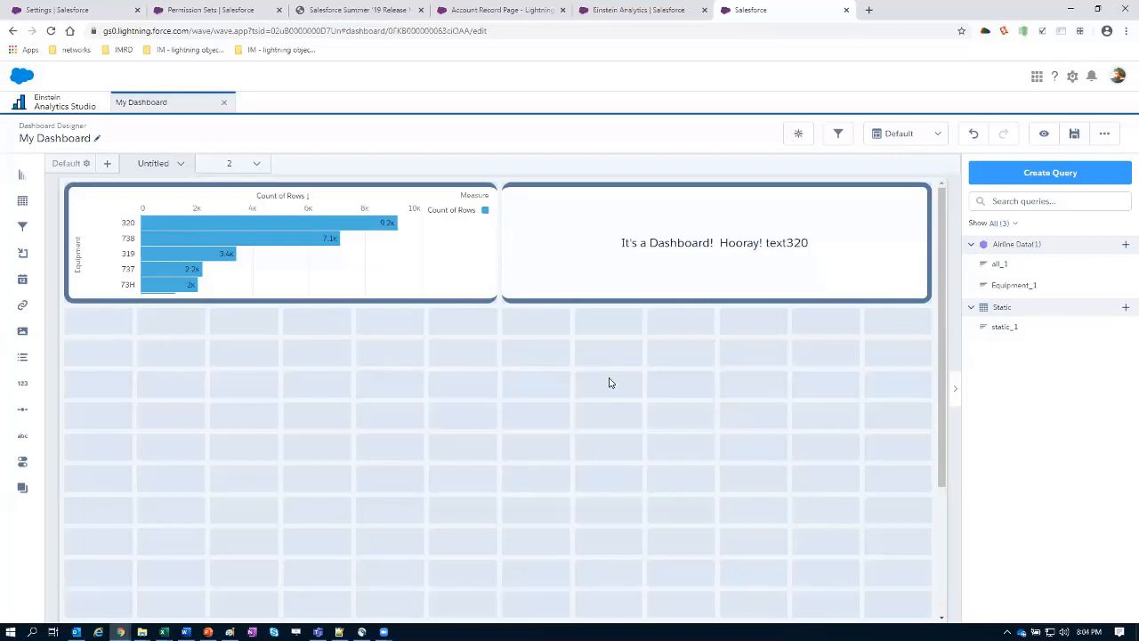
mouse_move(596, 367)
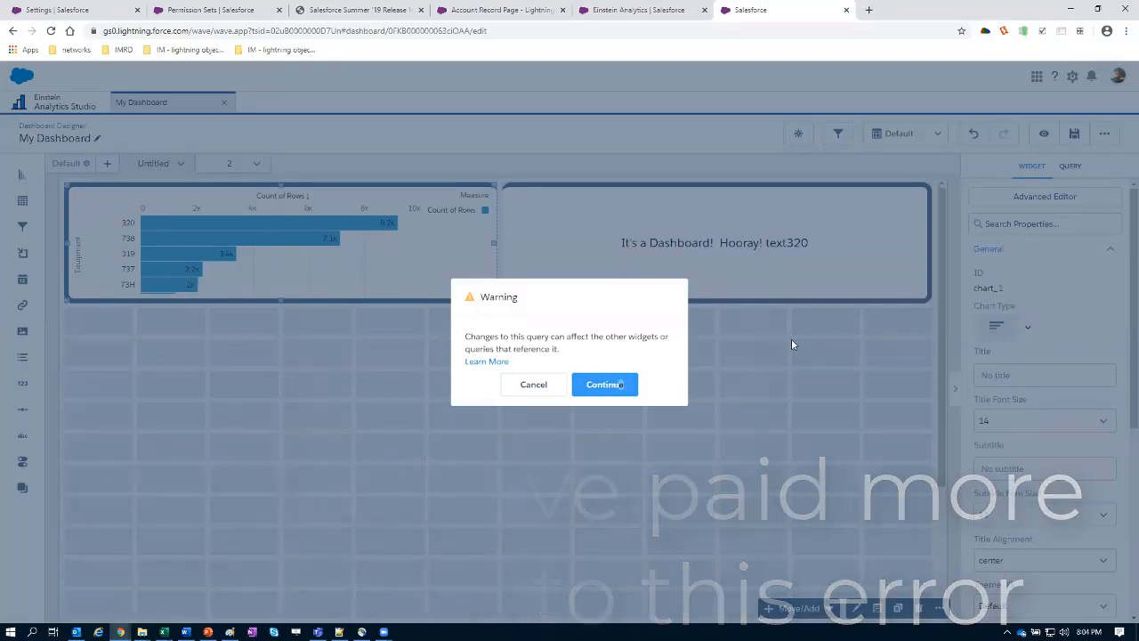
- Inspect the Equipment chart's shared query in SAQL mode with the field list shown, then close the editor unchanged
left_click(605, 384)
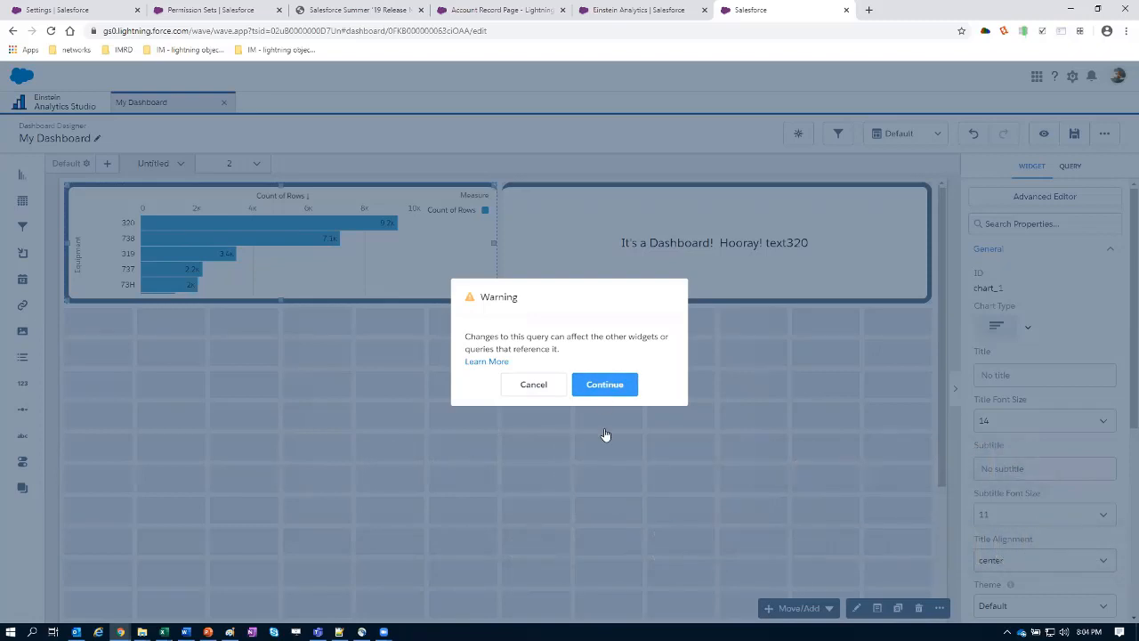
left_click(605, 384)
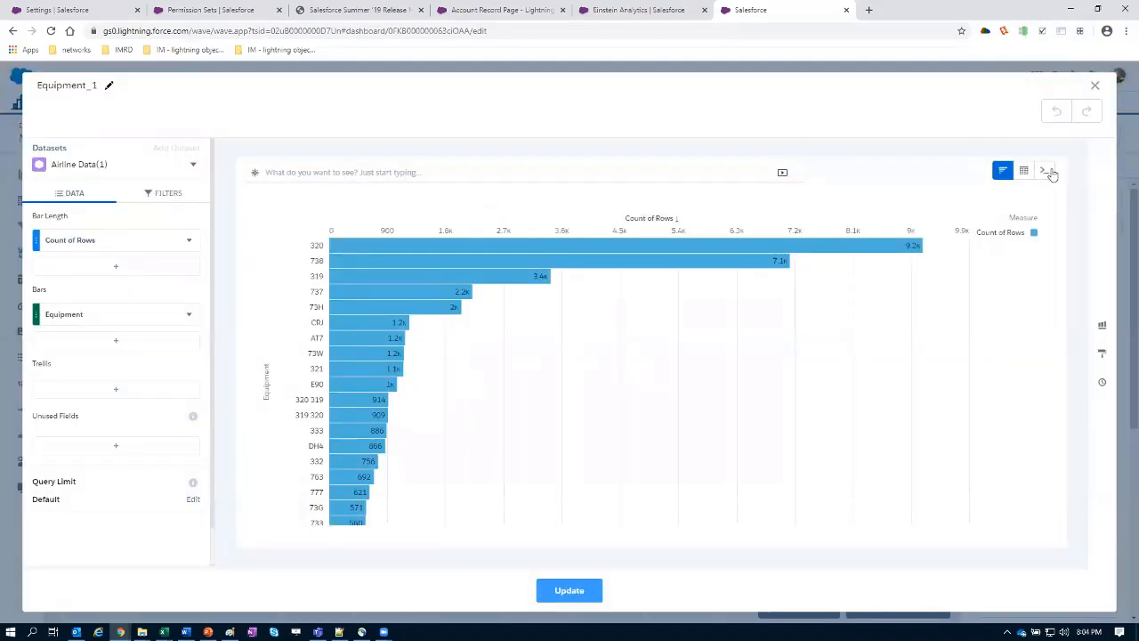
left_click(1049, 171)
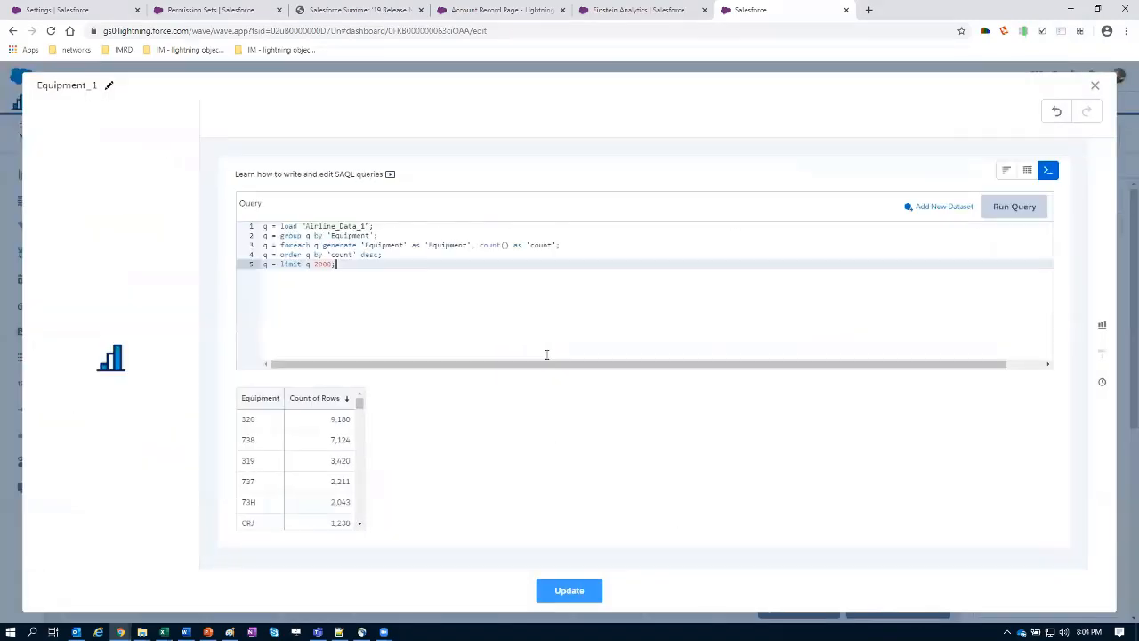
left_click(110, 358)
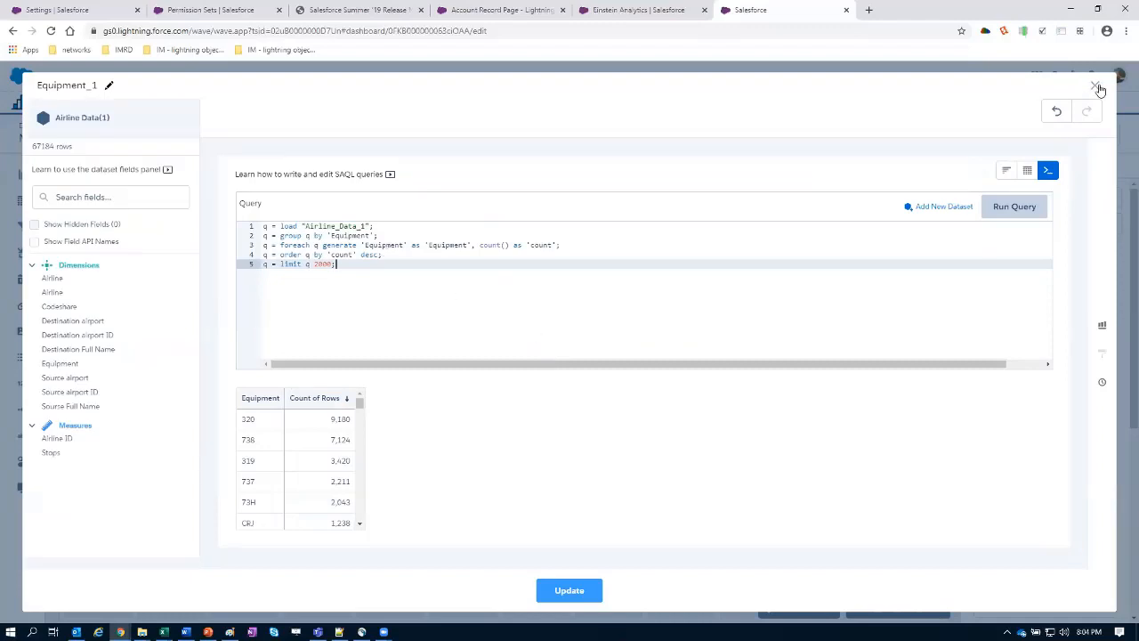
left_click(1100, 89)
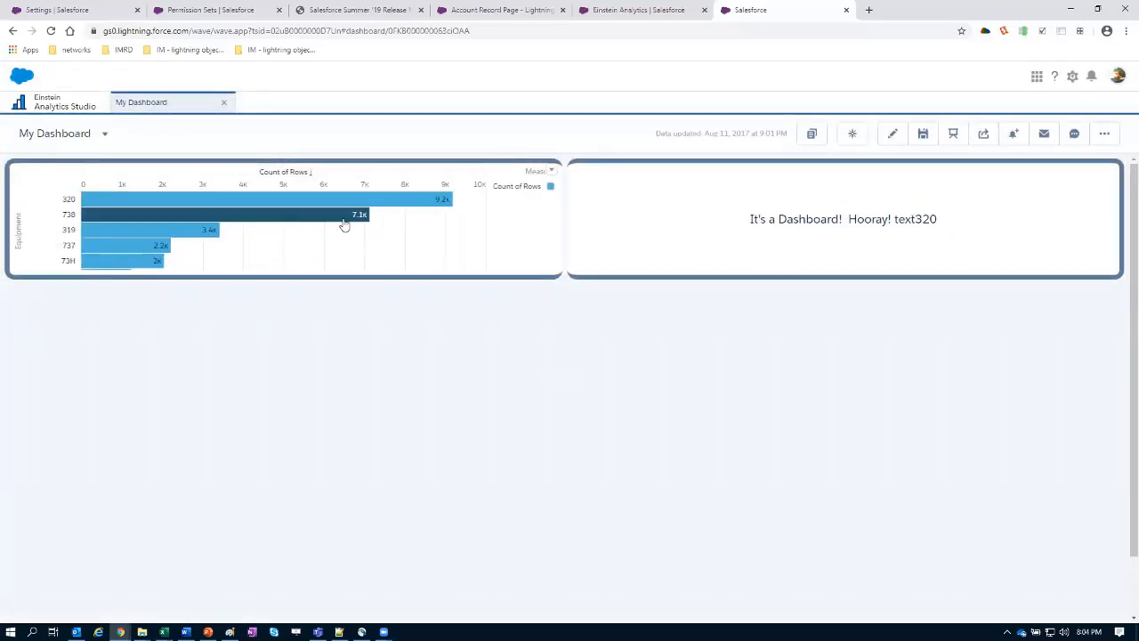
- Edit the Equipment chart's shared query in SAQL, renaming the count measure to Number
left_click(893, 134)
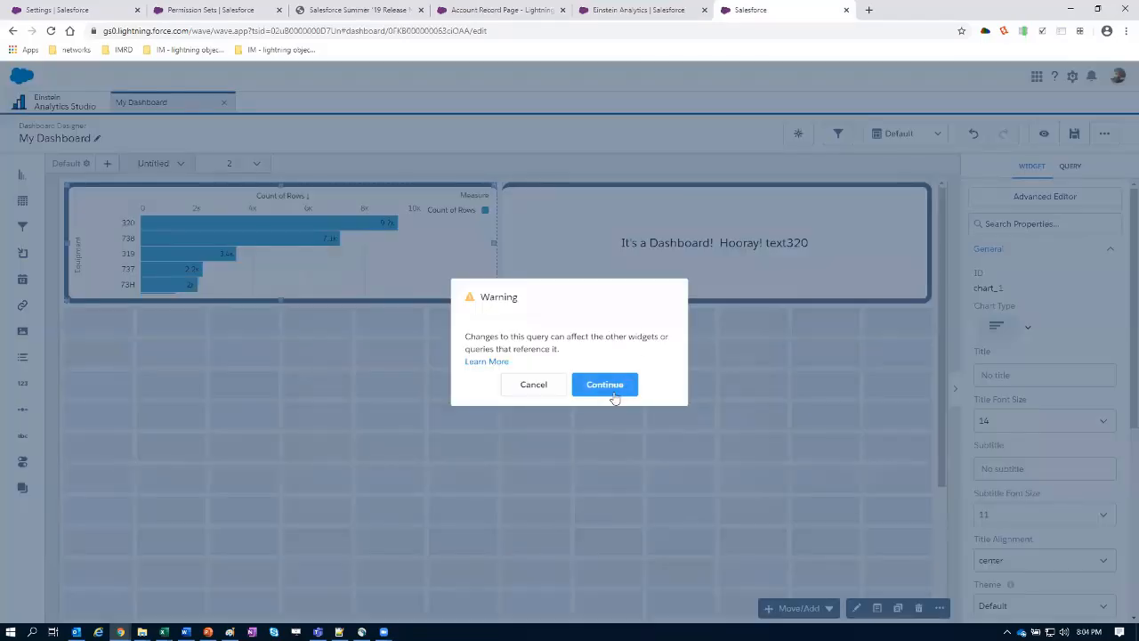
left_click(605, 385)
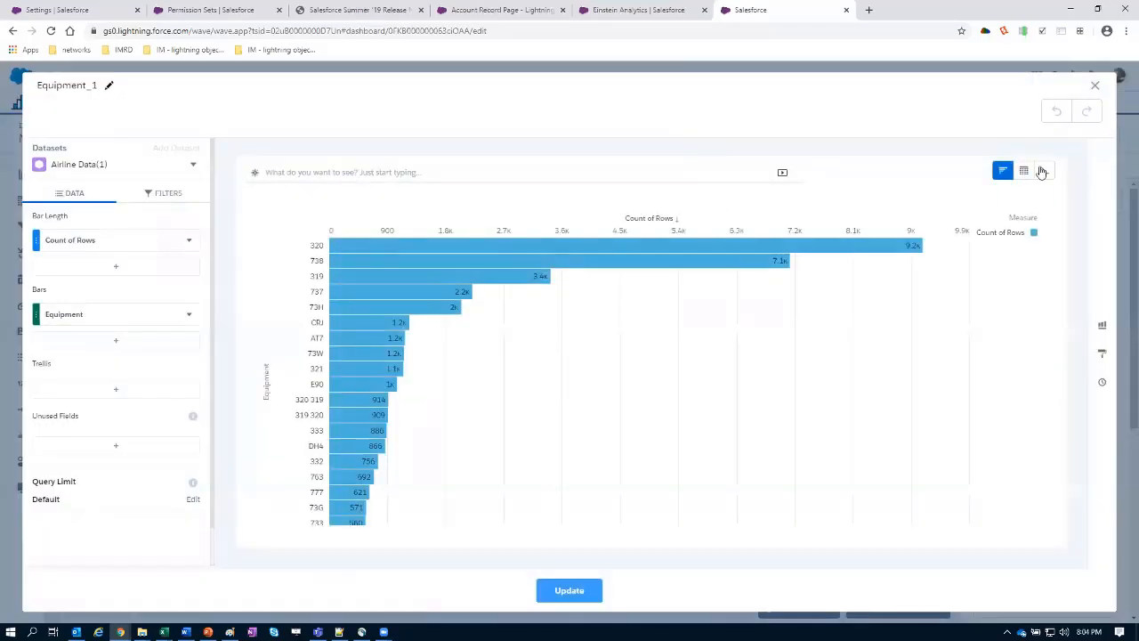
left_click(1046, 171)
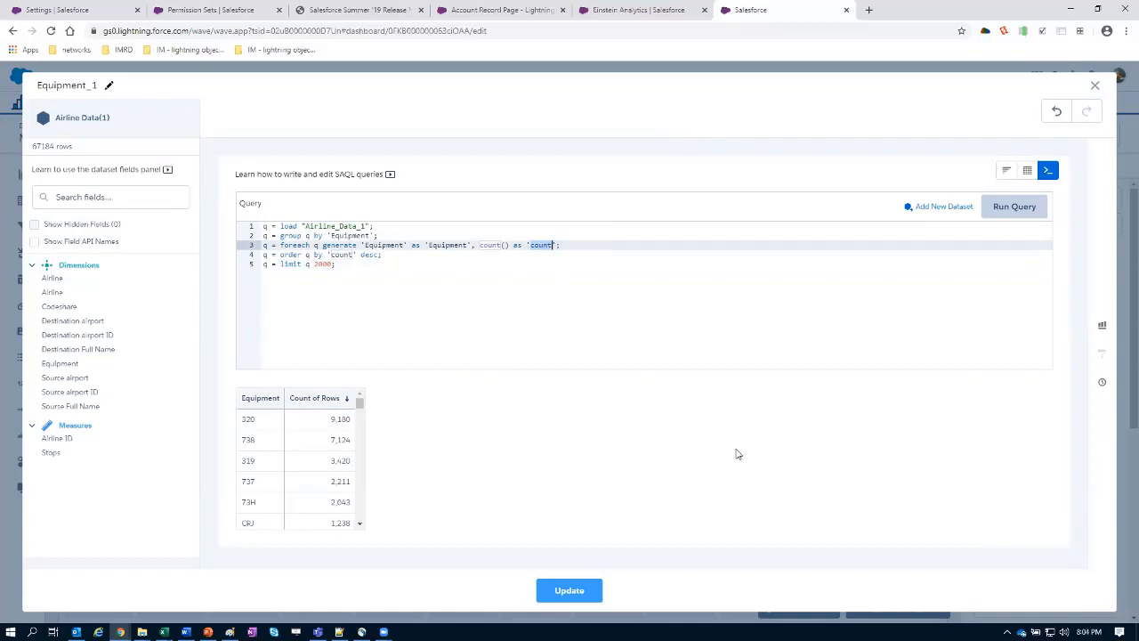
type("Number")
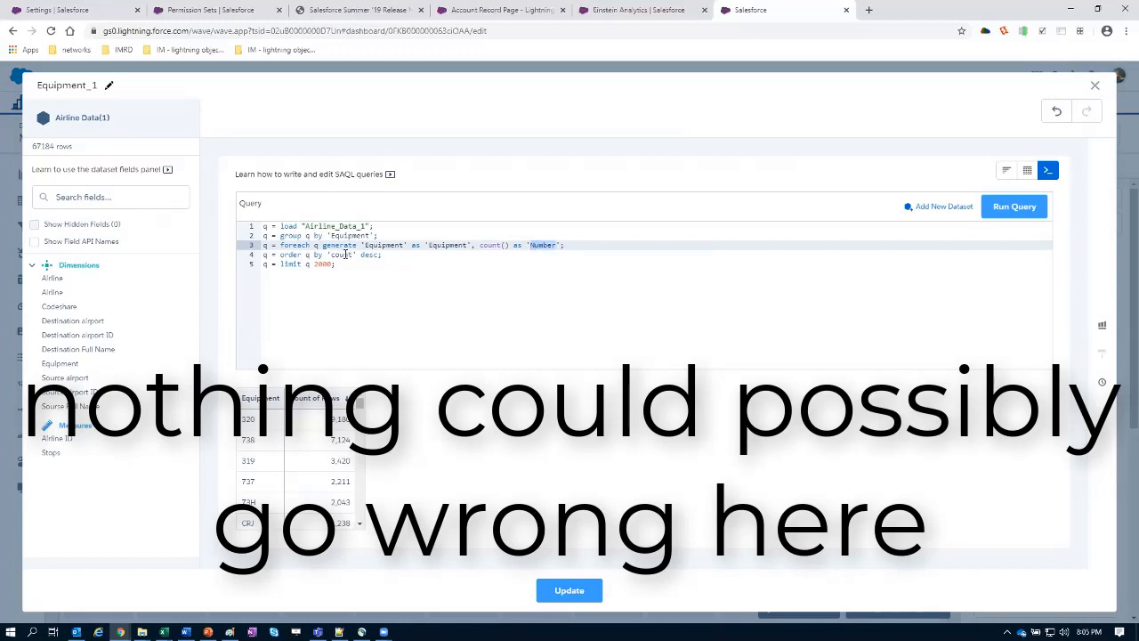
- Run the edited query and update the dashboard chart to show Number
left_click(1014, 207)
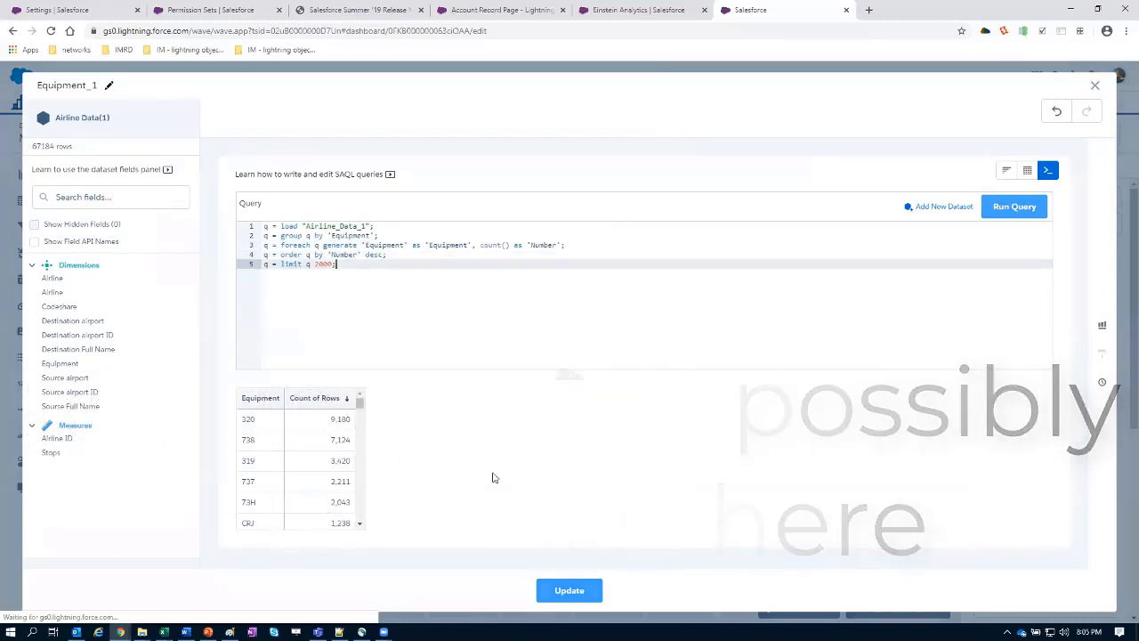
left_click(1015, 206)
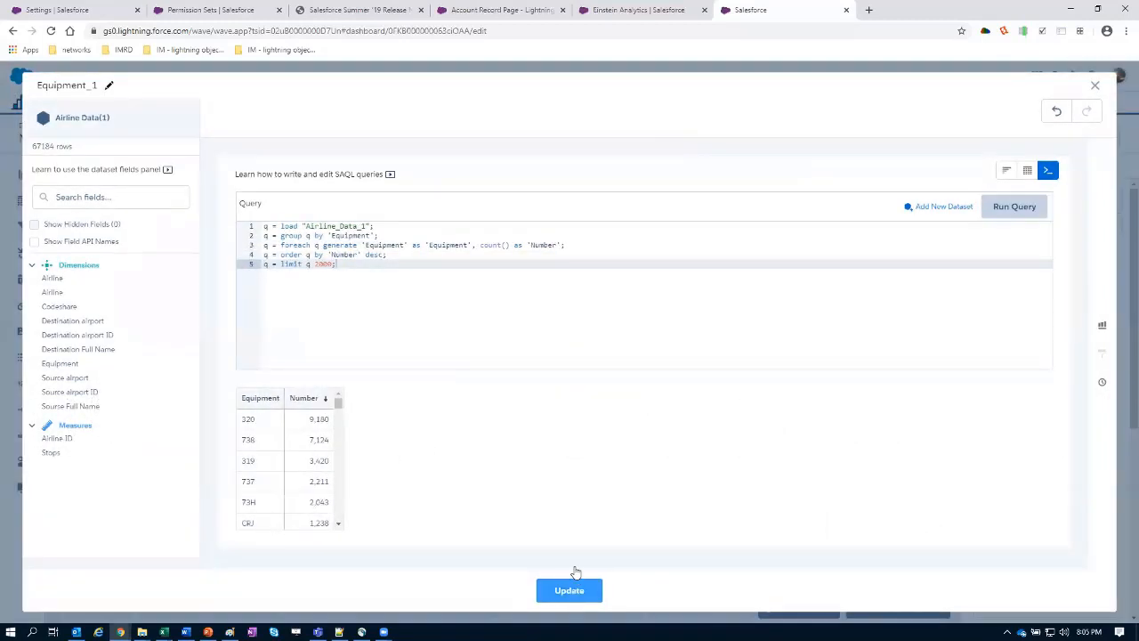
left_click(570, 591)
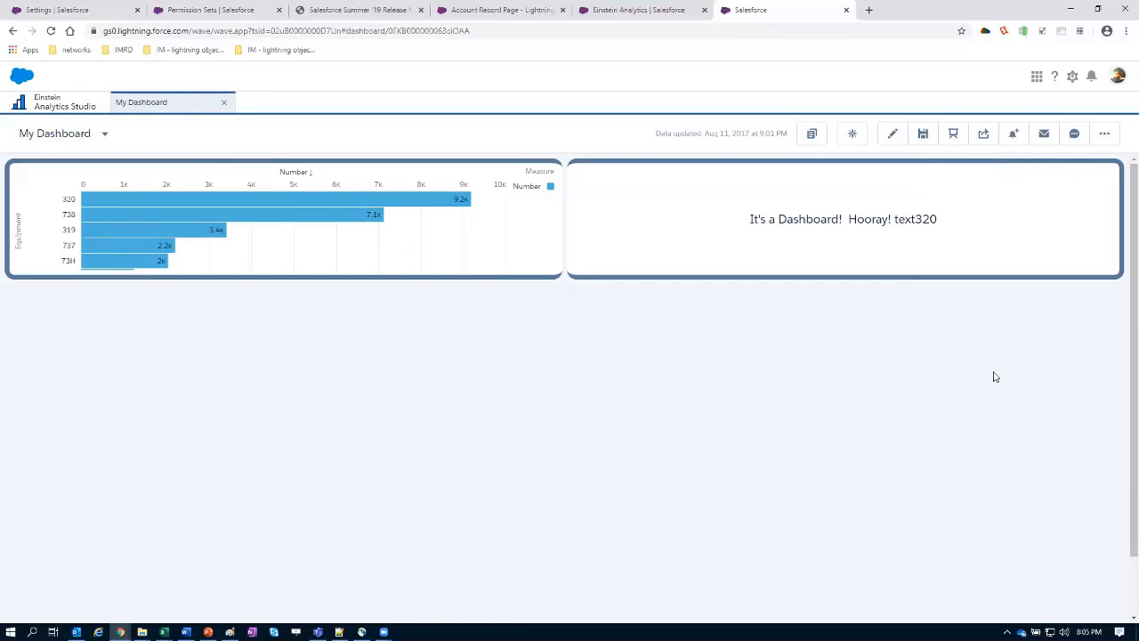
mouse_move(345, 171)
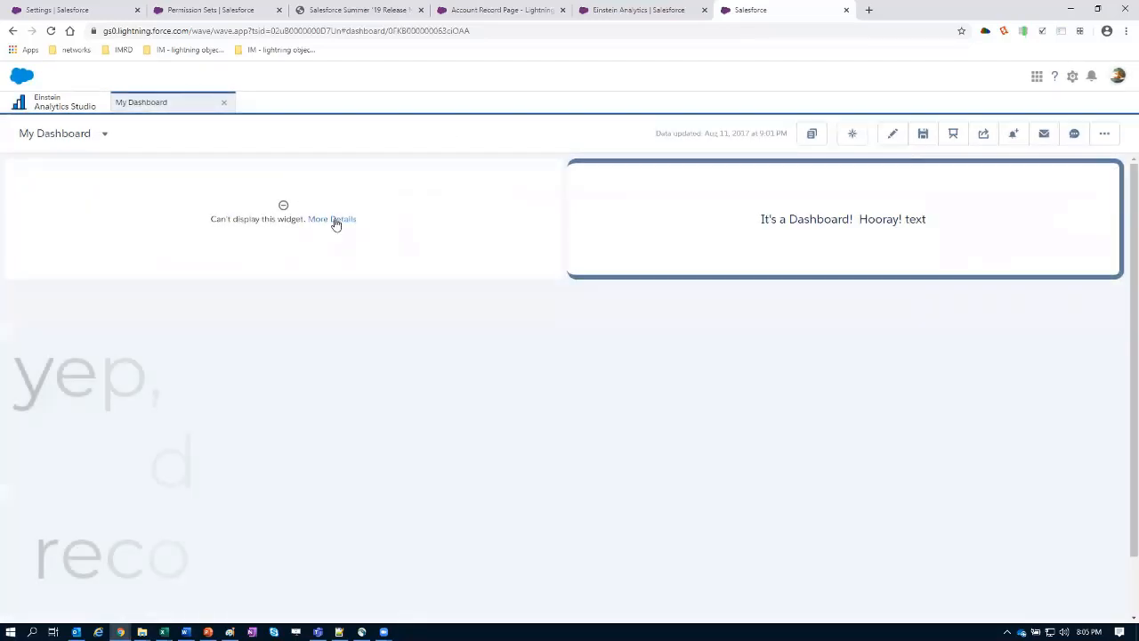
left_click(331, 219)
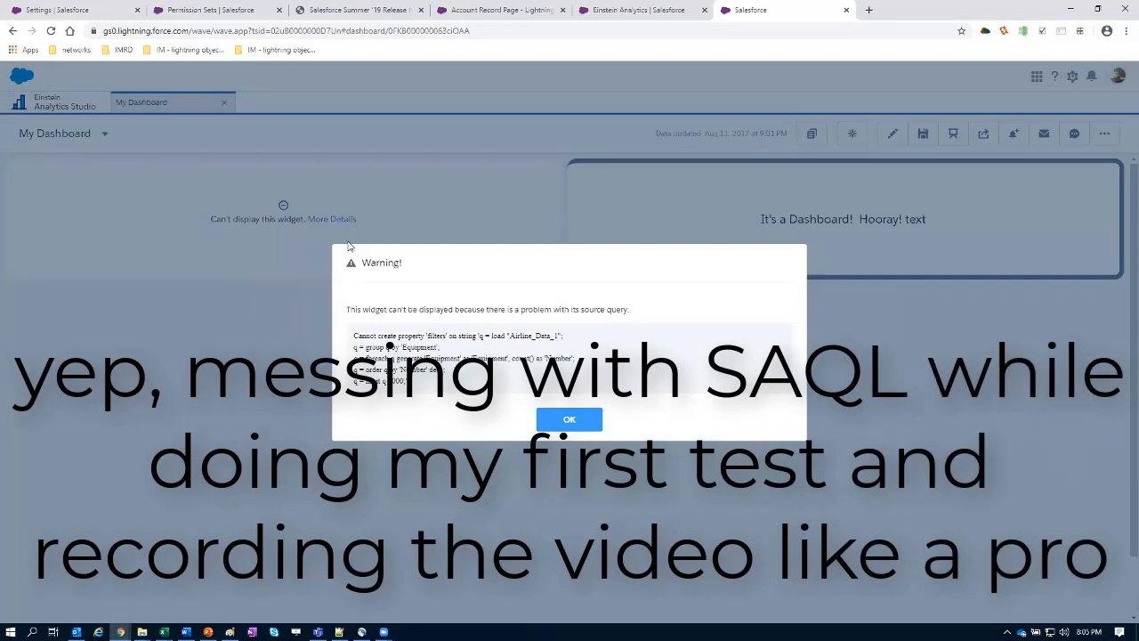
left_click(570, 420)
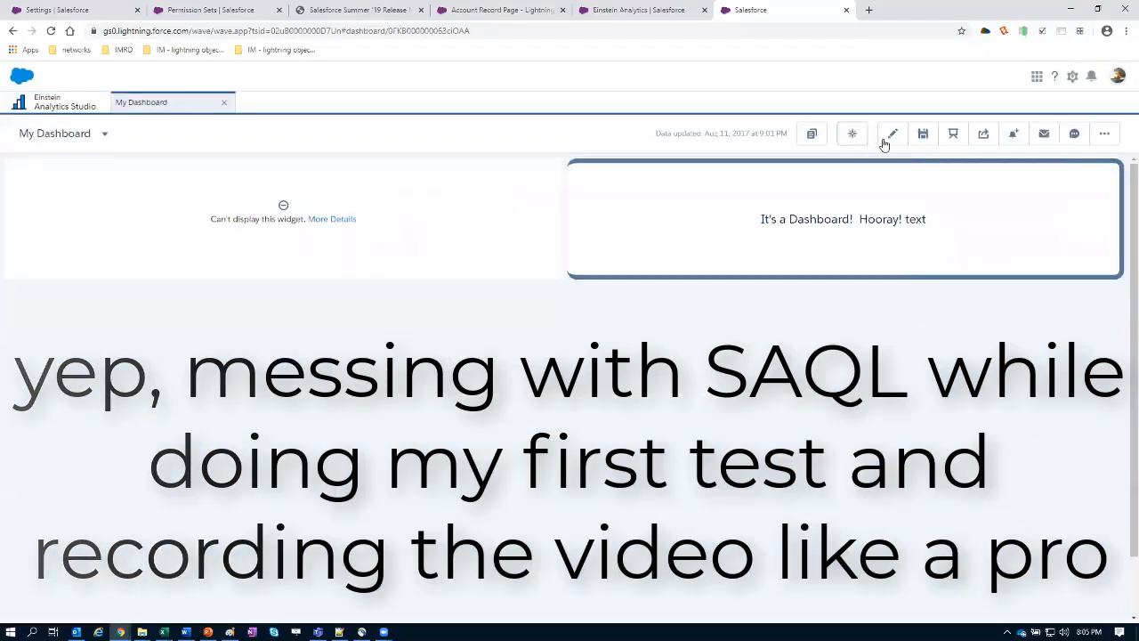
left_click(892, 134)
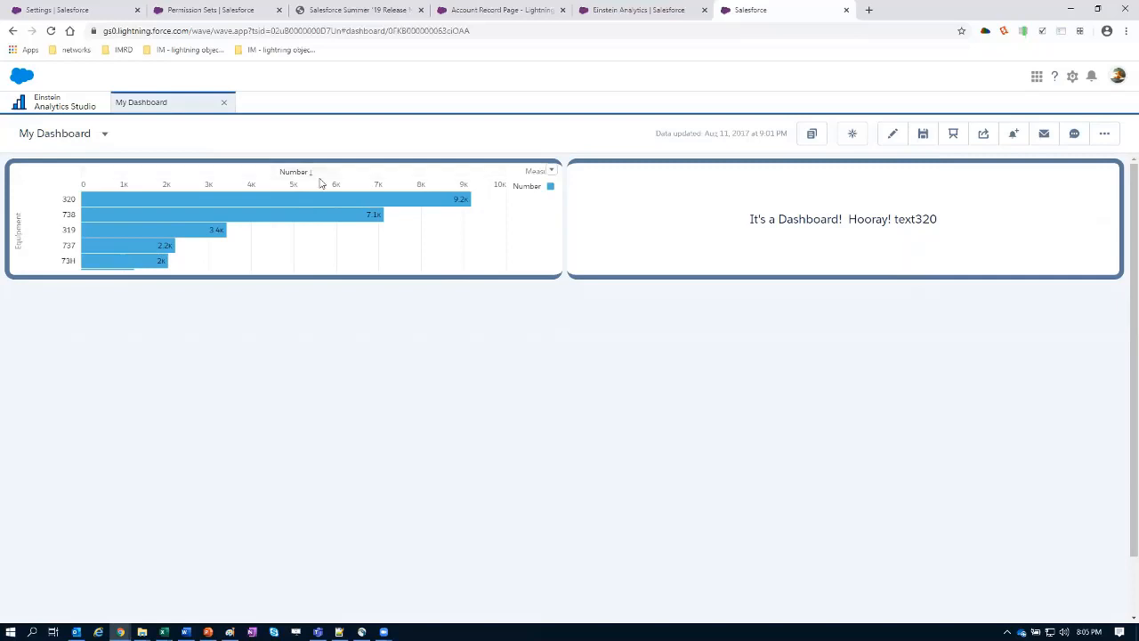
mouse_move(344, 183)
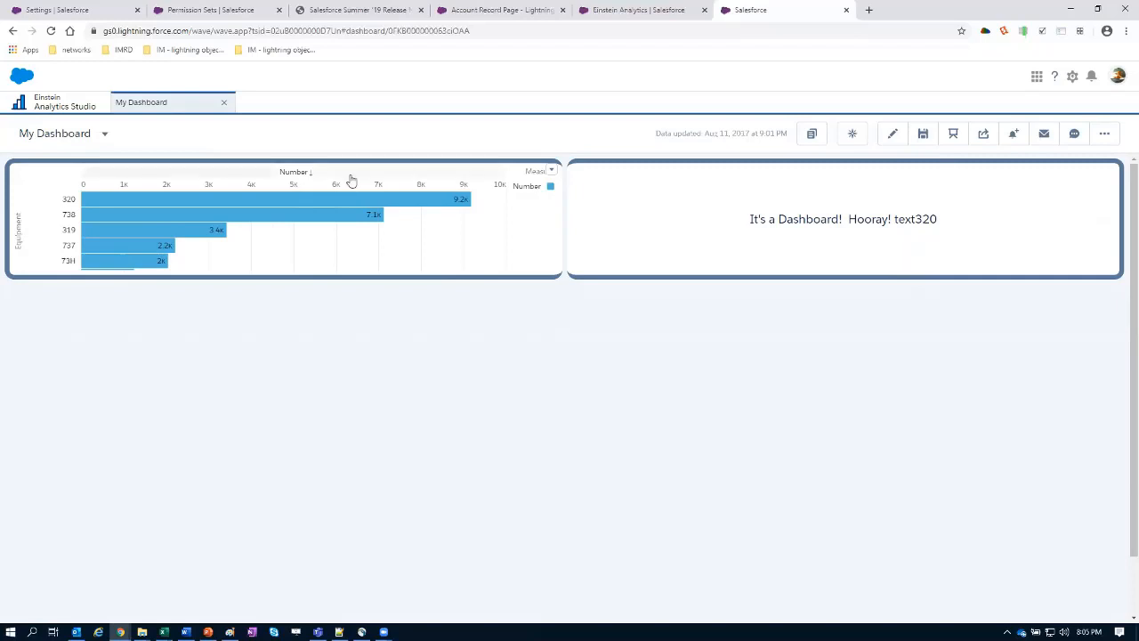
- Create a new dashboard query based on the MOAR DTC dataset
left_click(894, 133)
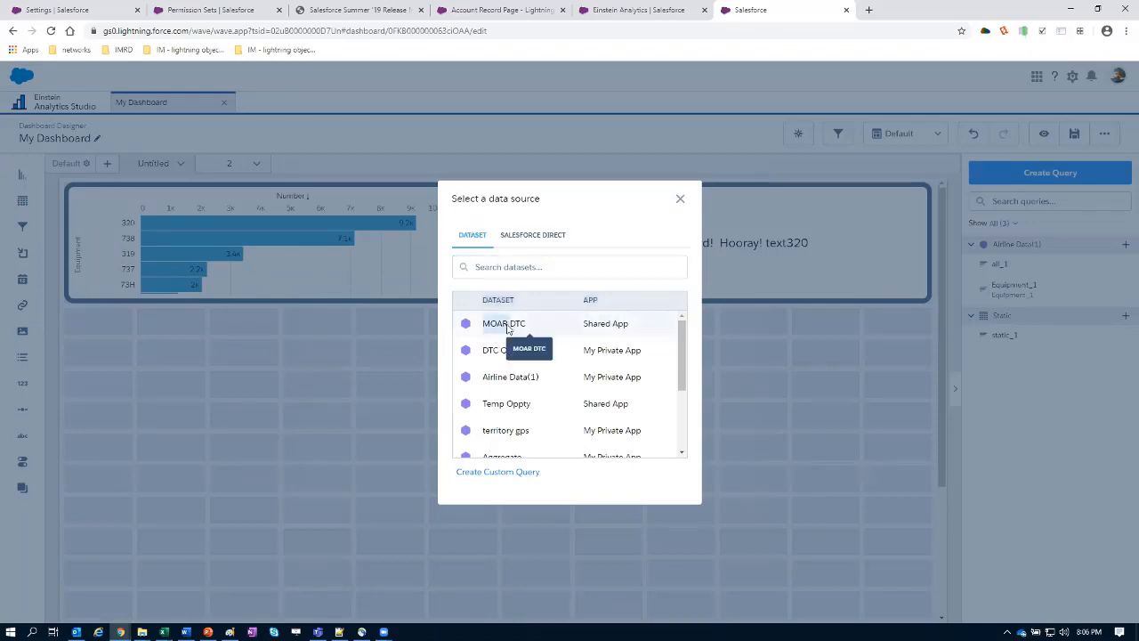
left_click(503, 324)
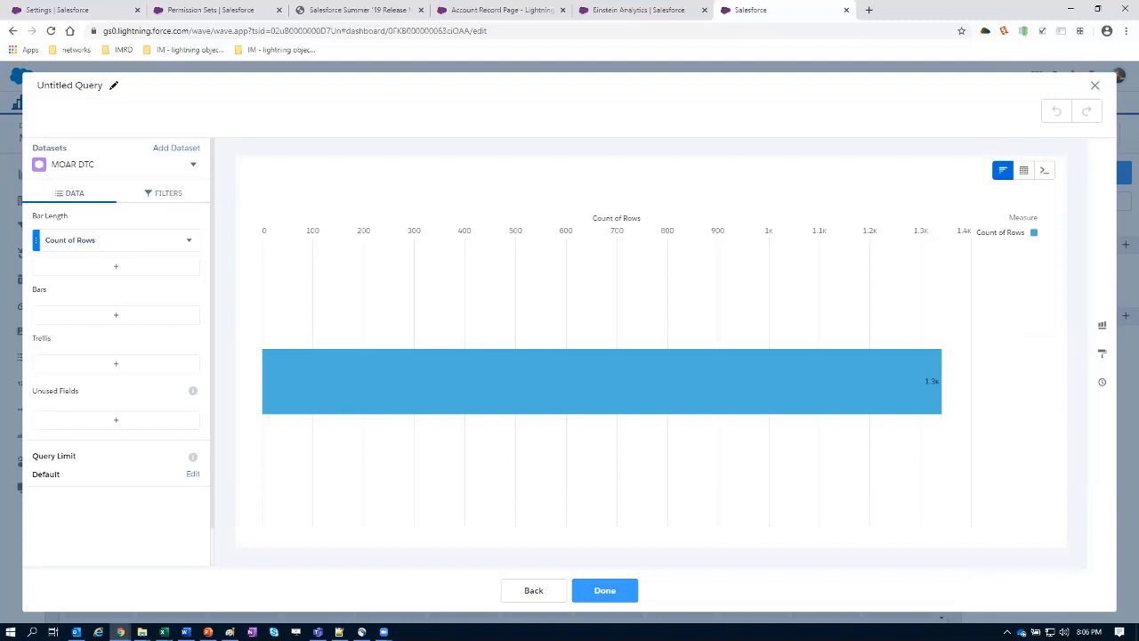
left_click(1025, 171)
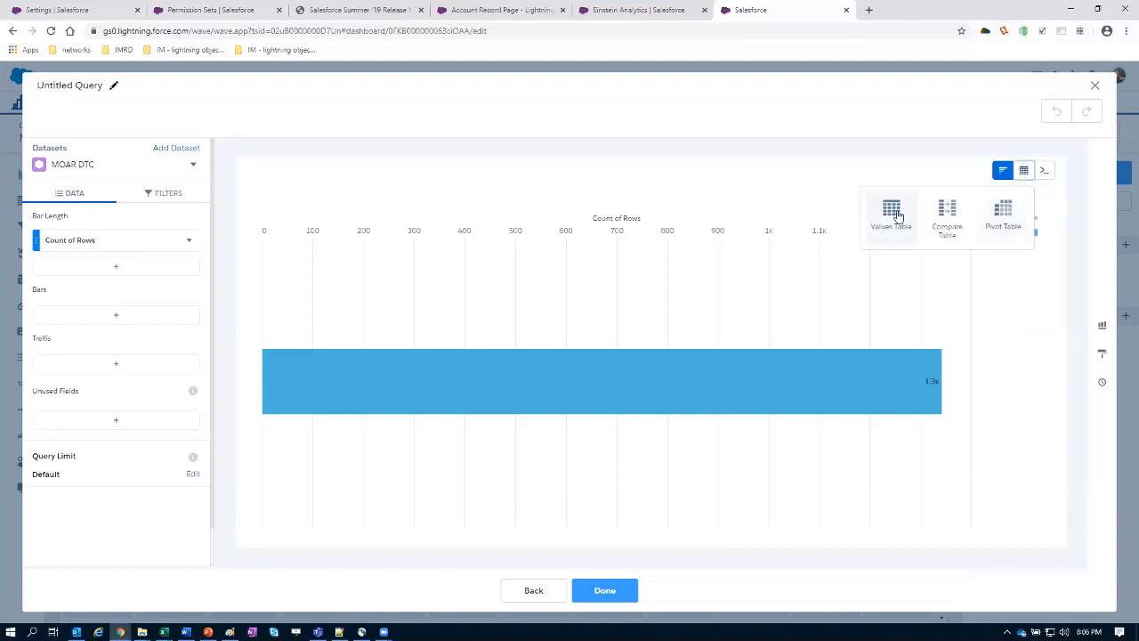
mouse_move(1004, 210)
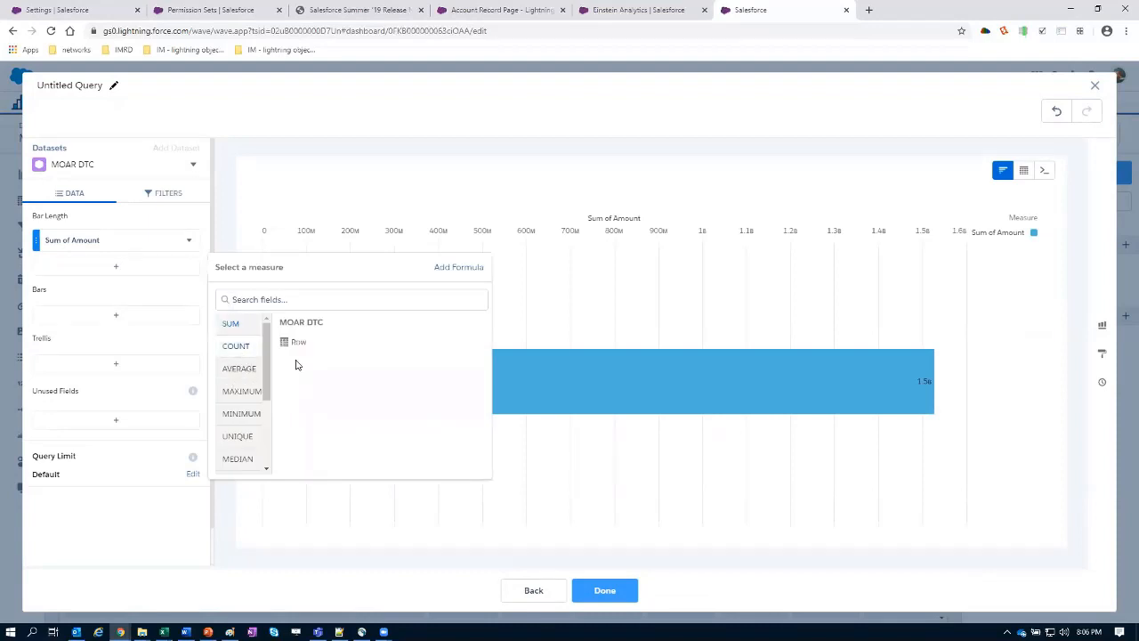
- Measure Sum of Amount and Unique of Account Name, grouped by Stage and Close Date (Year-Quarter)
left_click(235, 346)
type("stag")
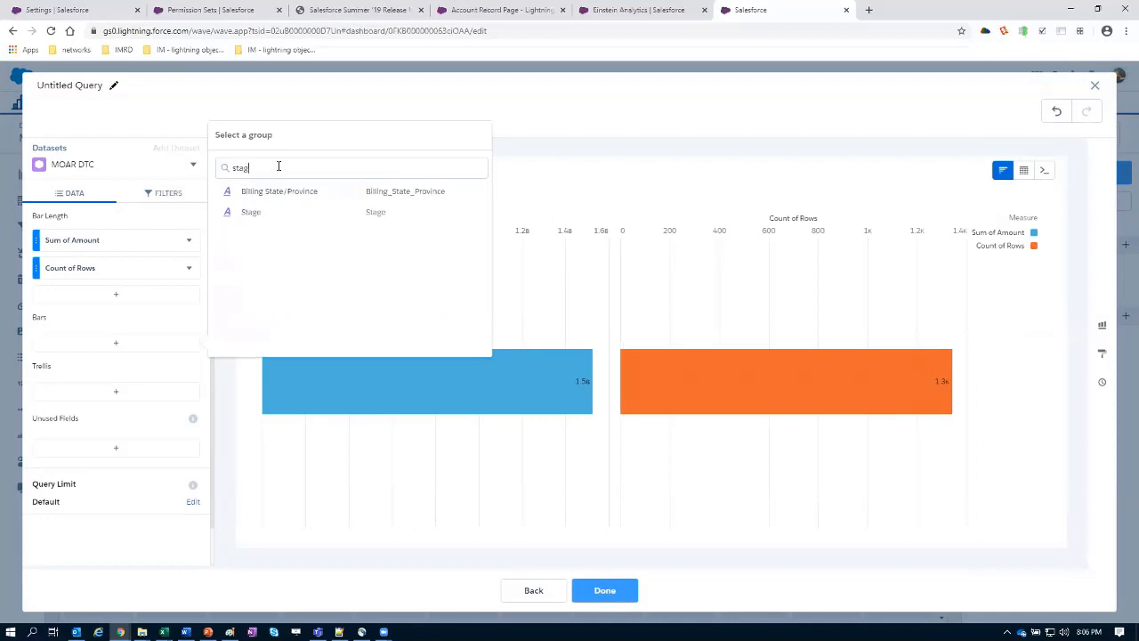
left_click(251, 212)
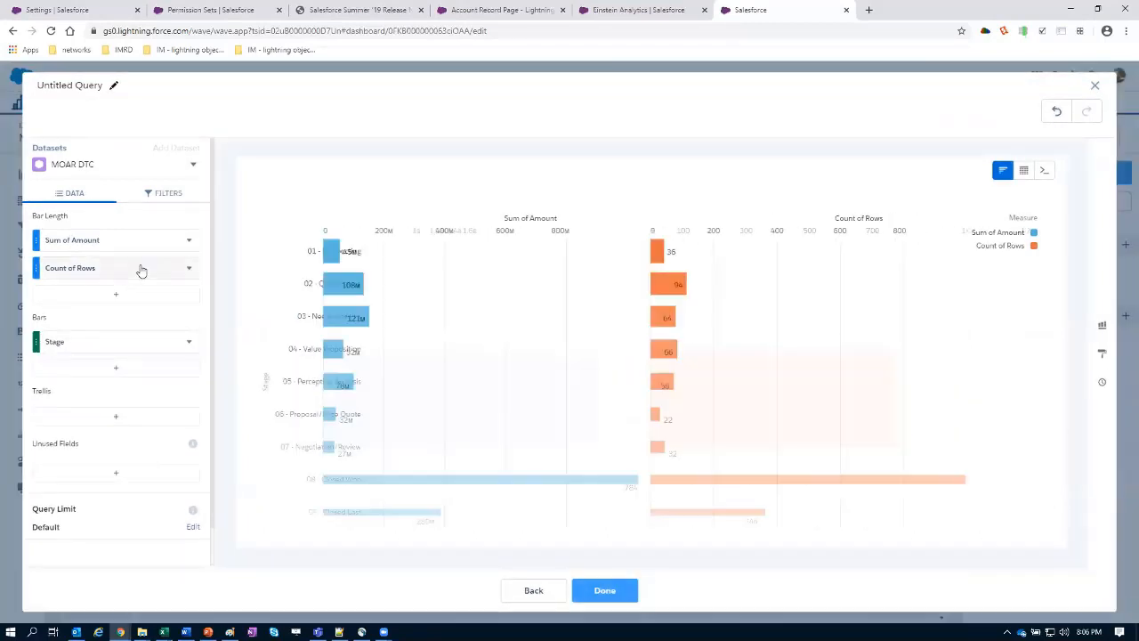
left_click(143, 267)
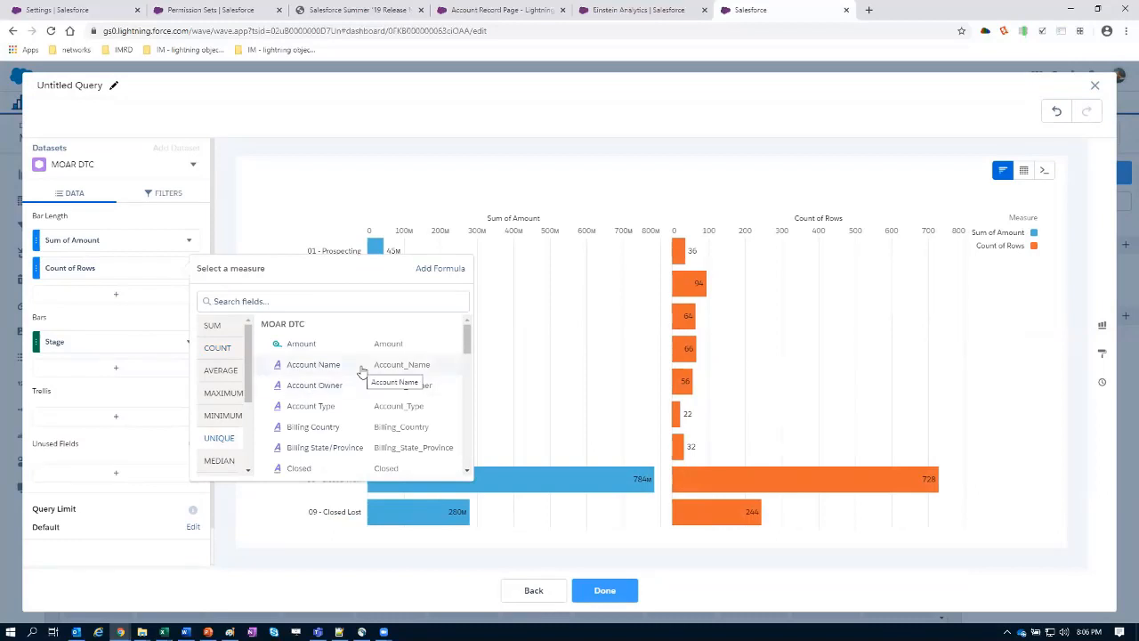
mouse_move(321, 367)
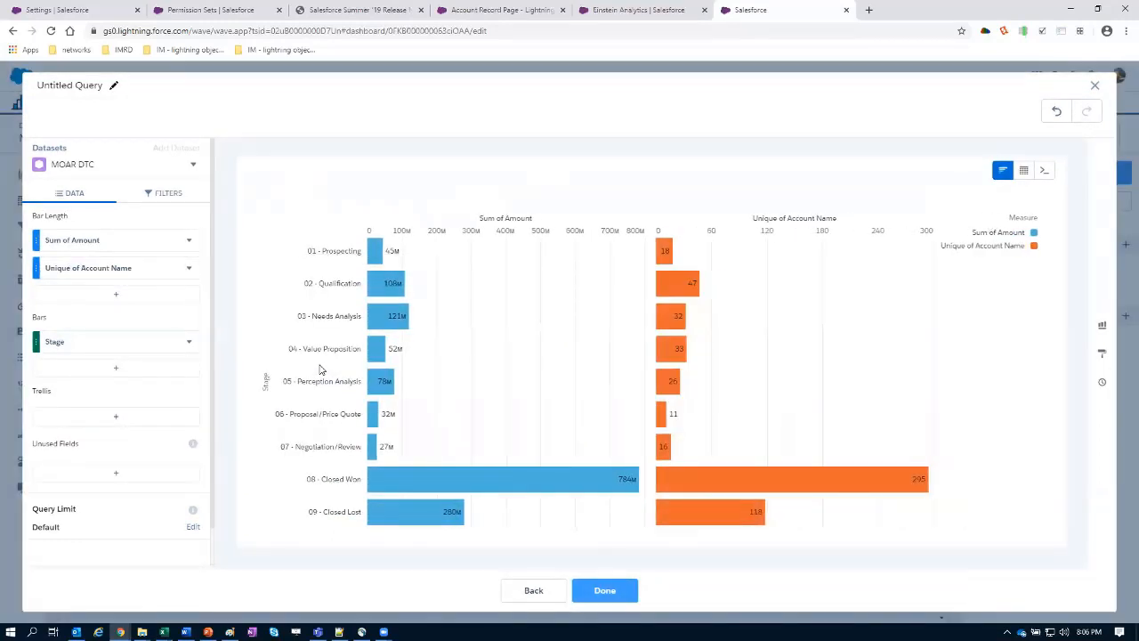
mouse_move(630, 539)
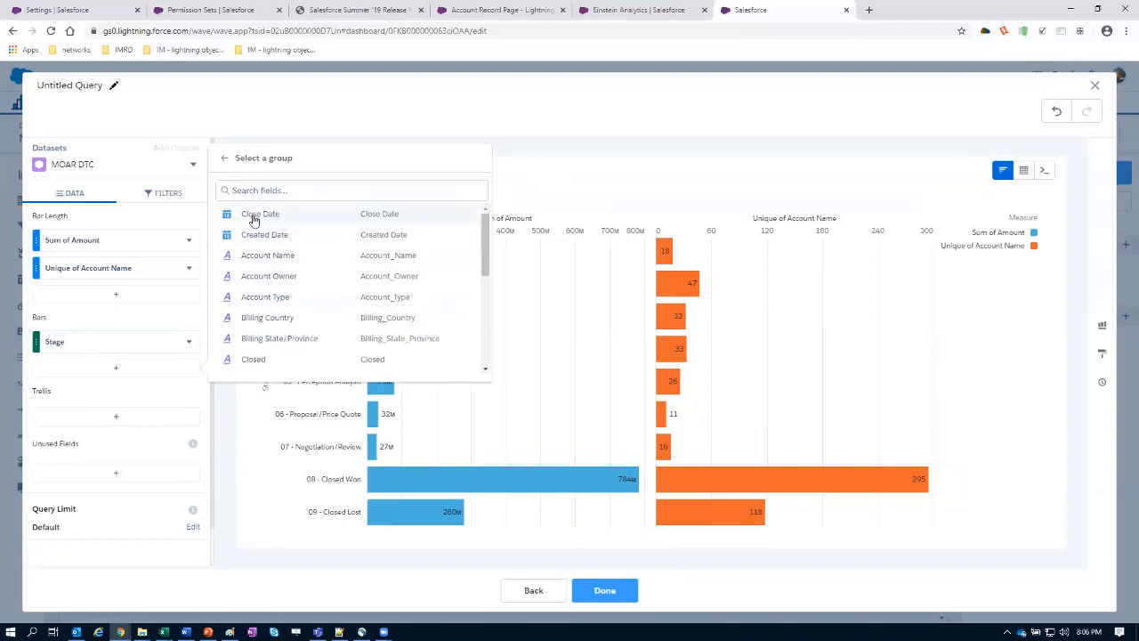
left_click(259, 213)
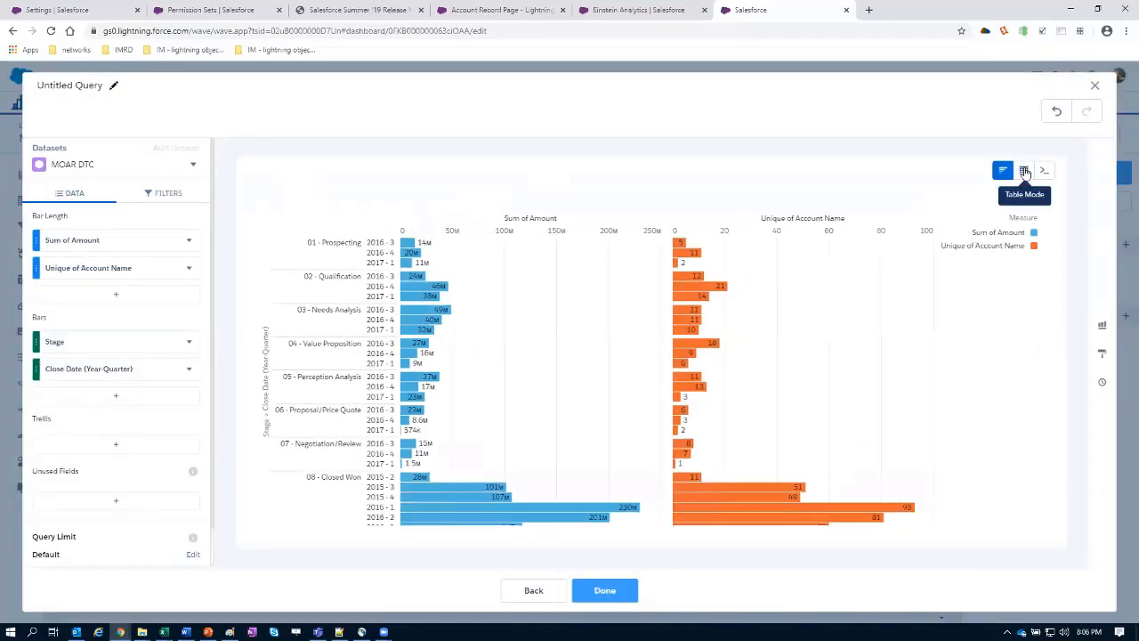
- Show the query as a table and add Avg of Amount, Unique of Account Owner, Min and Max of Amount columns
left_click(1026, 171)
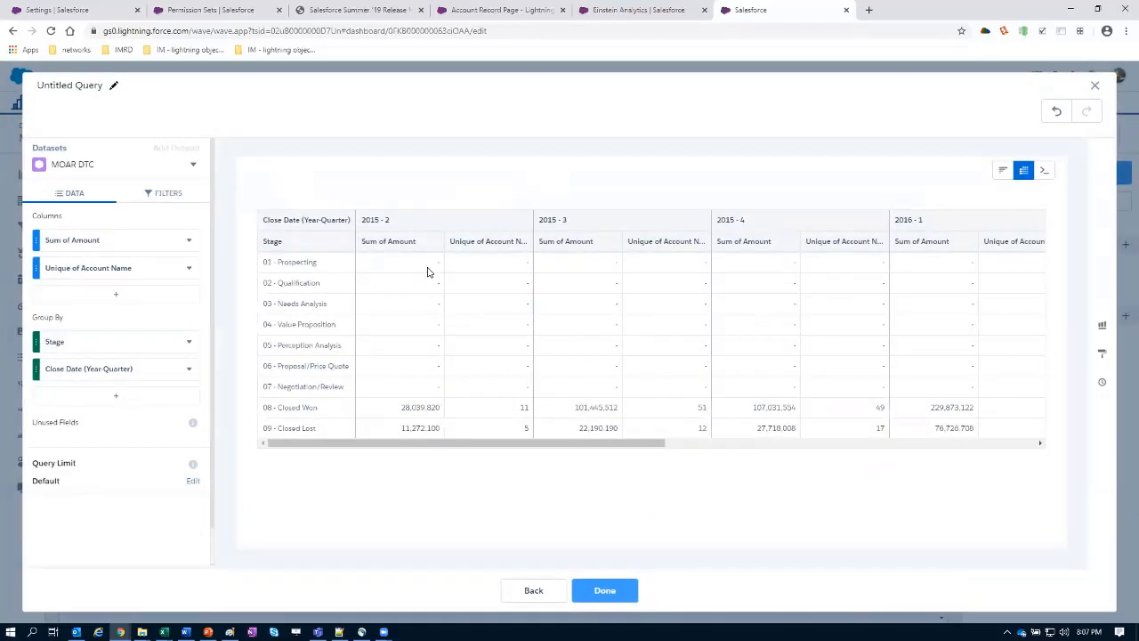
mouse_move(474, 366)
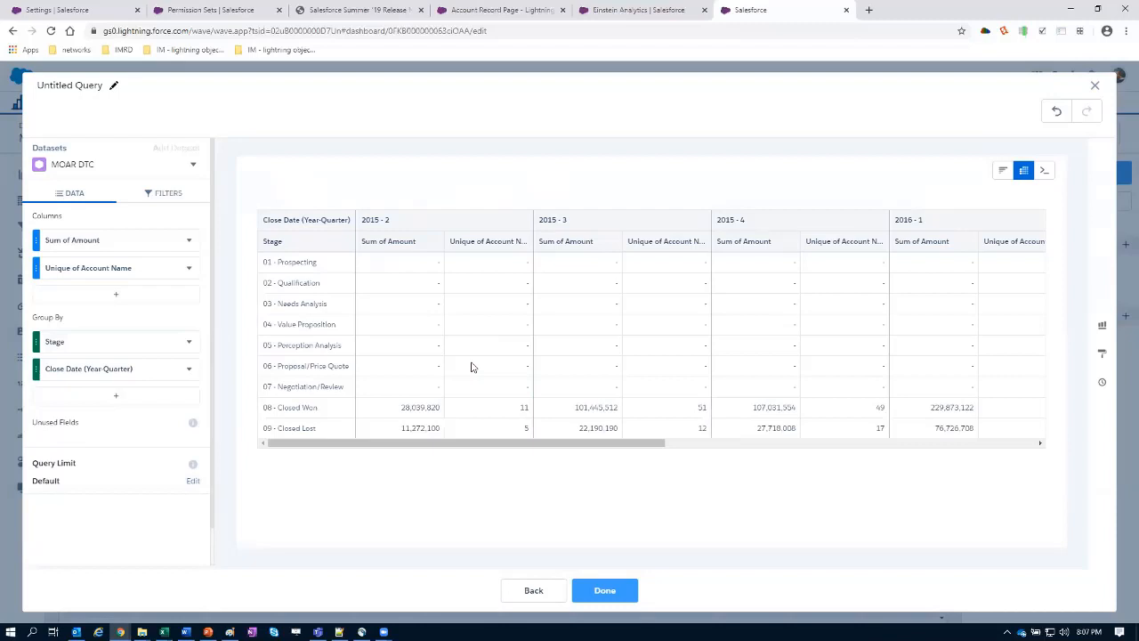
mouse_move(57, 270)
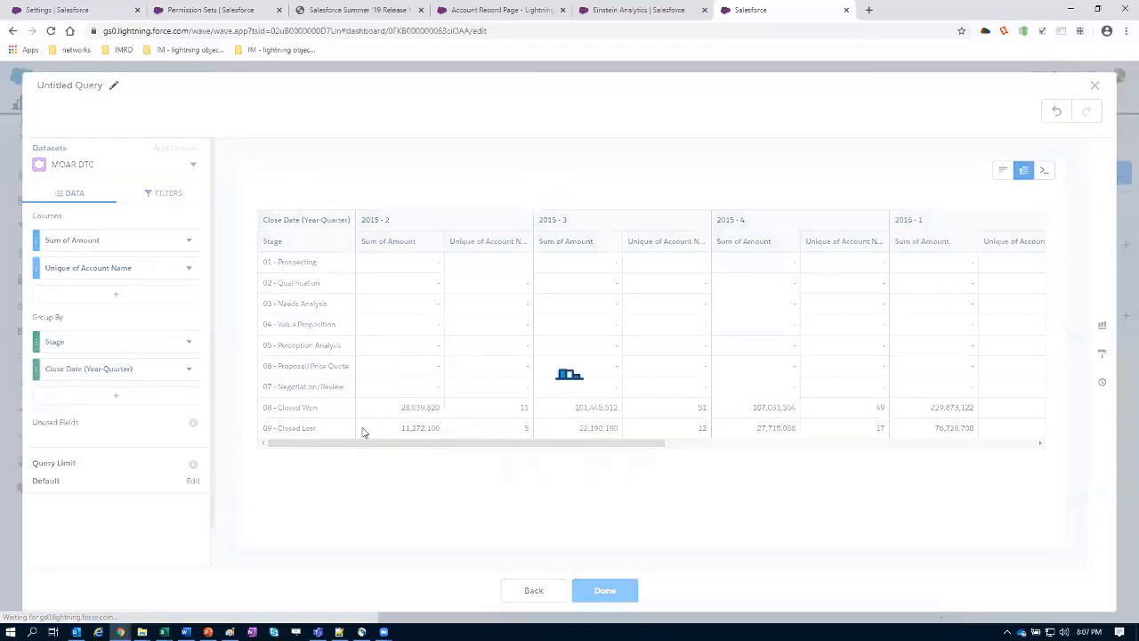
left_click(116, 293)
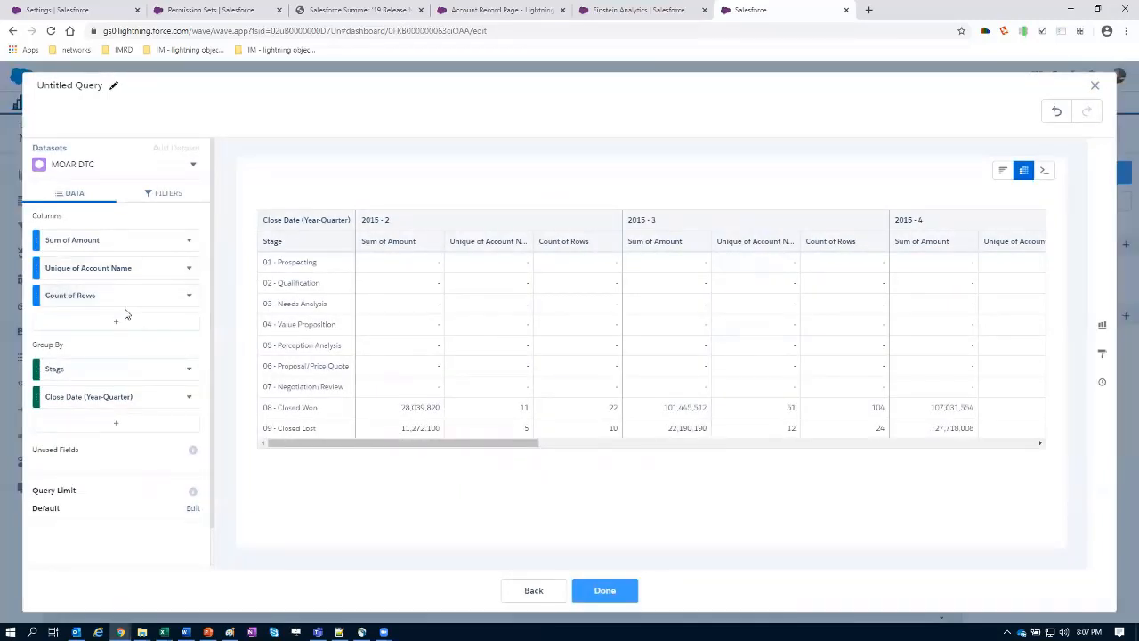
left_click(116, 320)
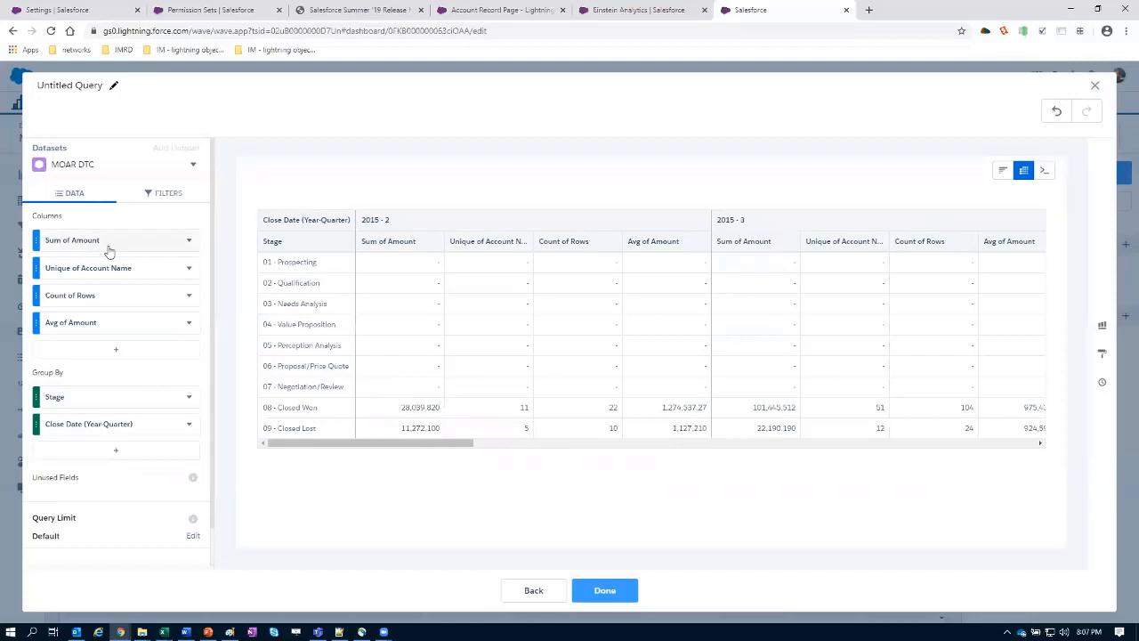
left_click(71, 239)
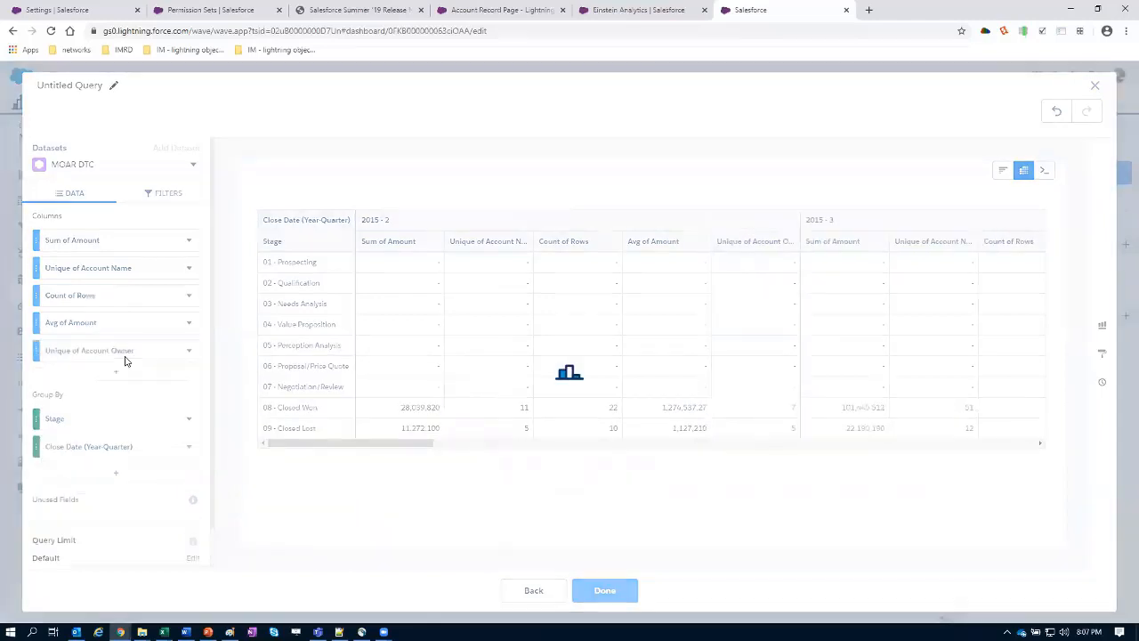
left_click(116, 375)
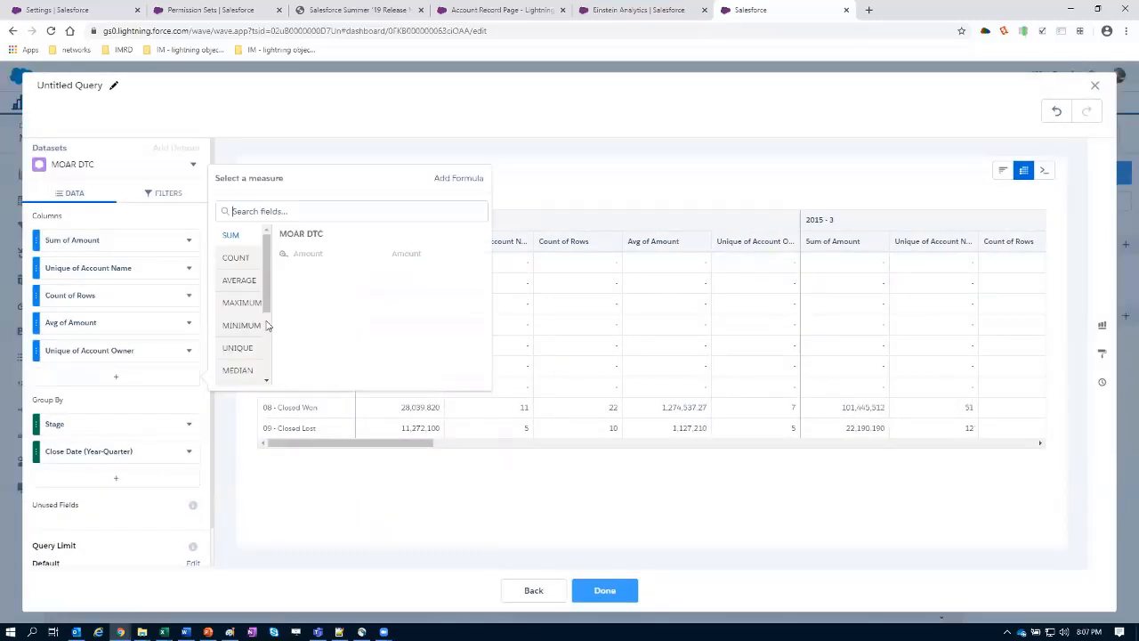
mouse_move(242, 324)
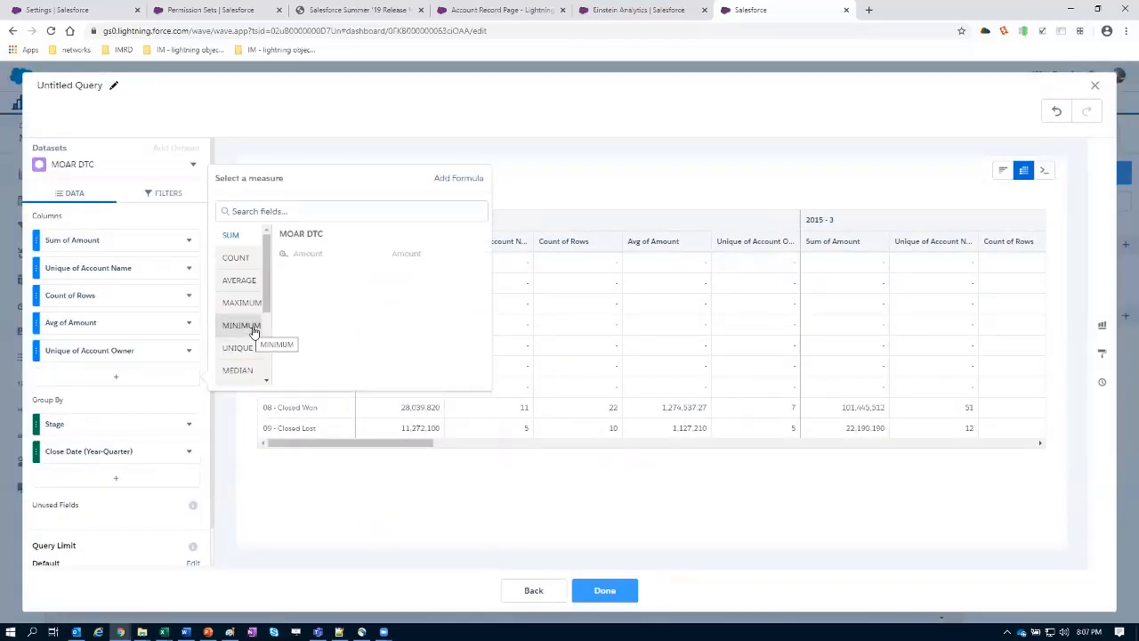
mouse_move(237, 371)
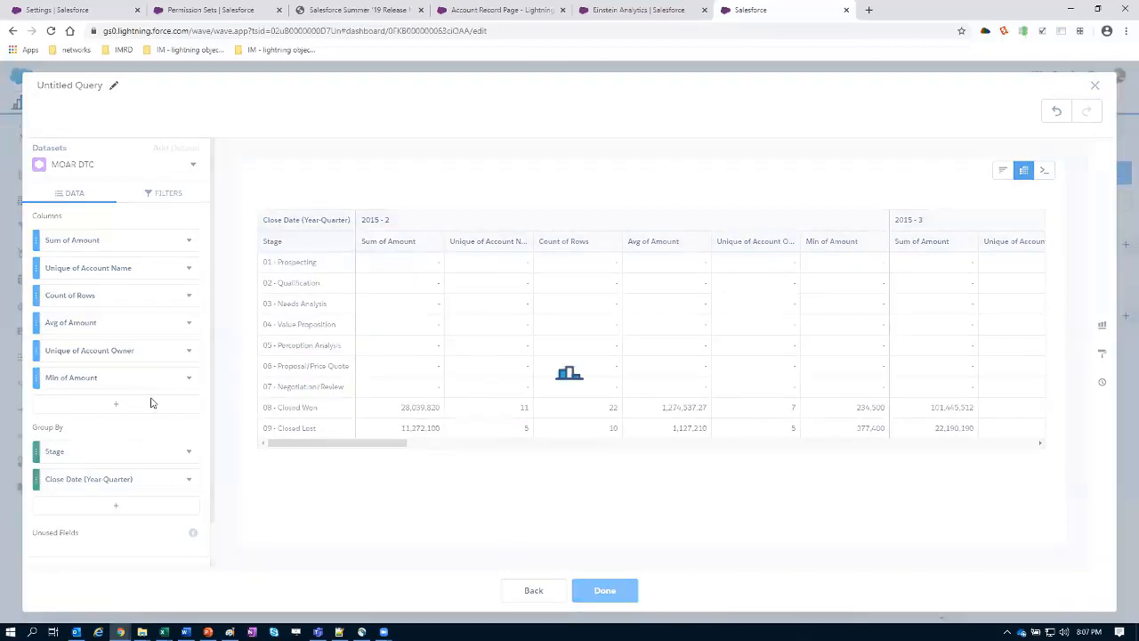
left_click(116, 404)
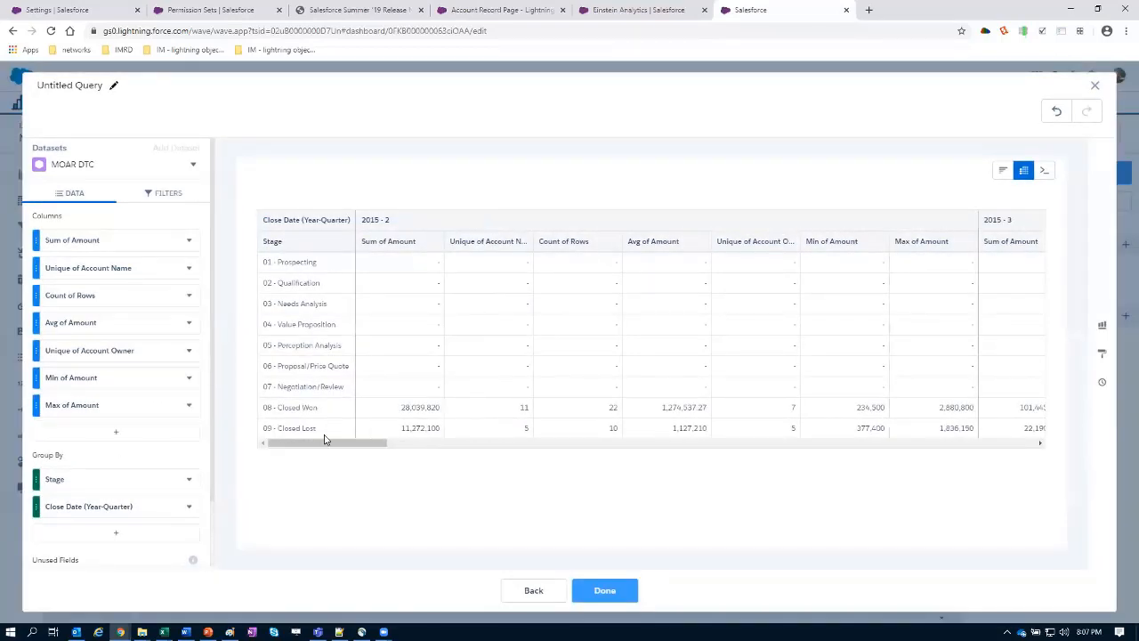
mouse_move(353, 431)
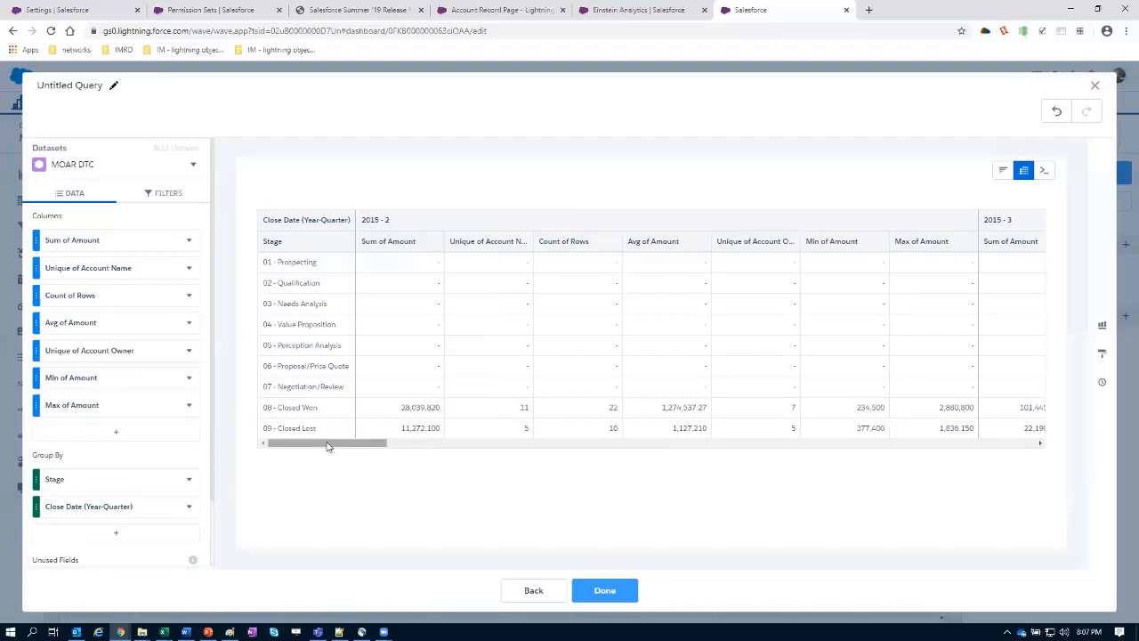
mouse_move(324, 377)
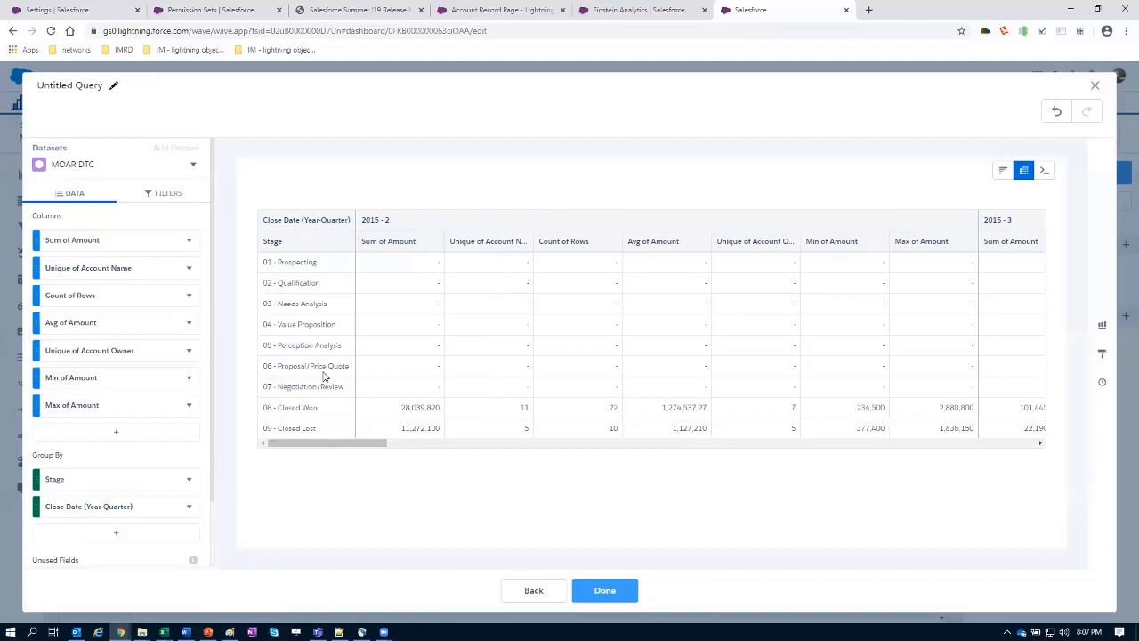
mouse_move(337, 441)
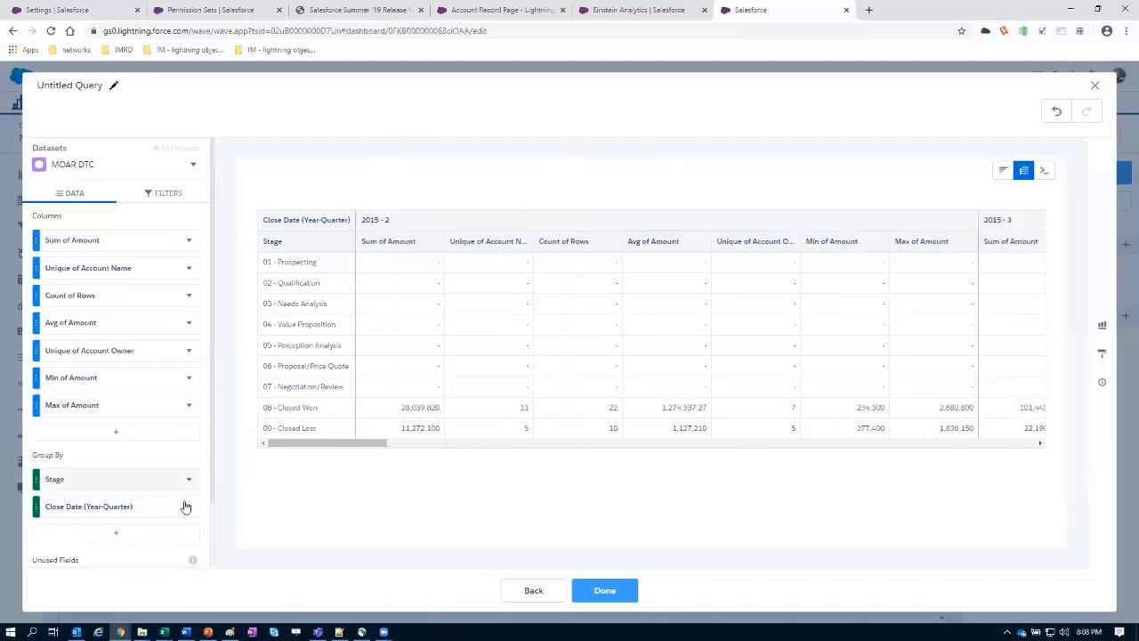
- Sort the pivot table descending so Closed Won and Closed Lost stages list first
left_click(189, 322)
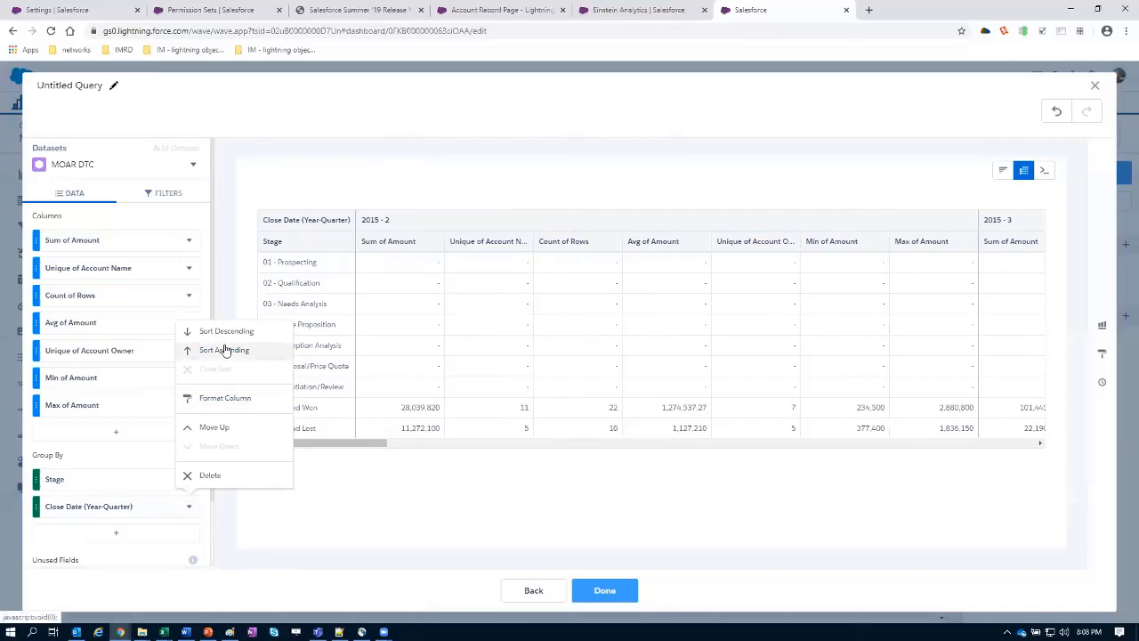
left_click(224, 348)
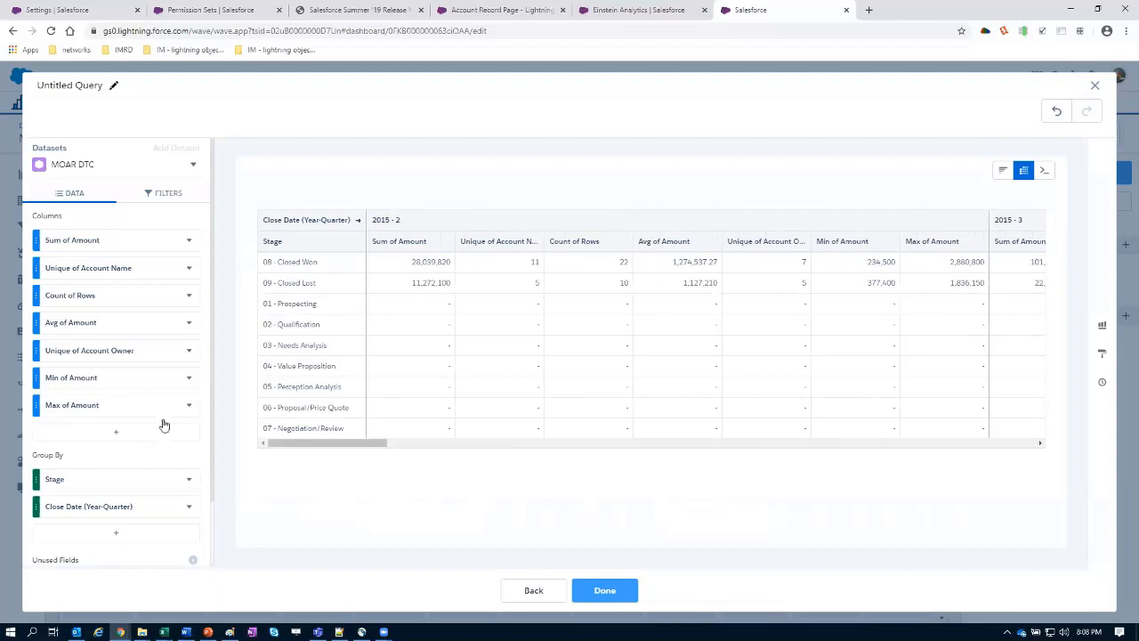
mouse_move(1104, 354)
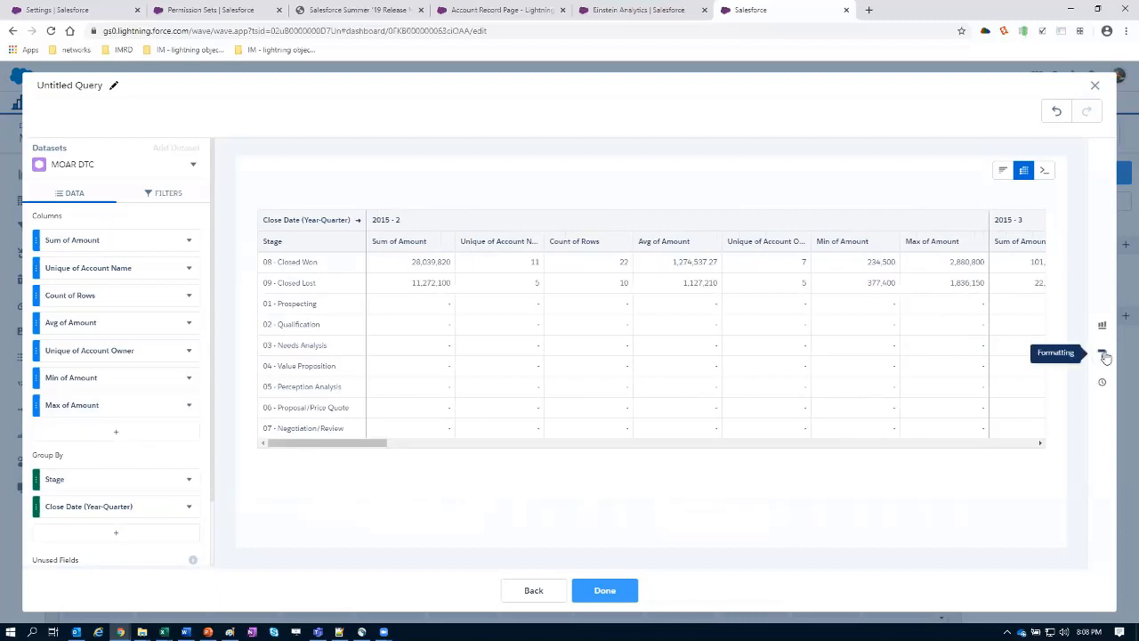
- Add a column conditional formatting rule on Sum of Amount: Is Greater Than 12000000
left_click(1102, 352)
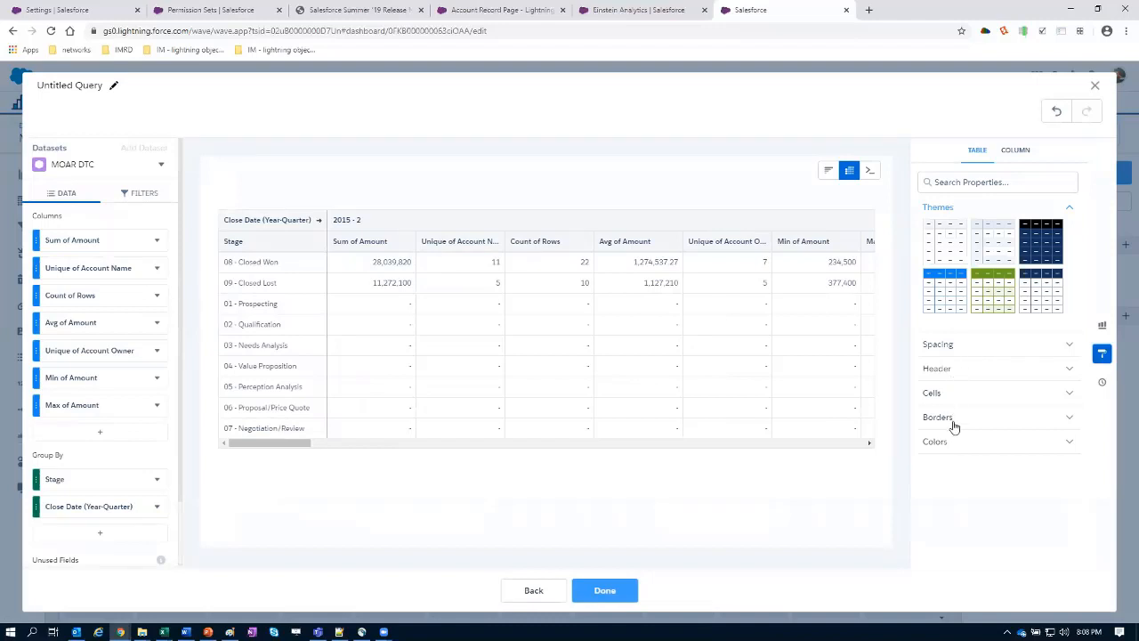
left_click(936, 441)
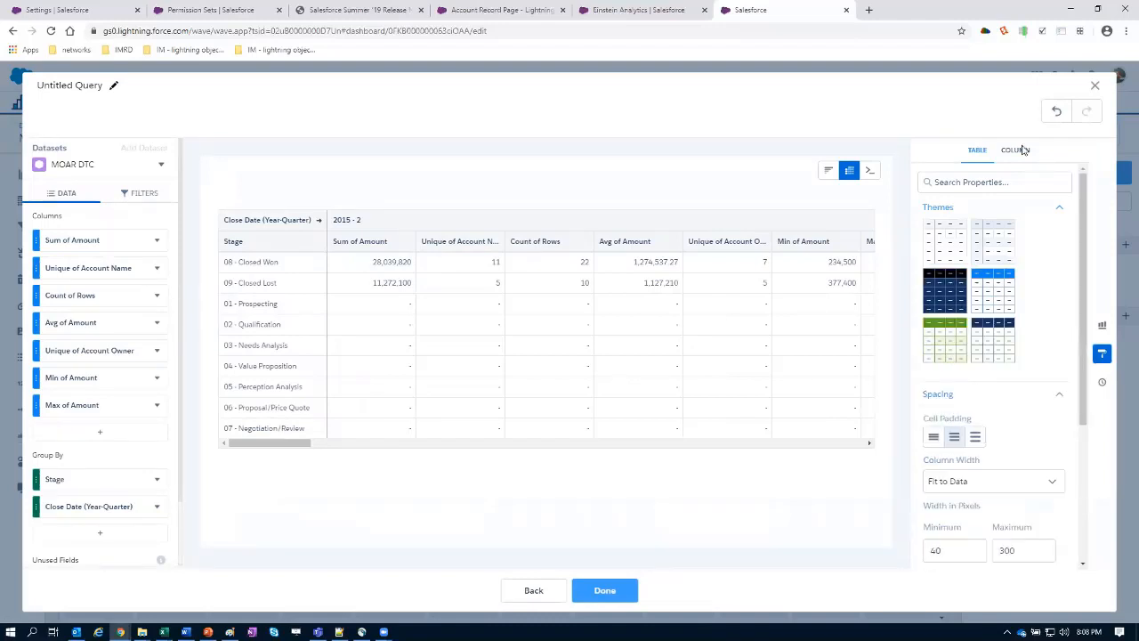
left_click(1014, 150)
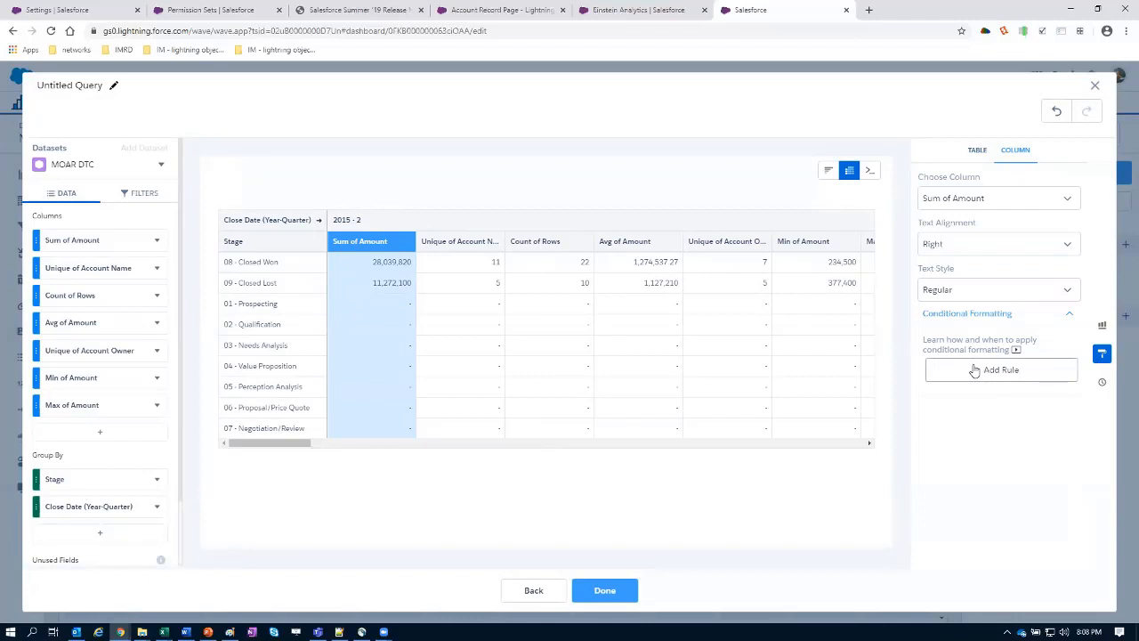
left_click(1000, 369)
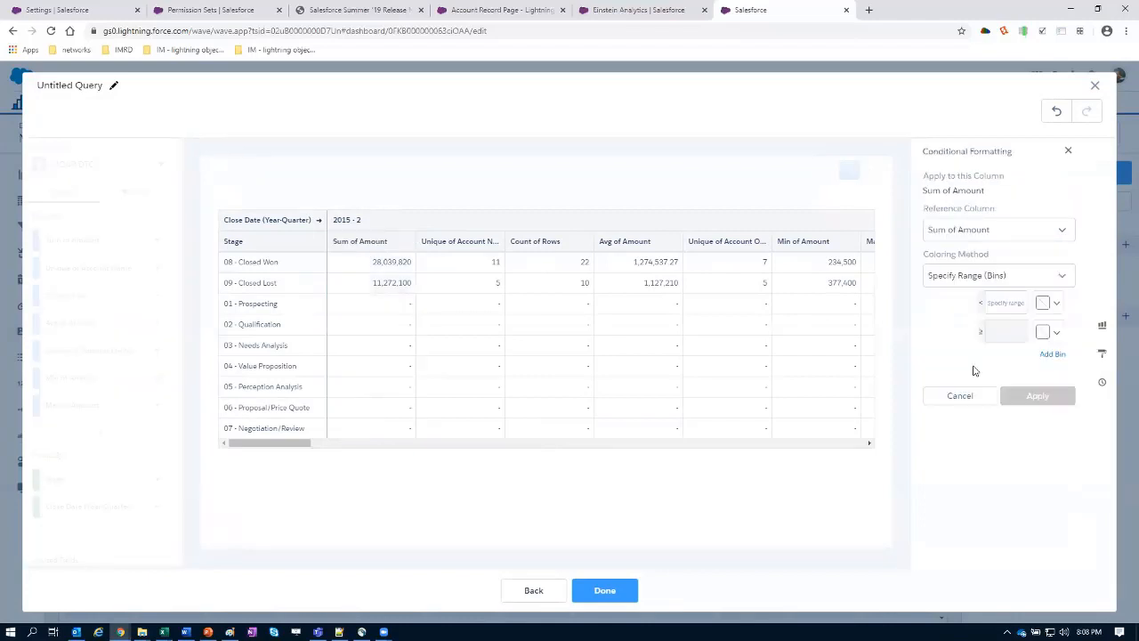
mouse_move(1000, 277)
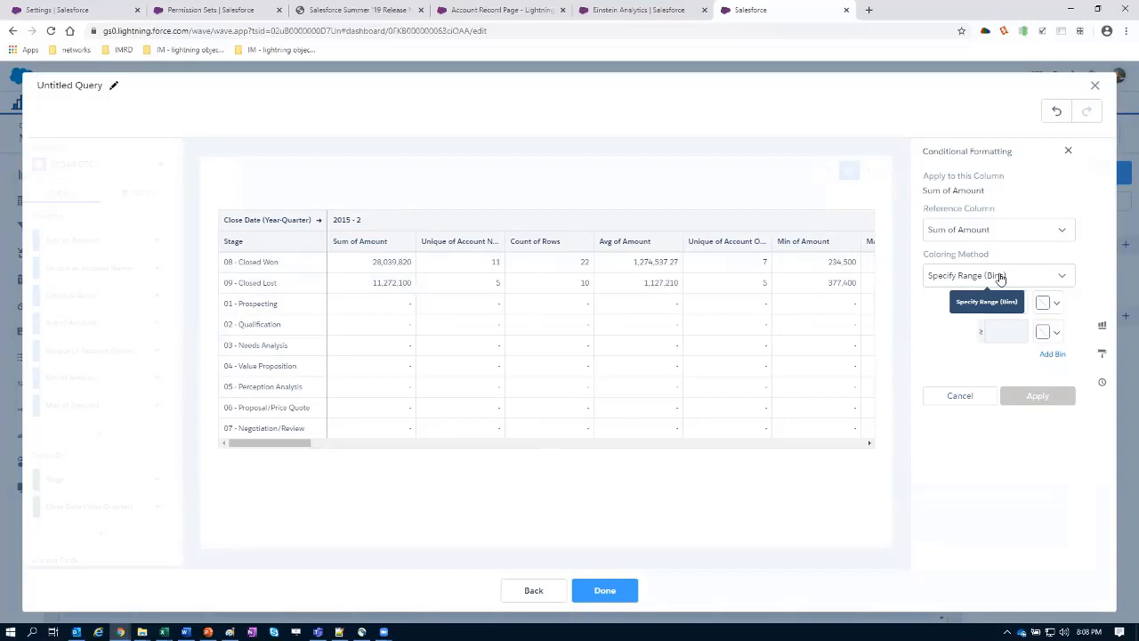
left_click(997, 274)
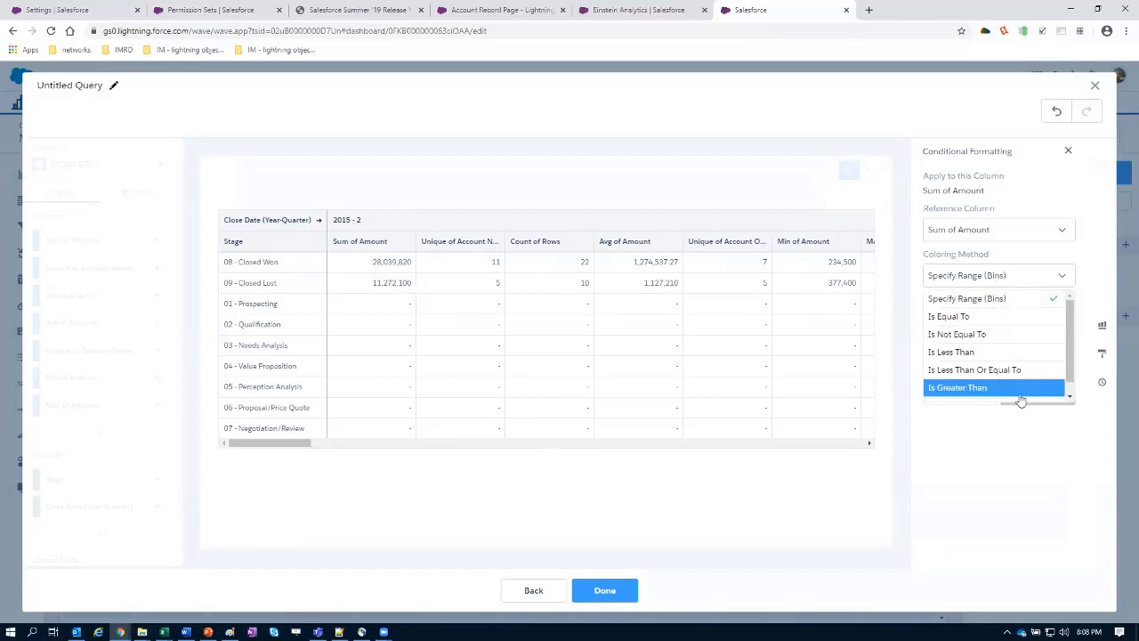
left_click(957, 388)
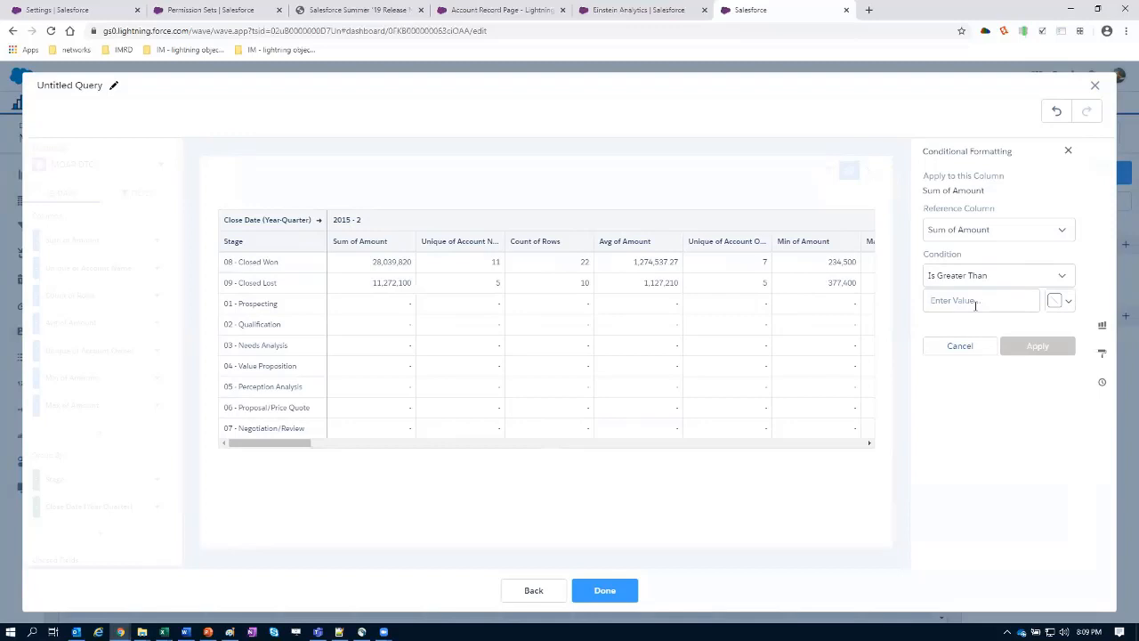
type("12000000")
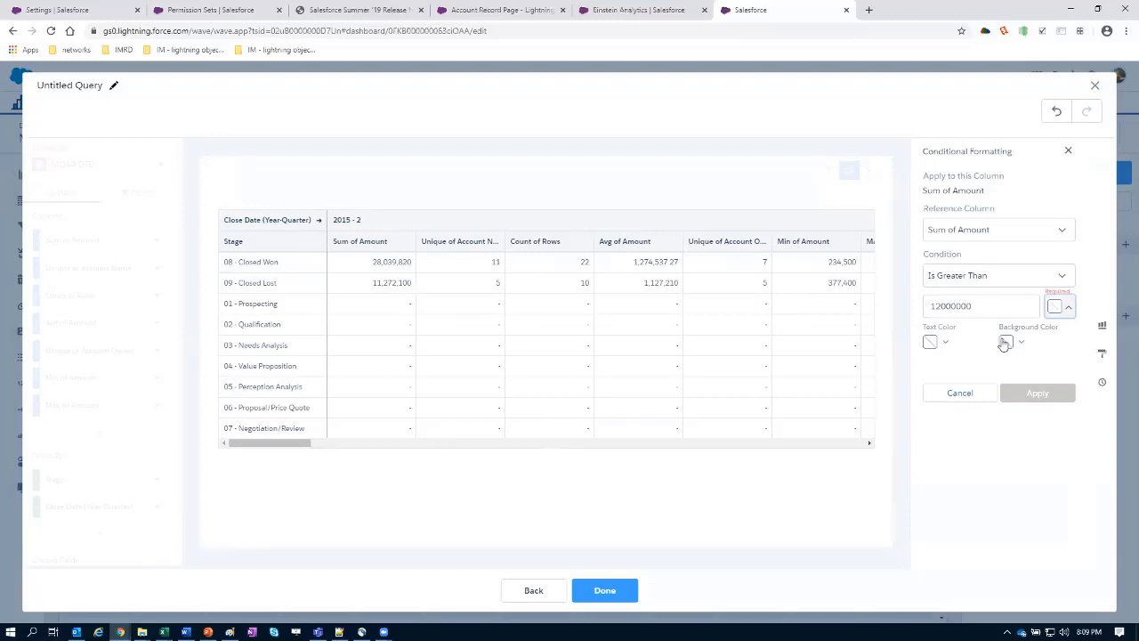
- Choose a dark text colour for matching cells, apply the rule, then leave the query unsaved for the designer
left_click(1005, 342)
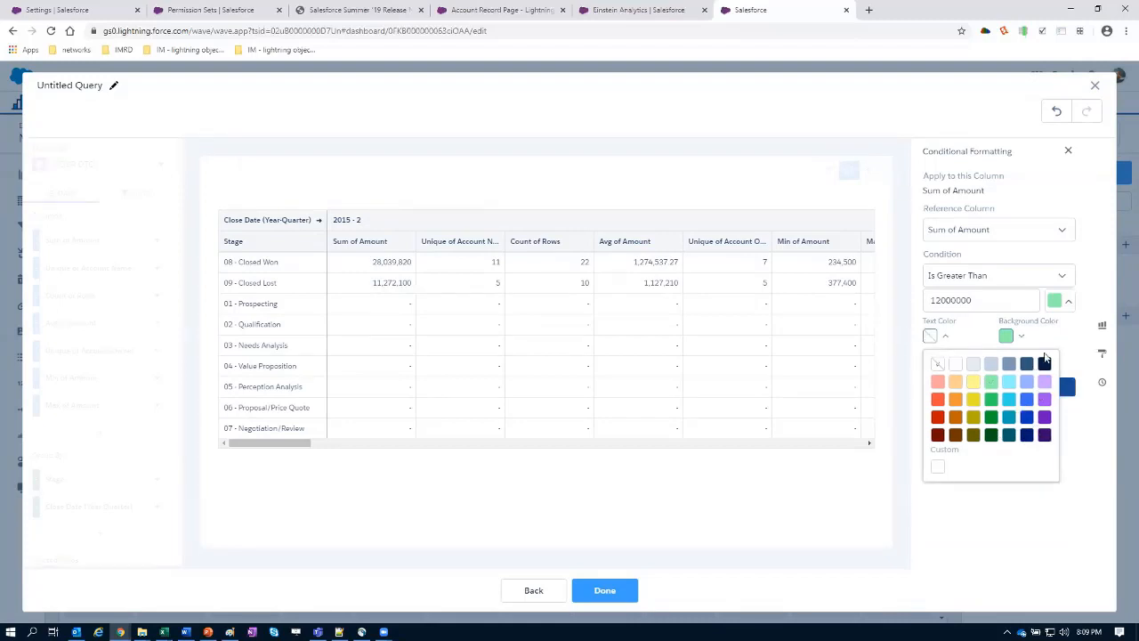
mouse_move(978, 437)
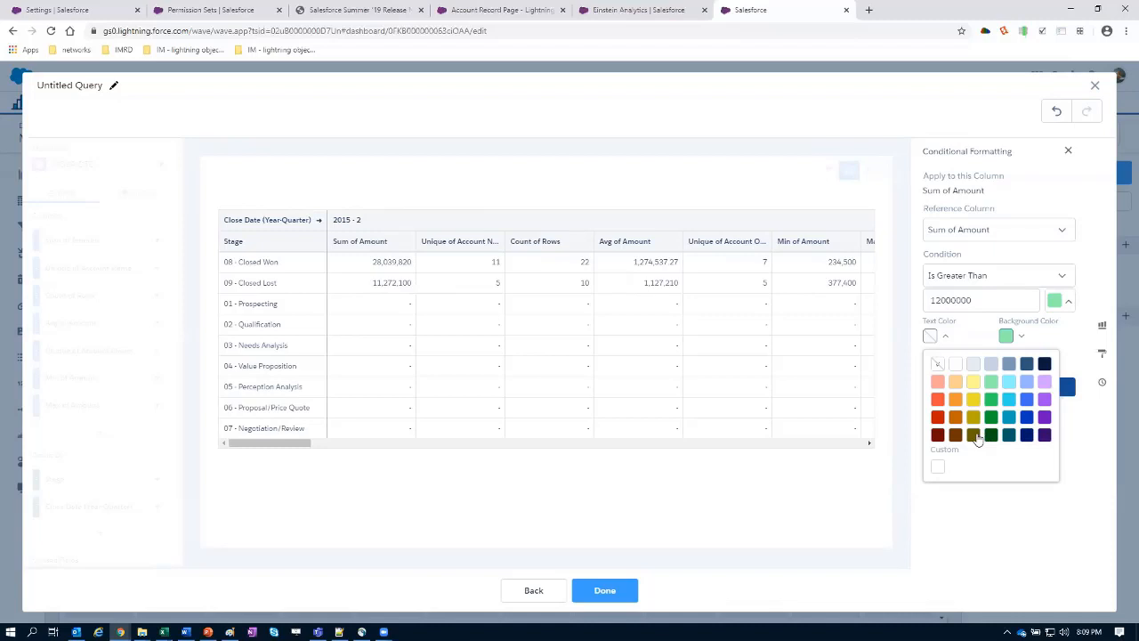
left_click(972, 435)
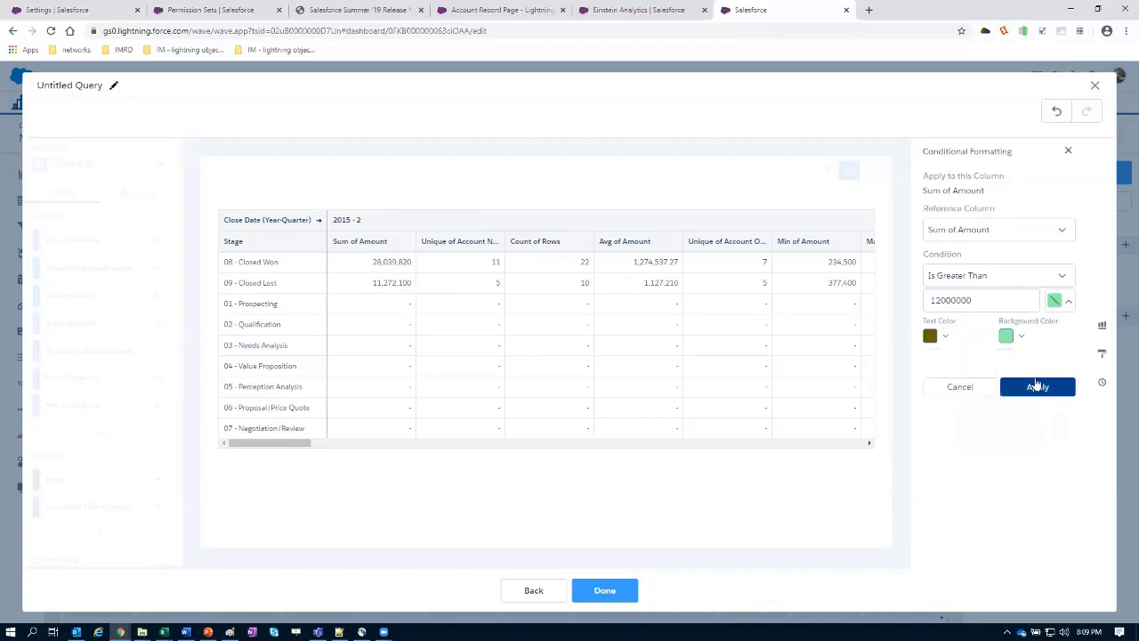
left_click(1037, 387)
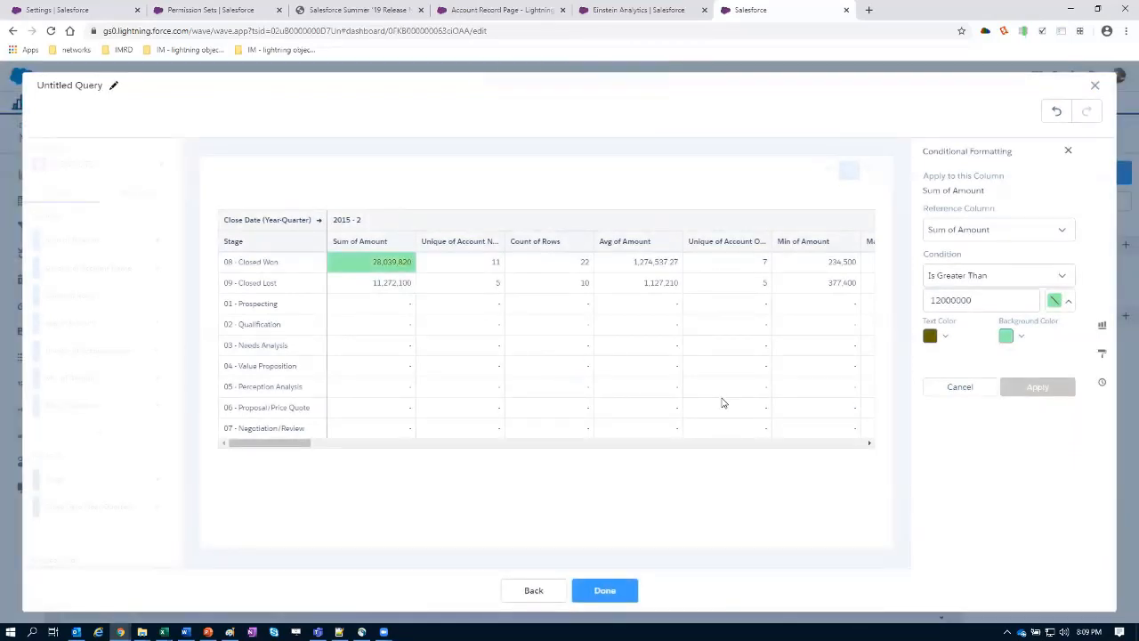
mouse_move(720, 402)
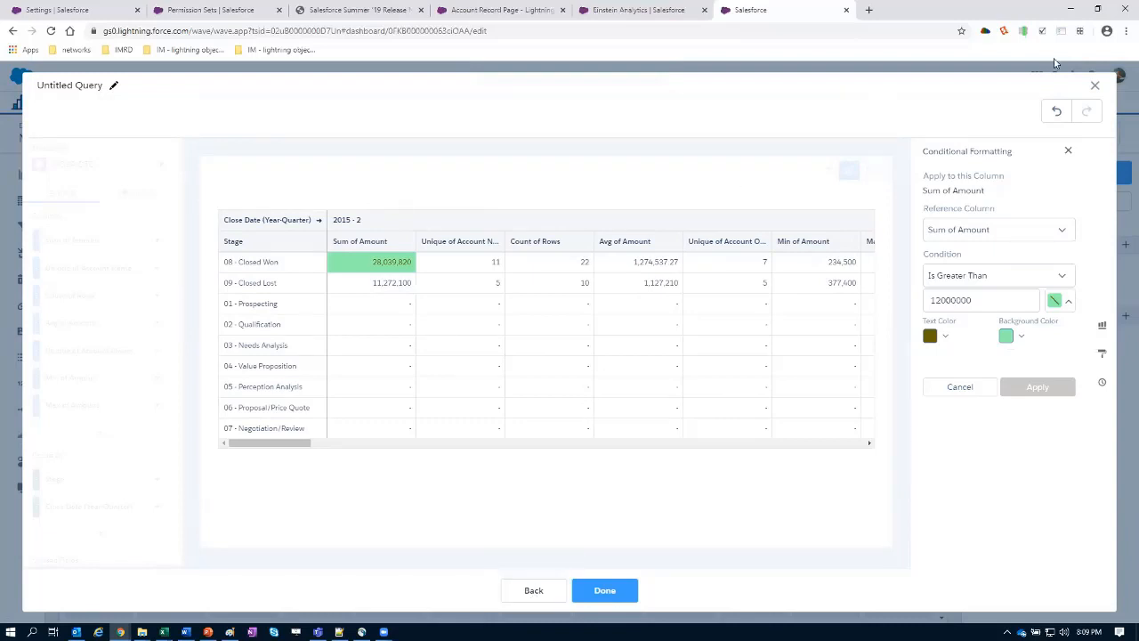
mouse_move(1094, 86)
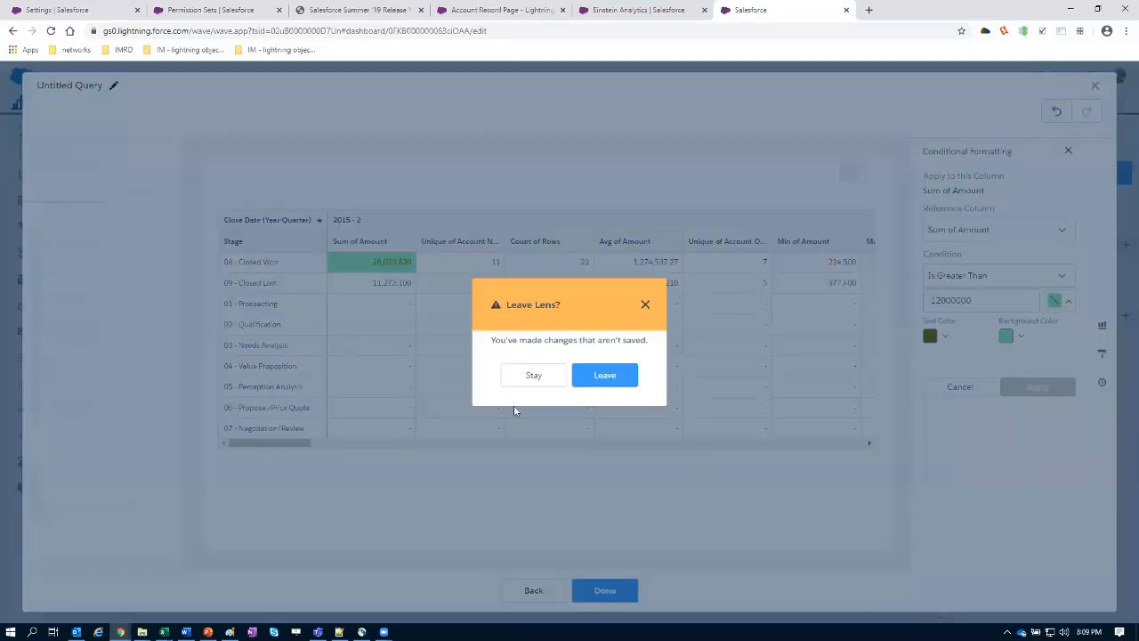
left_click(606, 374)
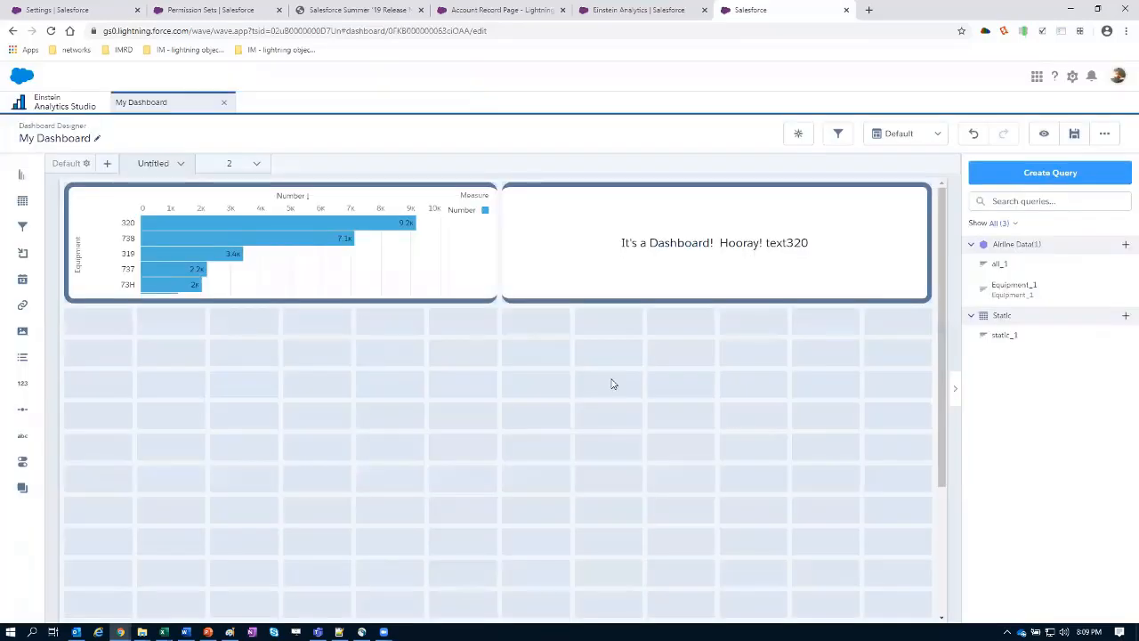